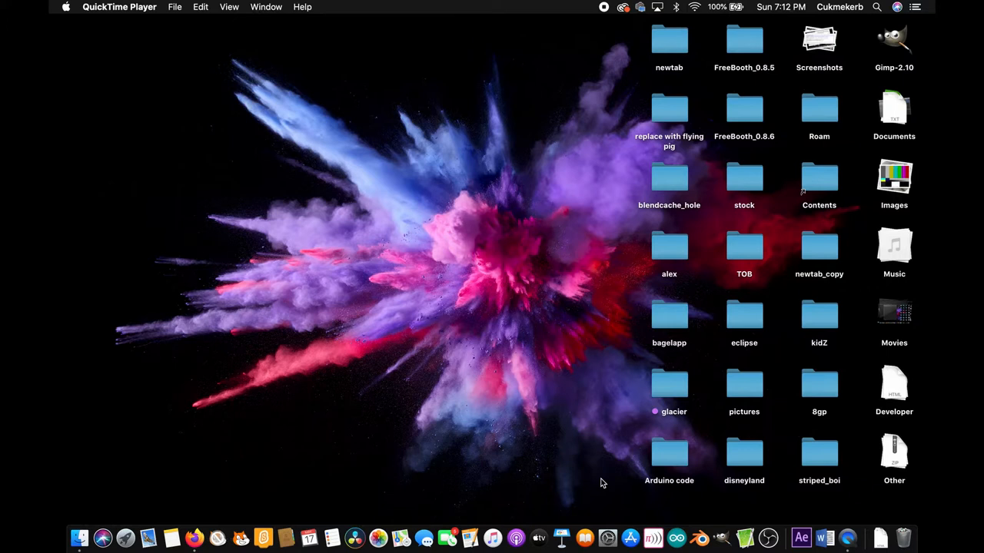
# Step: Switch from Finder to the running Firefox via the app switcher
pyautogui.press('cmd+tab')
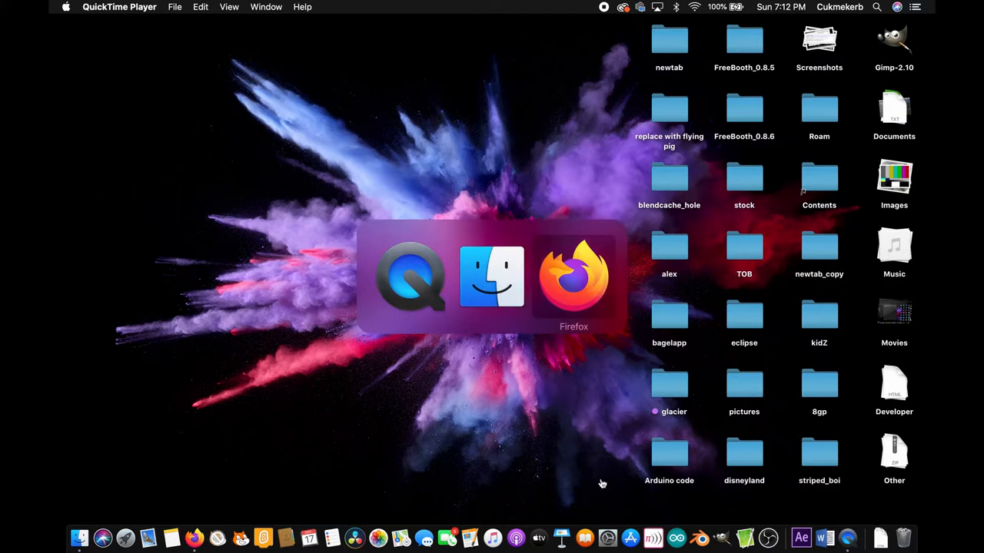
pyautogui.click(573, 276)
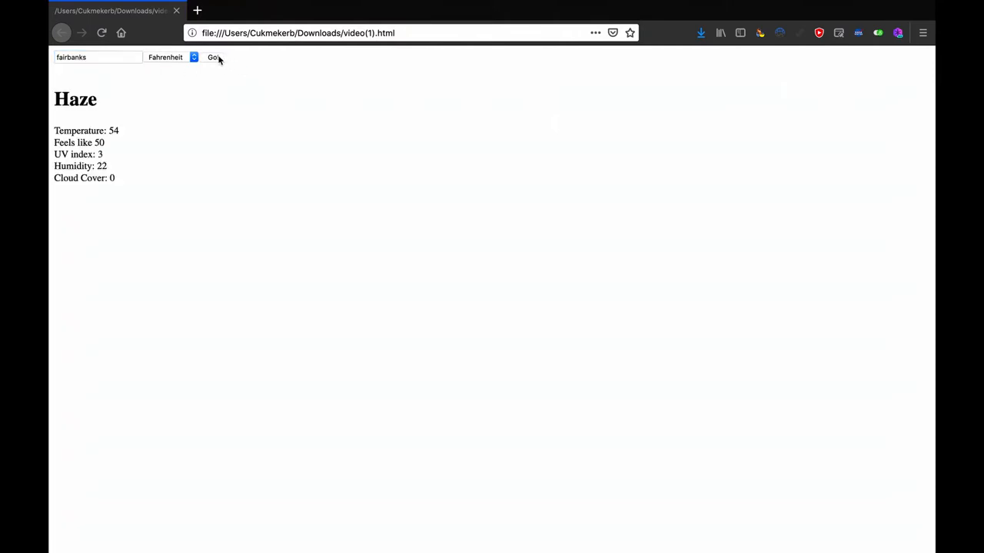
# Step: Fetch the Fairbanks weather with Go!, showing the mist icon, Haze, 54 and feels like 50
pyautogui.click(212, 57)
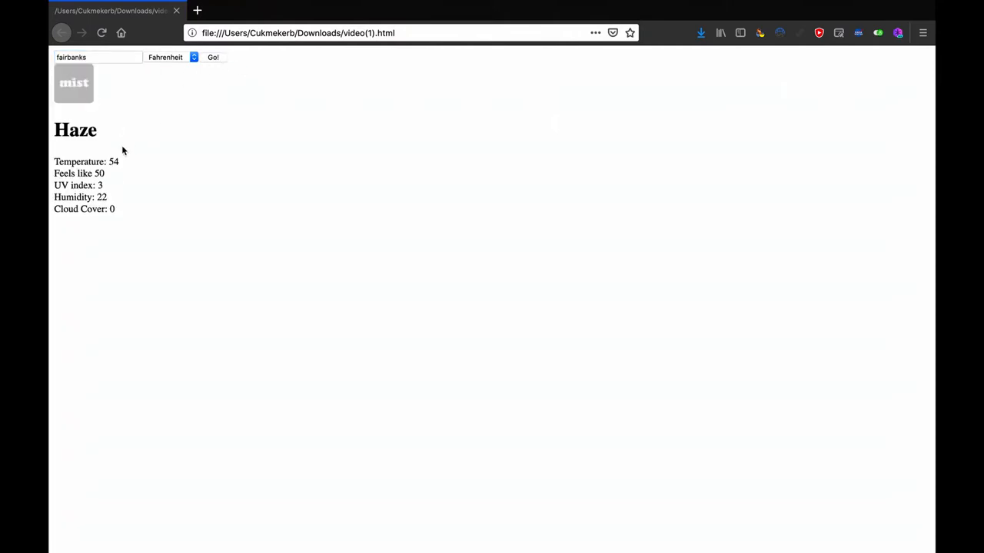
pyautogui.moveTo(106, 216)
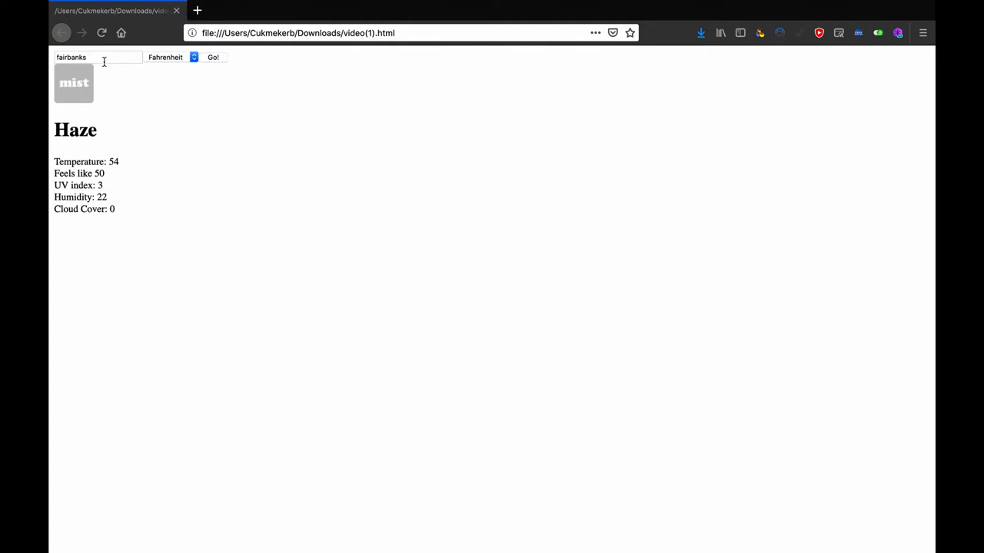
pyautogui.moveTo(194, 93)
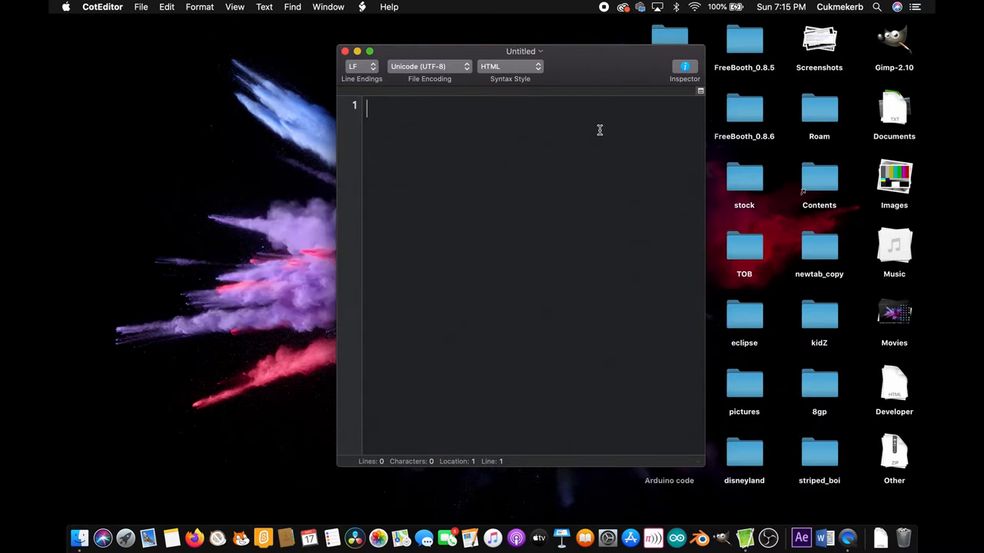
# Step: Begin the new HTML document with a <!doctype html> declaration
pyautogui.write('<')
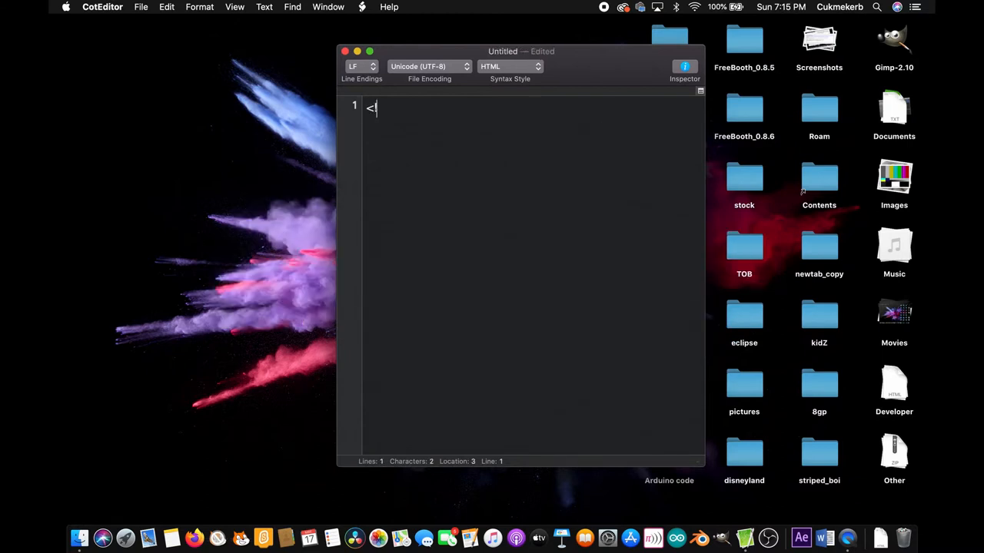
pyautogui.write('!doc')
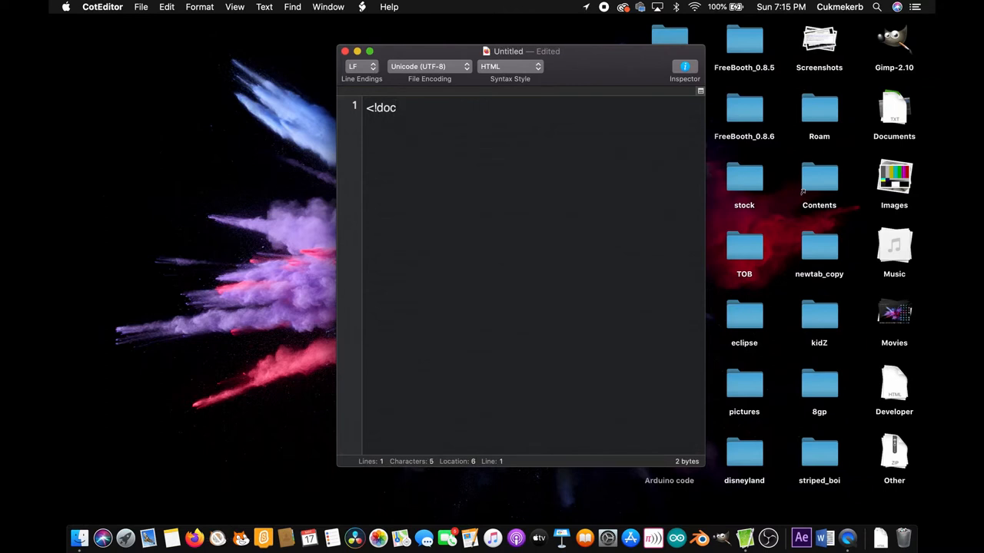
pyautogui.write('type html>')
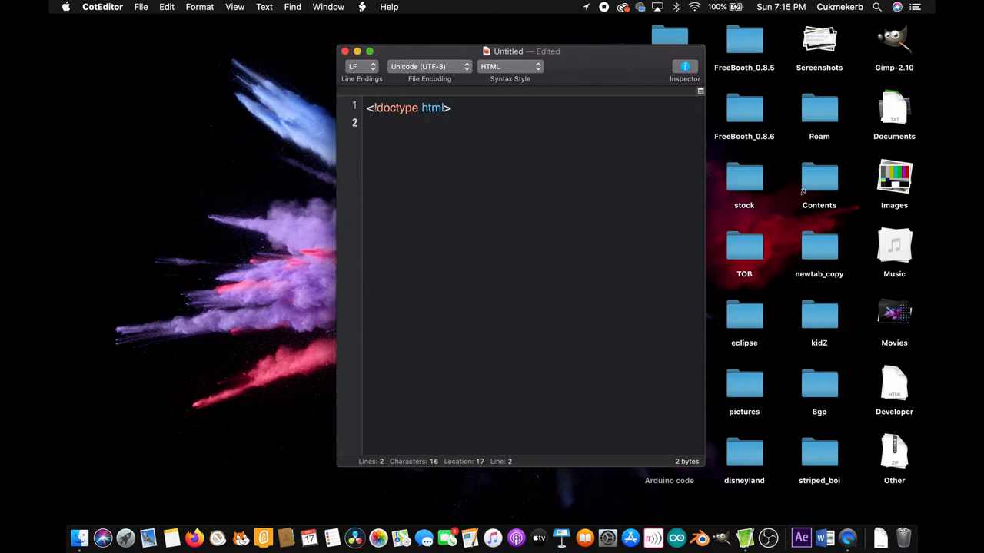
# Step: Add a search input with placeholder "City/ZIP" and id "search"
pyautogui.write('<')
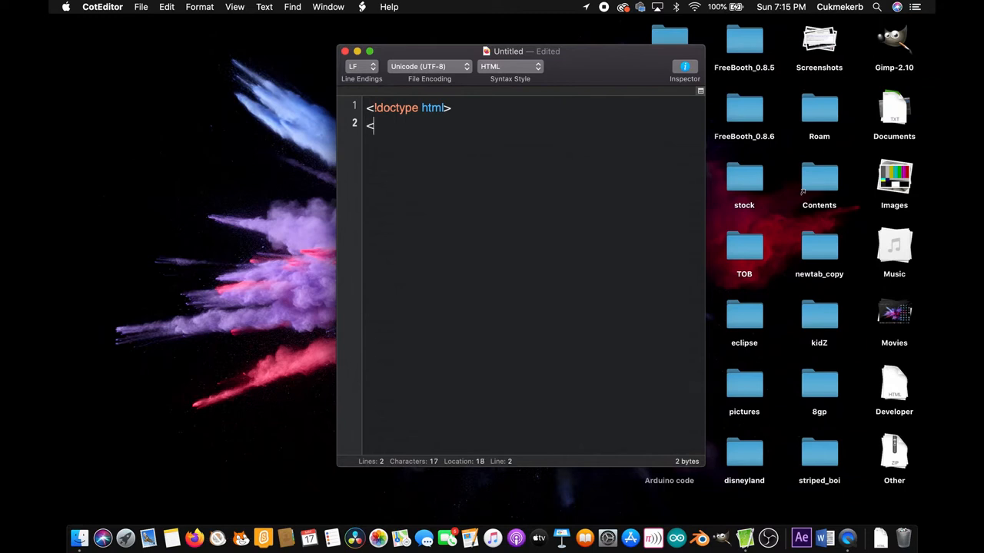
pyautogui.write('input placeh')
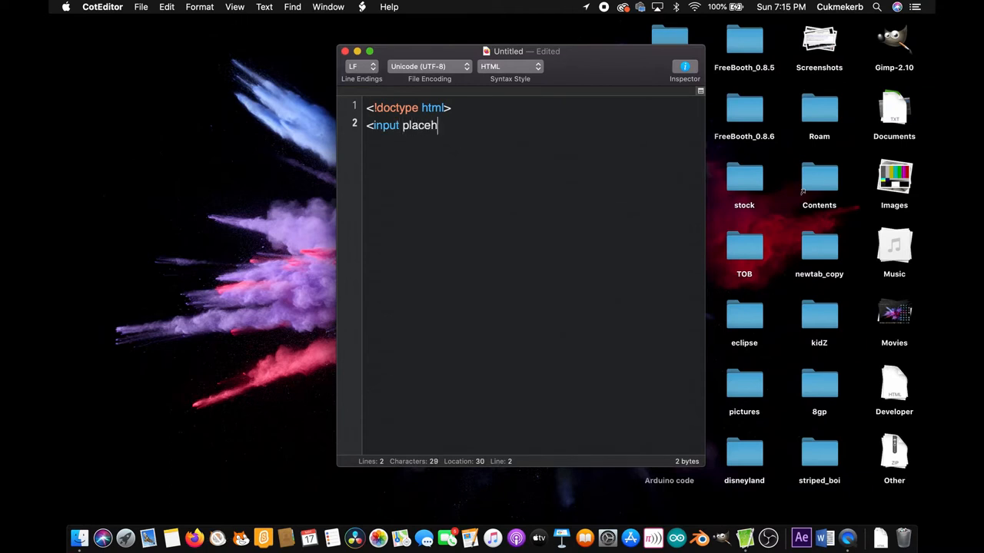
pyautogui.write('older=')
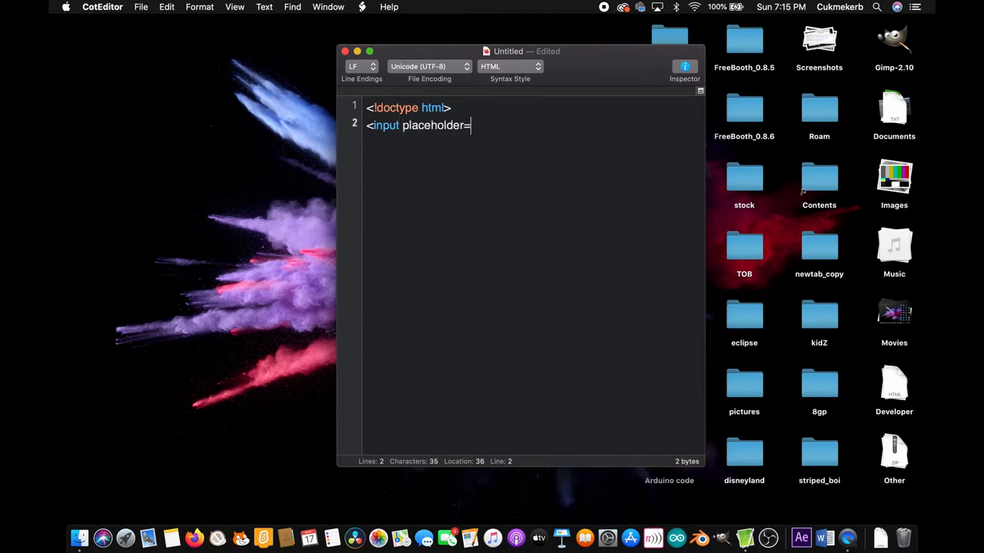
pyautogui.write('"City')
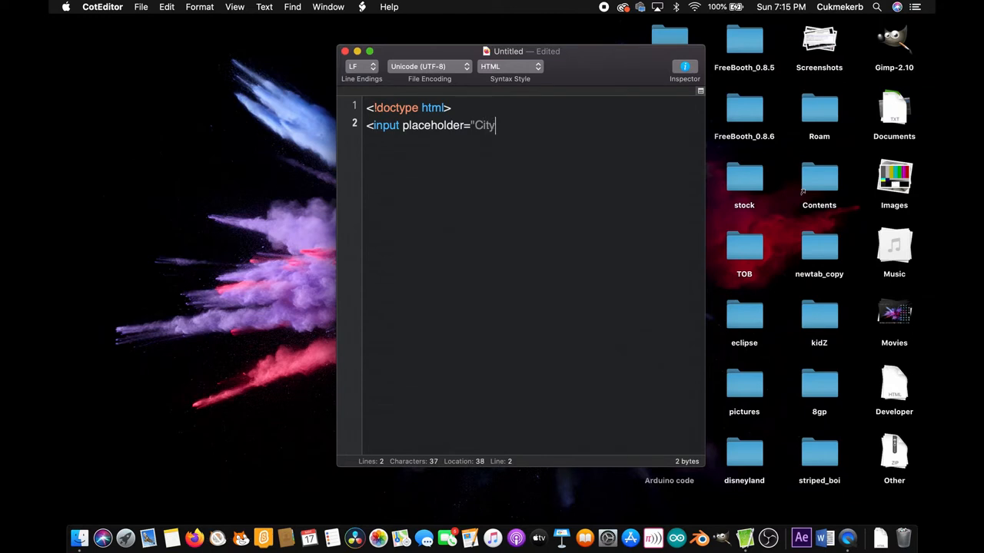
pyautogui.write('/ZIP')
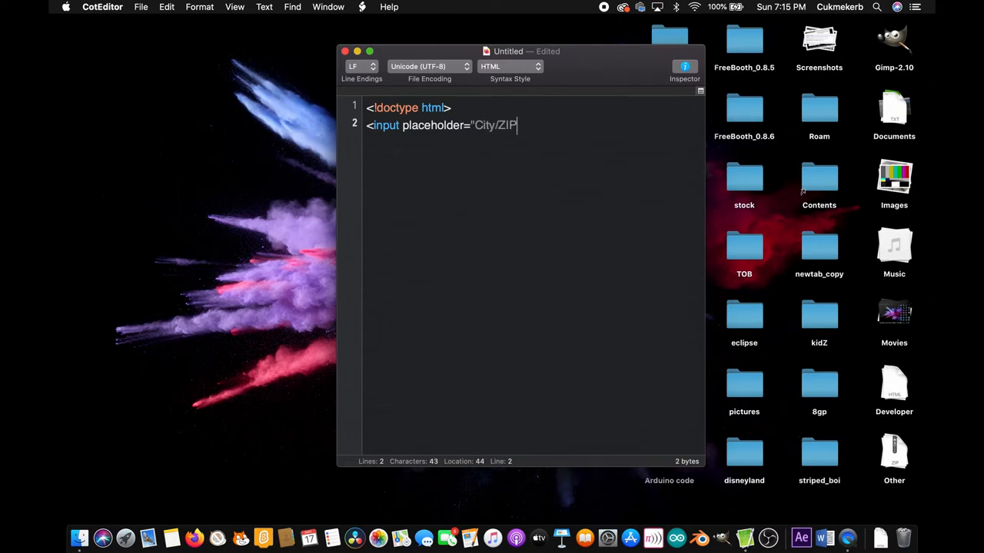
pyautogui.write('">')
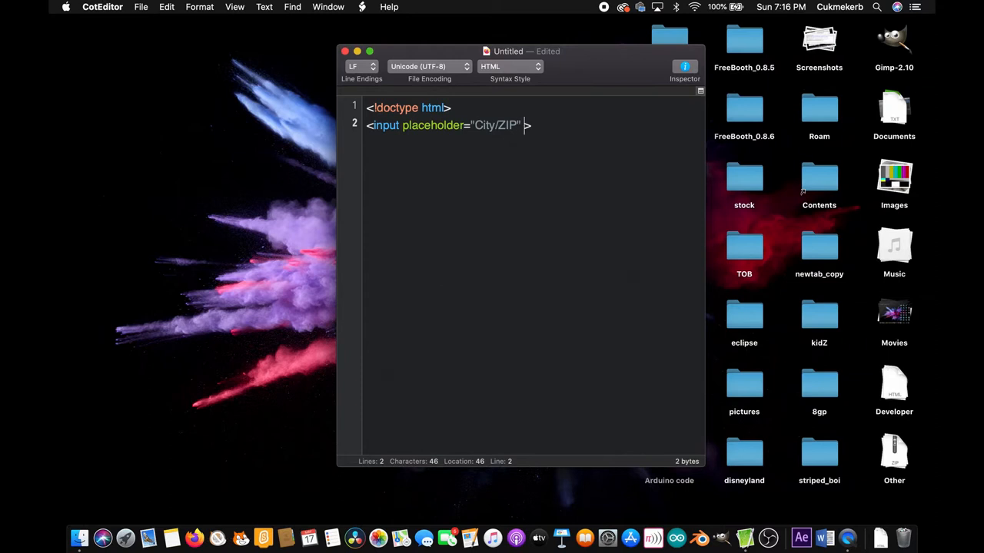
pyautogui.write('id="')
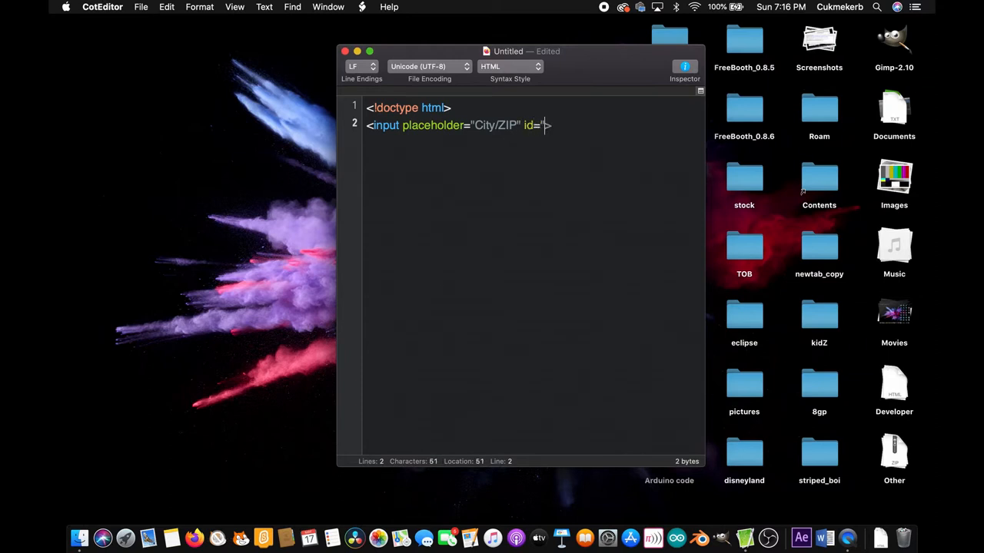
pyautogui.write('search')
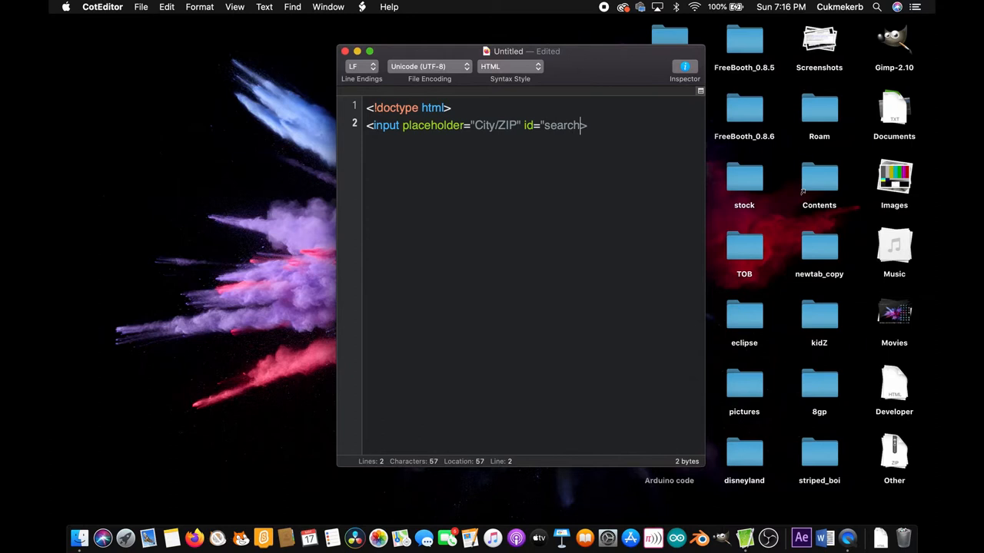
pyautogui.write('>')
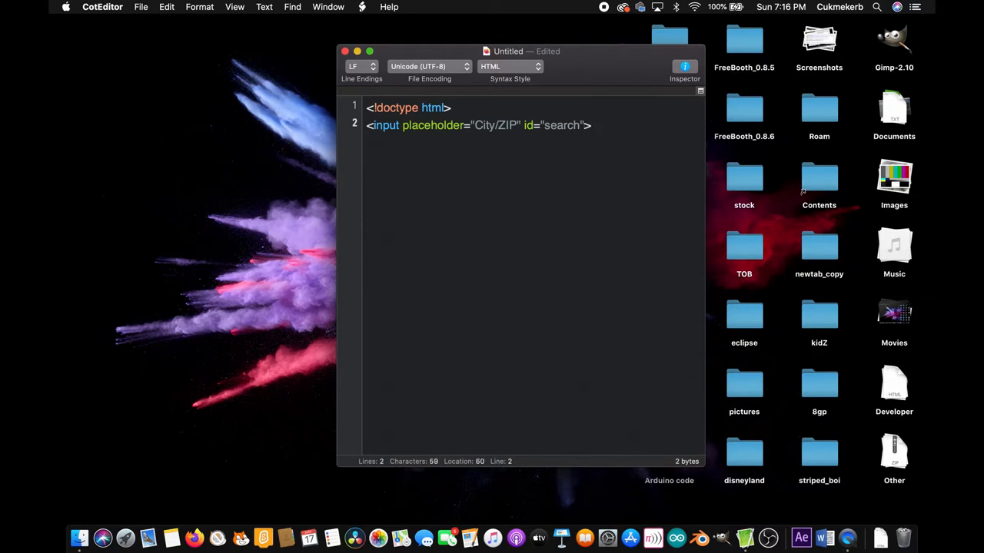
# Step: Add a select element with id "units" for the temperature units
pyautogui.write('<')
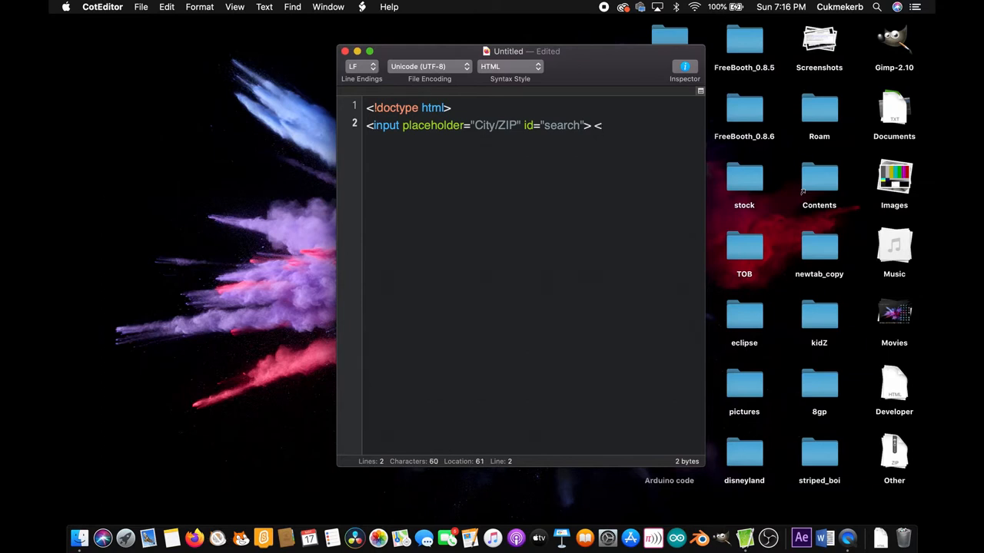
pyautogui.write('select')
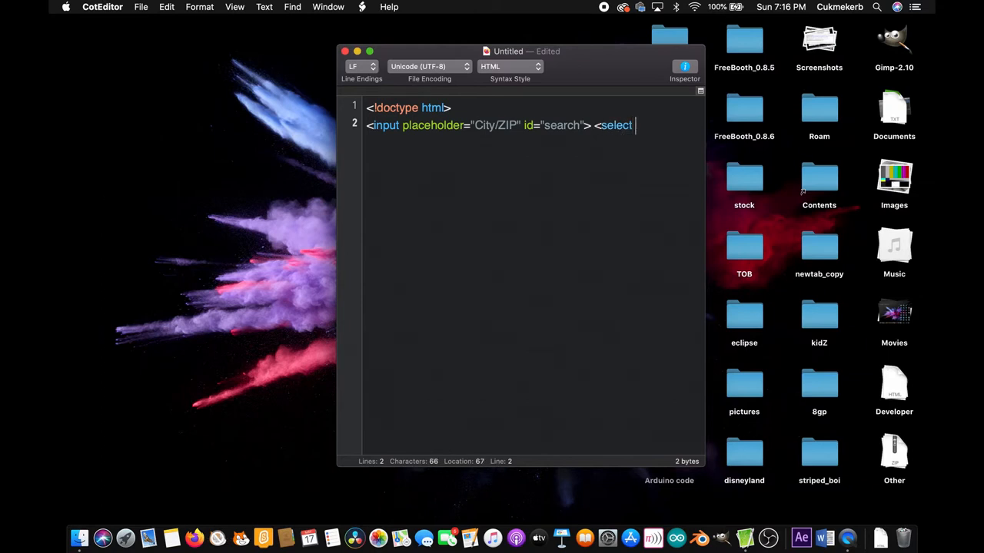
pyautogui.write('id="')
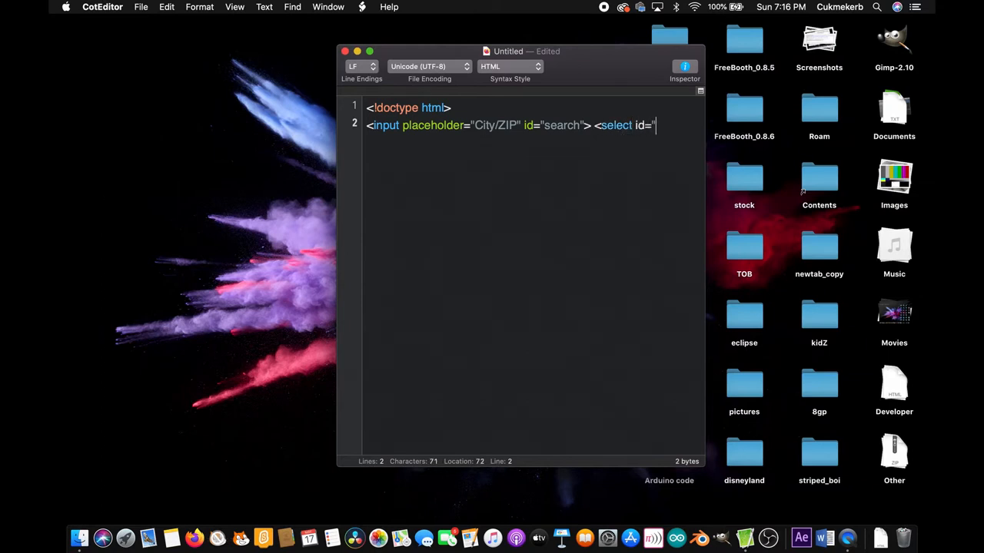
pyautogui.write('un')
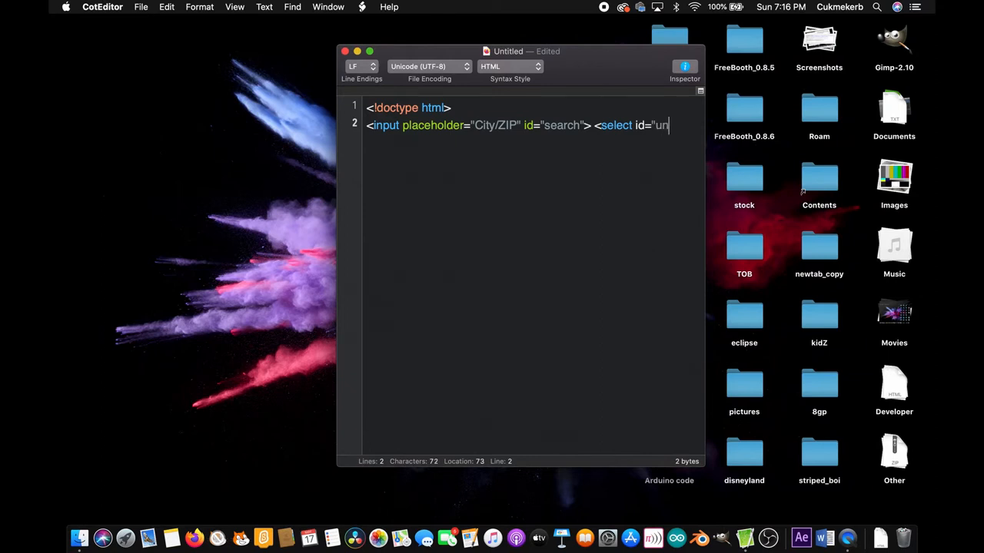
pyautogui.write('its"')
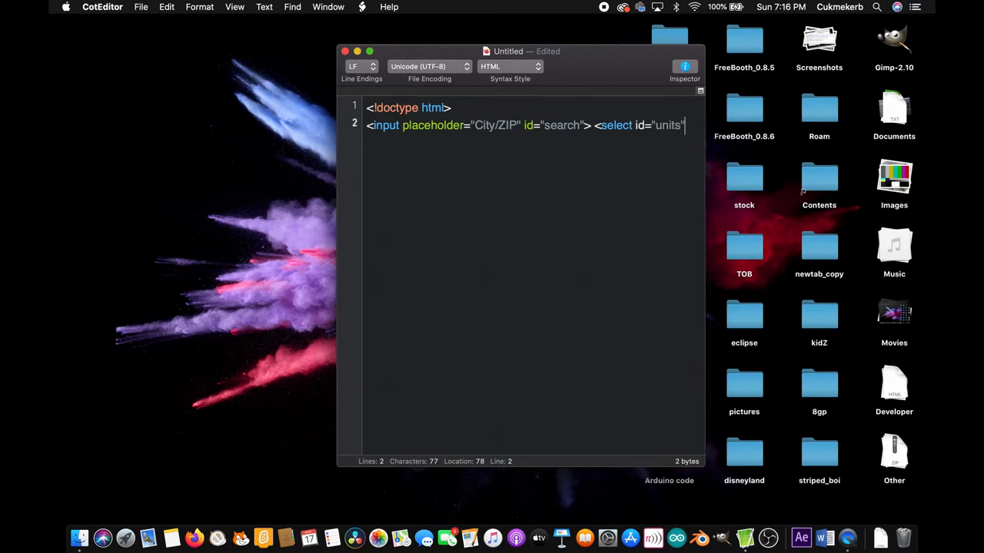
pyautogui.write('>')
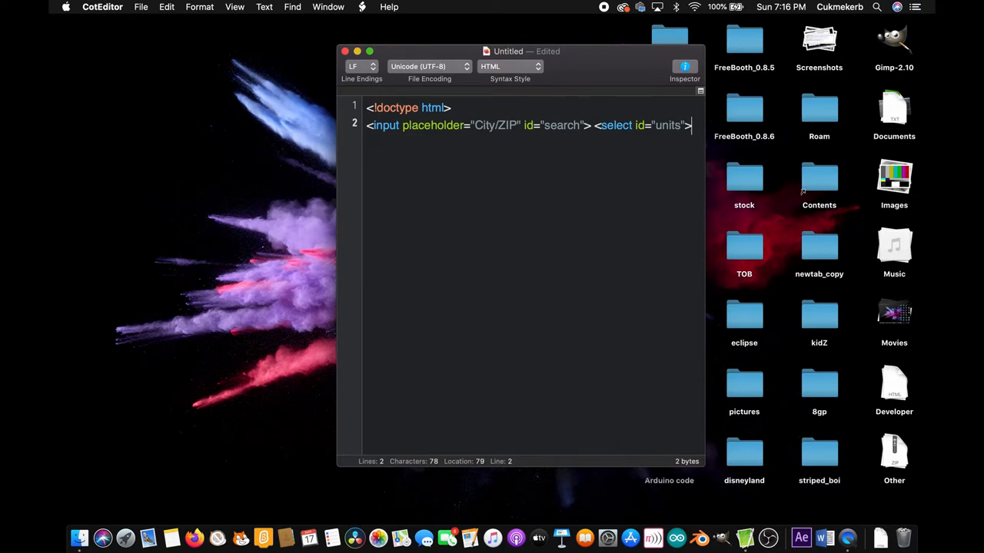
# Step: Add a Fahrenheit option with value "f" inside the units select
pyautogui.write('><o')
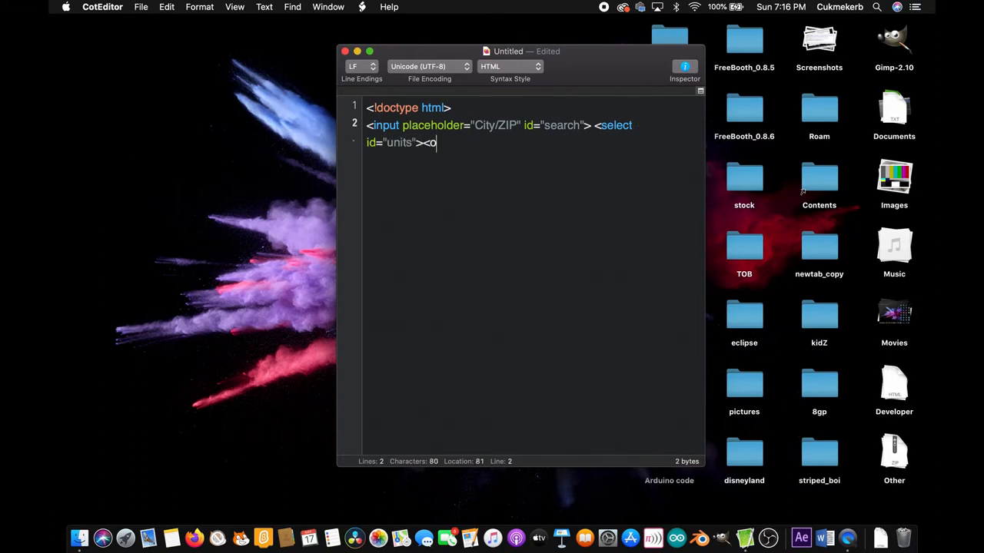
pyautogui.write('ption value=')
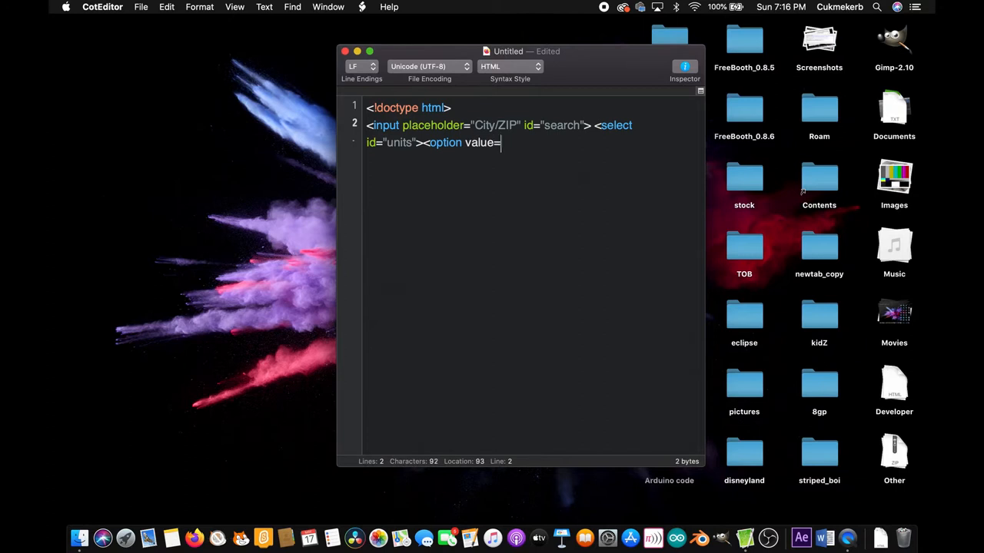
pyautogui.write('f')
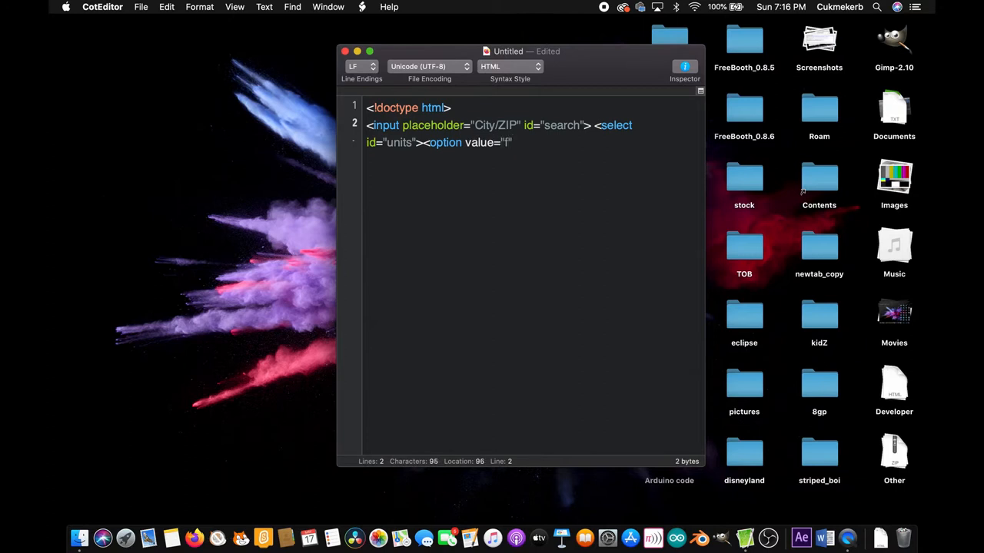
pyautogui.write('>')
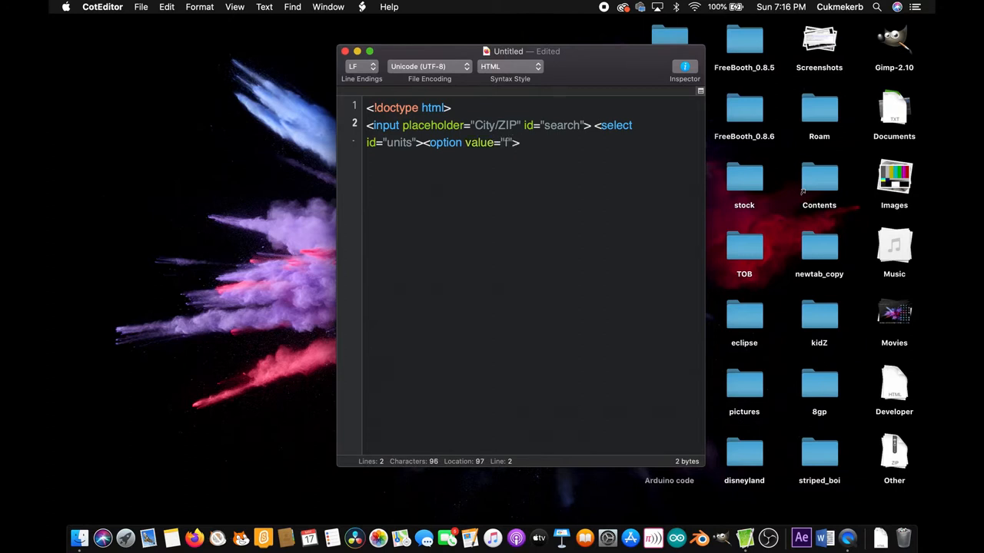
pyautogui.write('Fahrenhe')
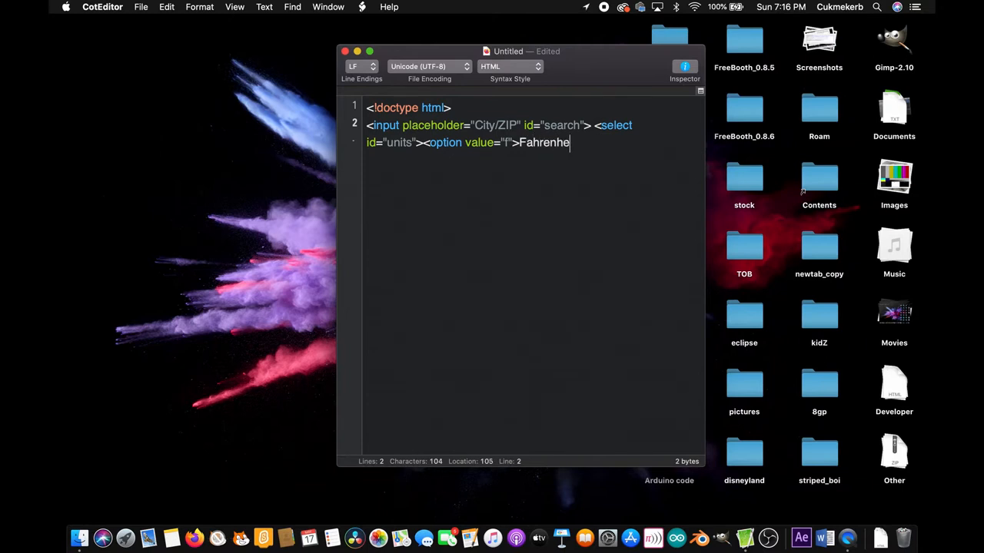
pyautogui.write('it</option>')
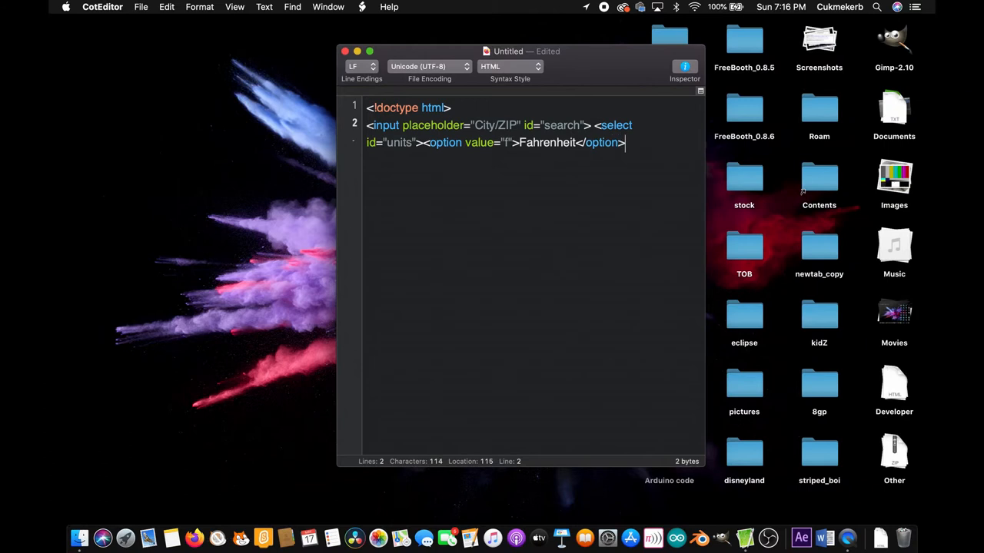
# Step: Start a second option with value "m" labelled Celcius, correcting the mistyped letters
pyautogui.write('<')
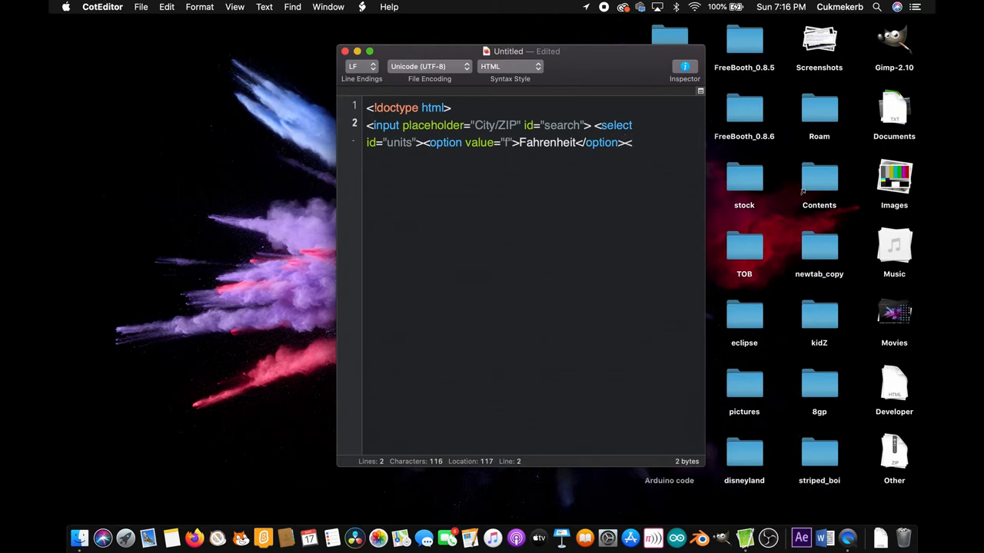
pyautogui.write('<optio')
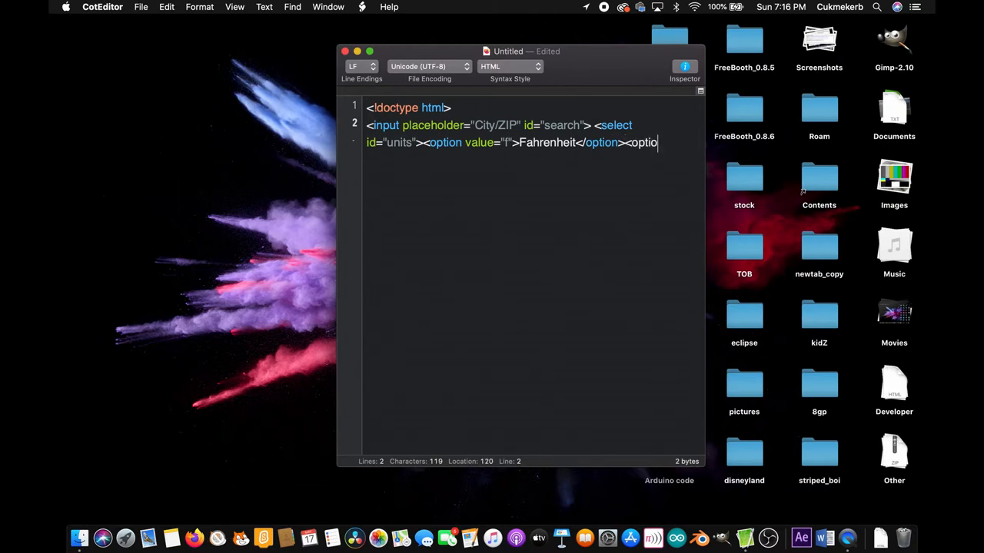
pyautogui.write('n value="m')
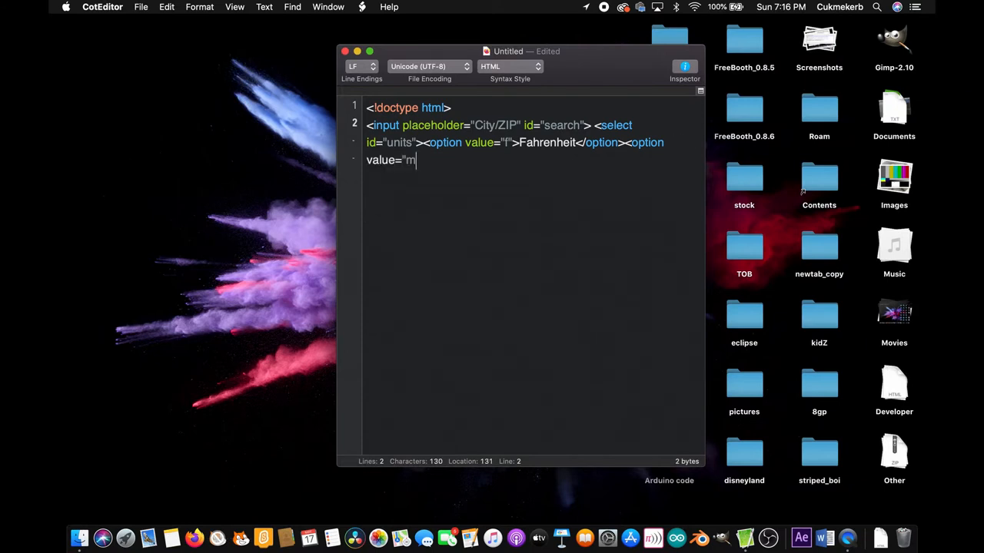
pyautogui.write('">')
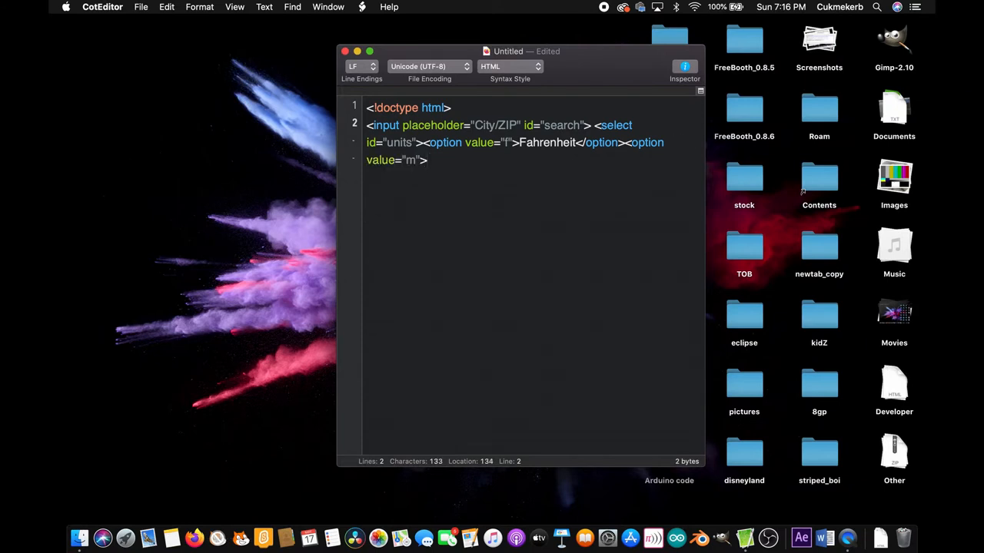
pyautogui.write('Ce')
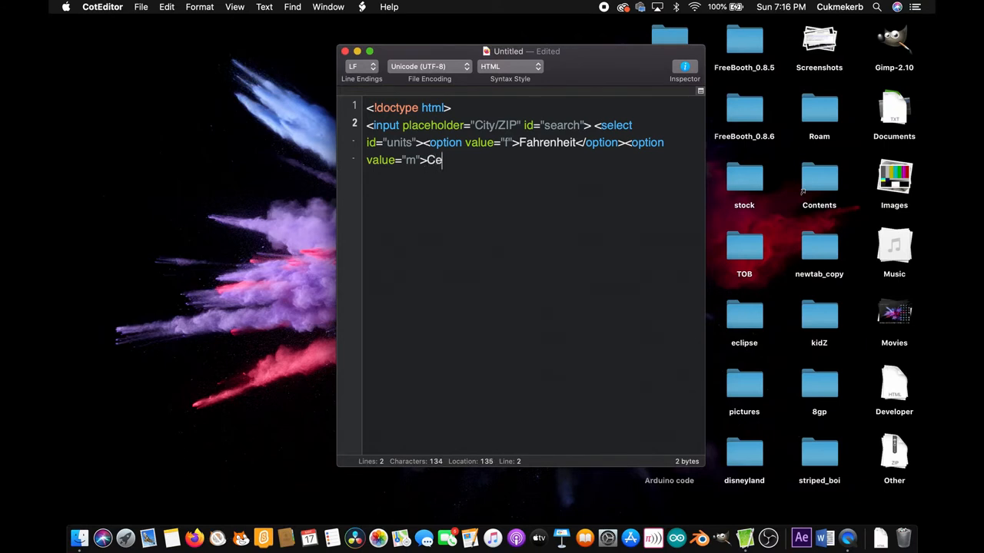
pyautogui.write('lcuis')
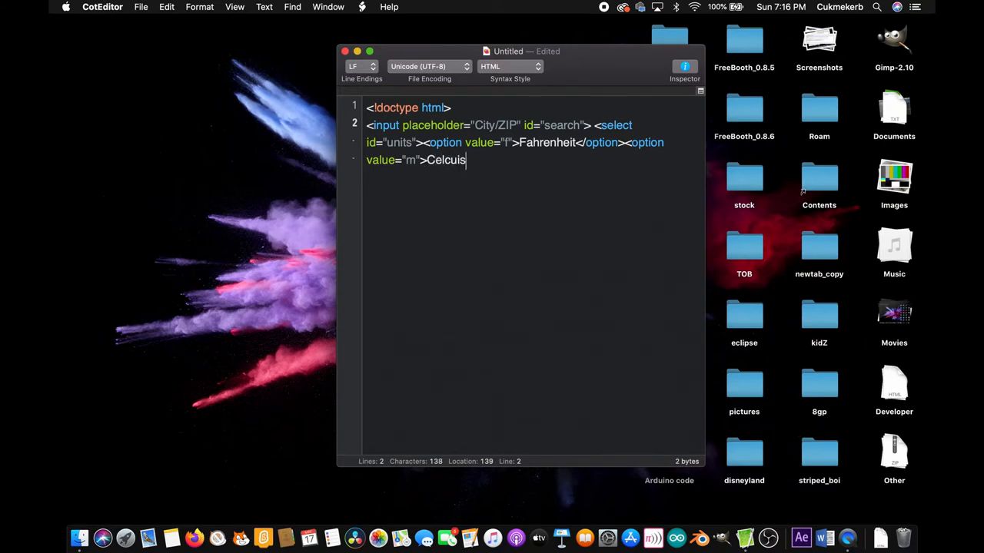
pyautogui.press('Backspace')
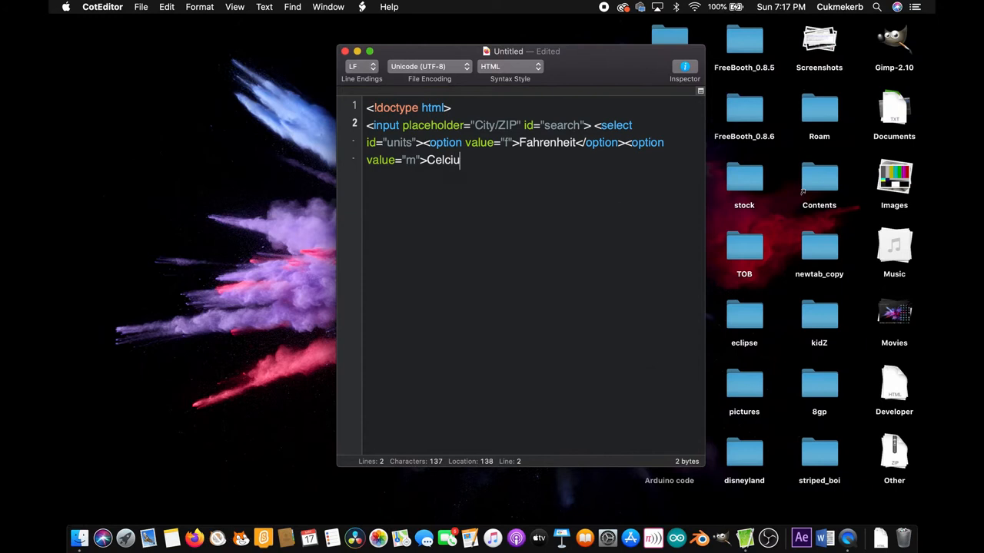
# Step: Finish the Celcius option with its closing </option> tag
pyautogui.write('s')
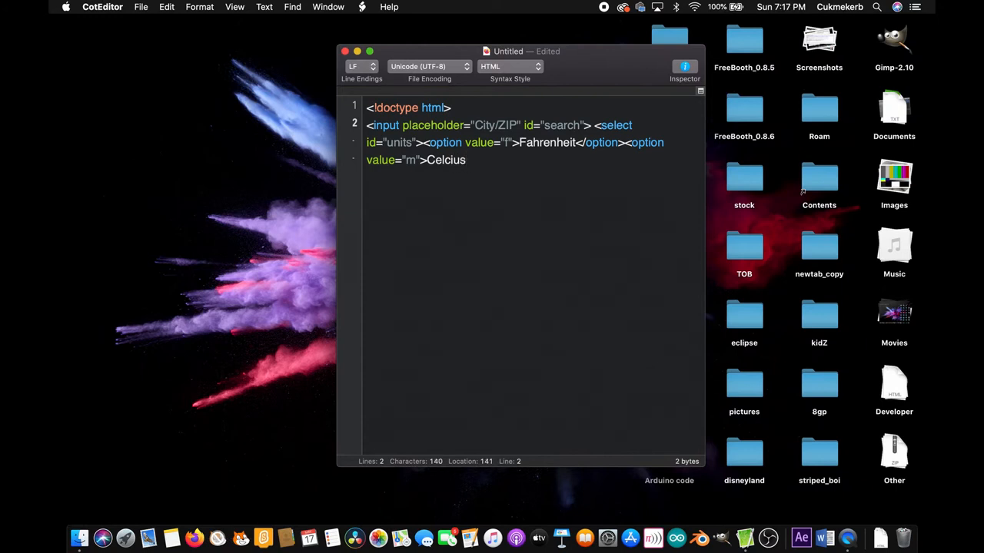
pyautogui.write('</opt')
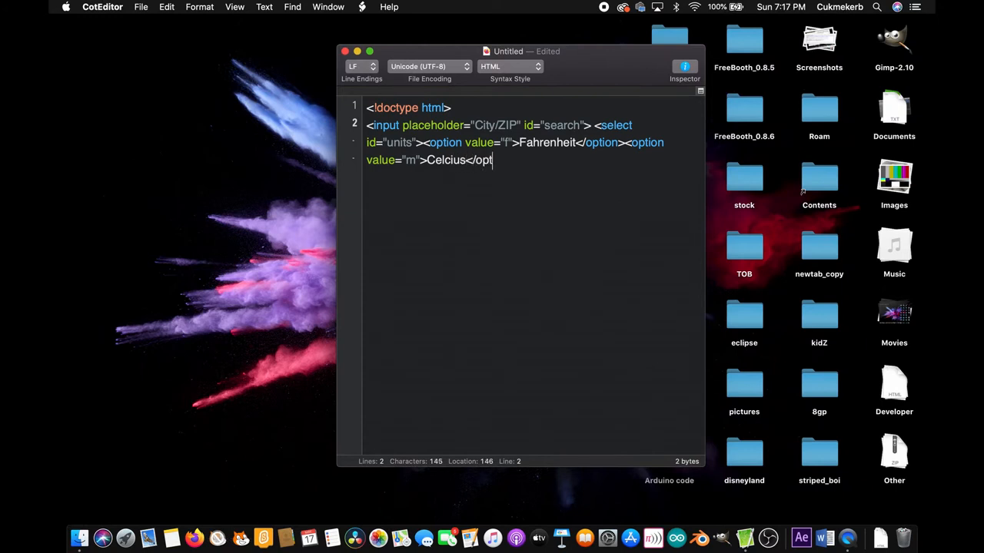
pyautogui.write('ion>')
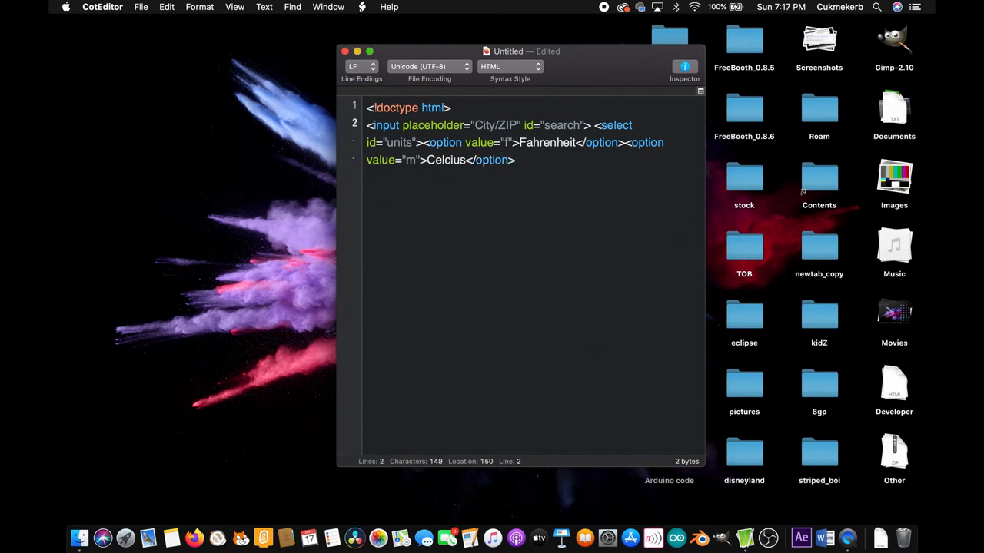
# Step: Add a "Get weather!" button whose onclick calls getweather()
pyautogui.click(514, 160)
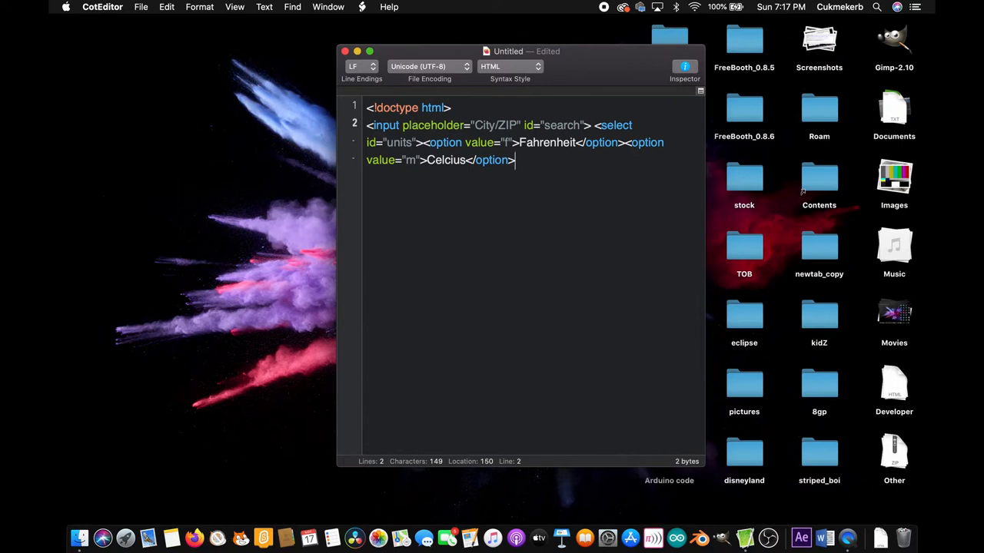
pyautogui.write('<button')
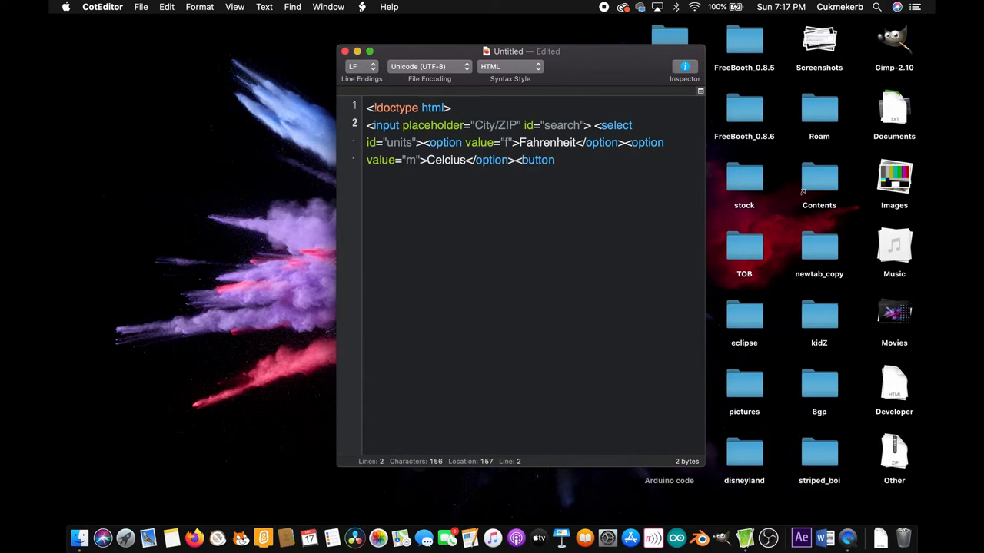
pyautogui.write('onclick')
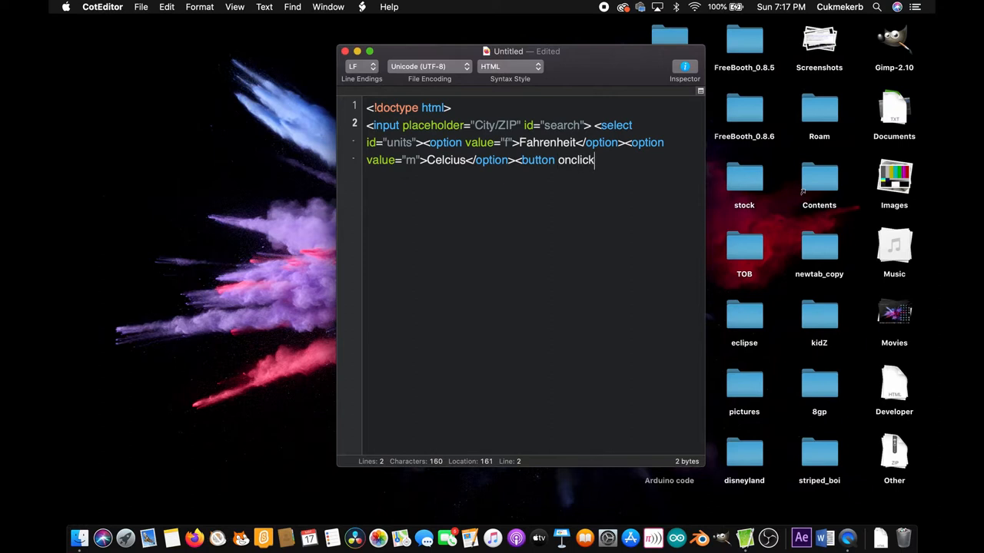
pyautogui.write('=')
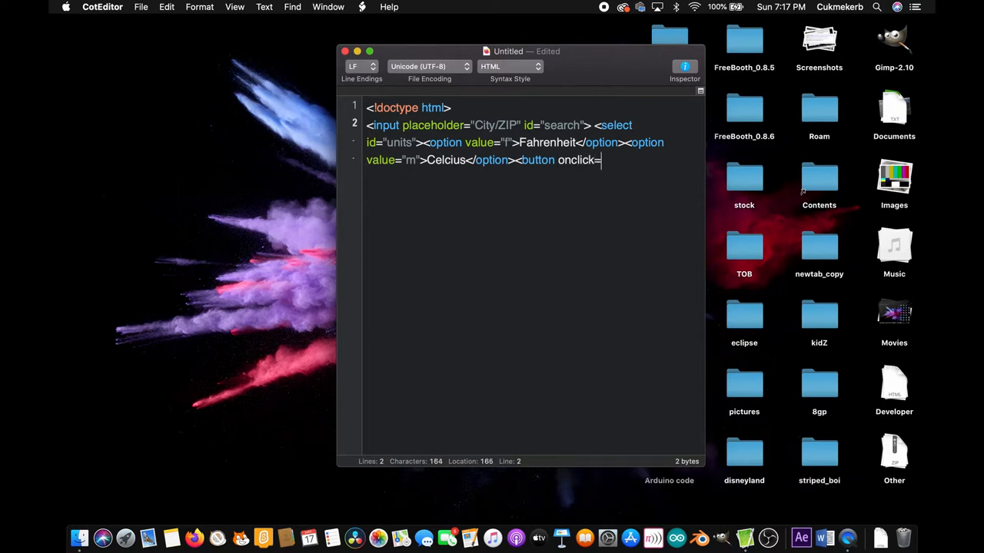
pyautogui.write('"')
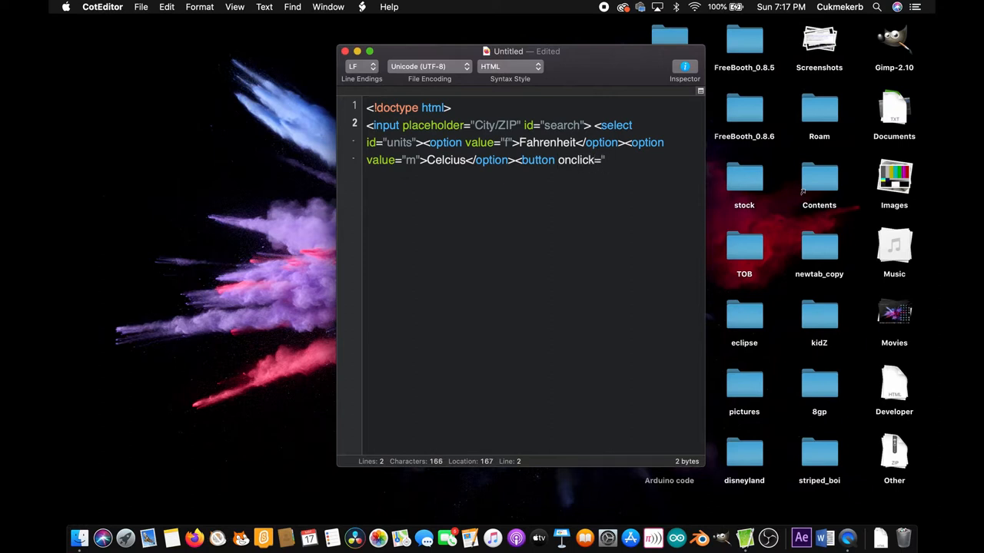
pyautogui.write('getweather')
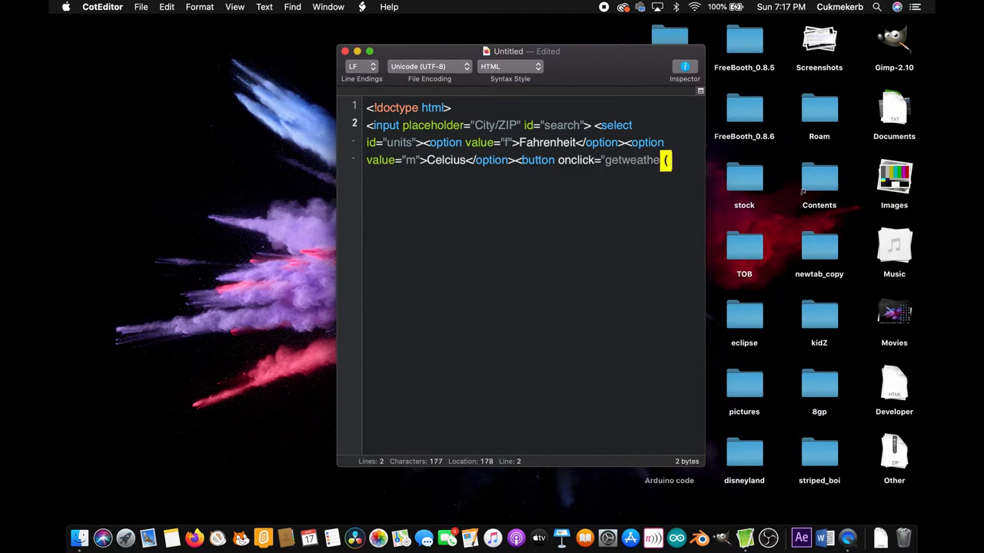
pyautogui.write('()')
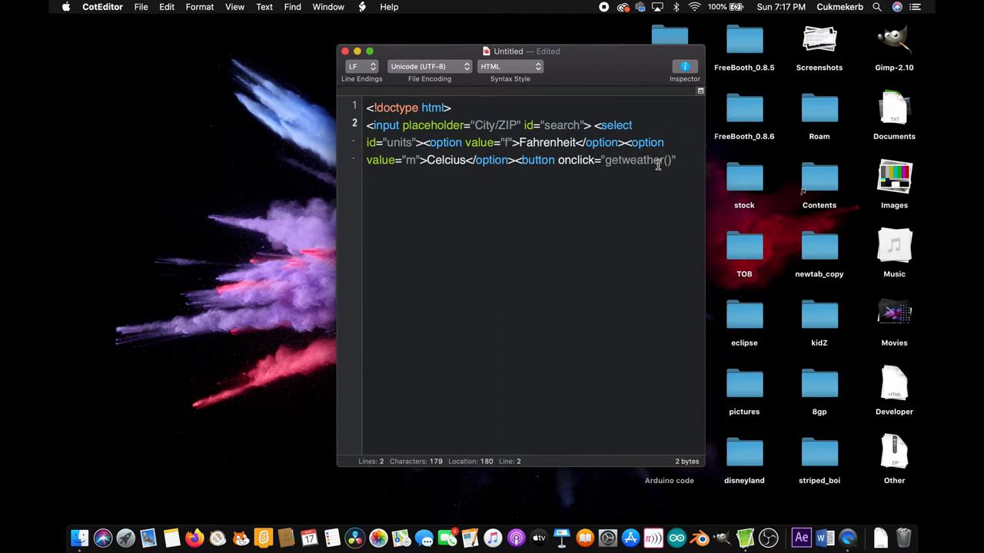
pyautogui.doubleClick(632, 160)
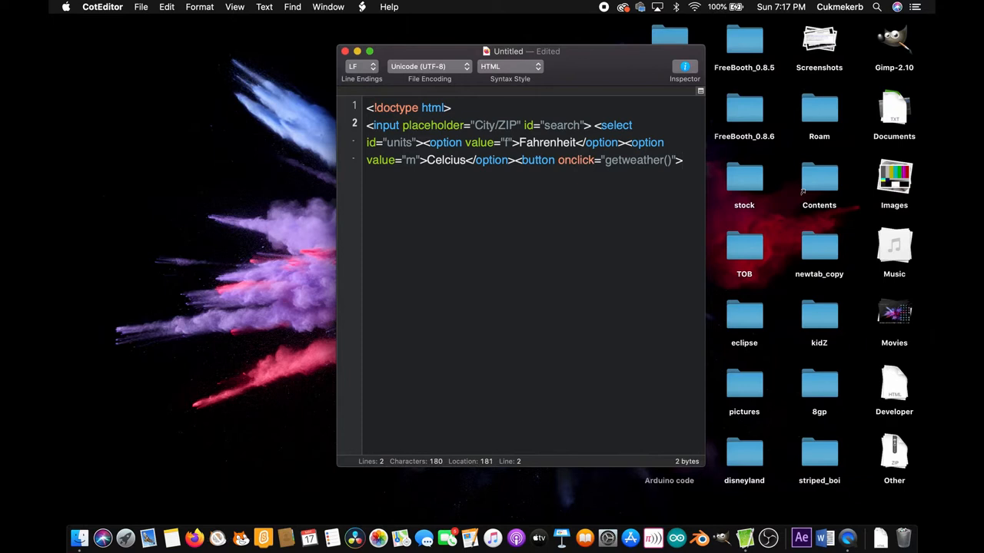
pyautogui.write('Get')
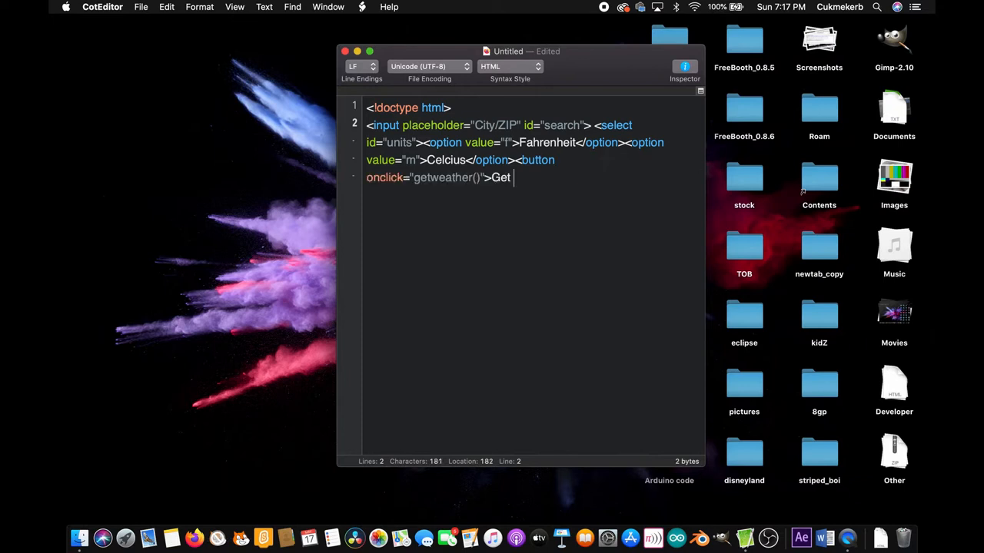
pyautogui.write('weather')
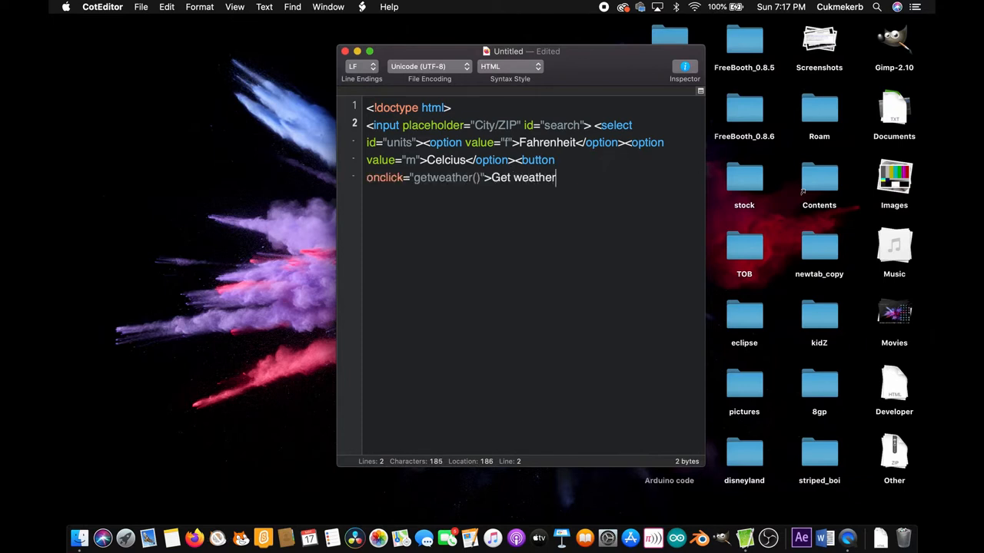
pyautogui.write('!</button>')
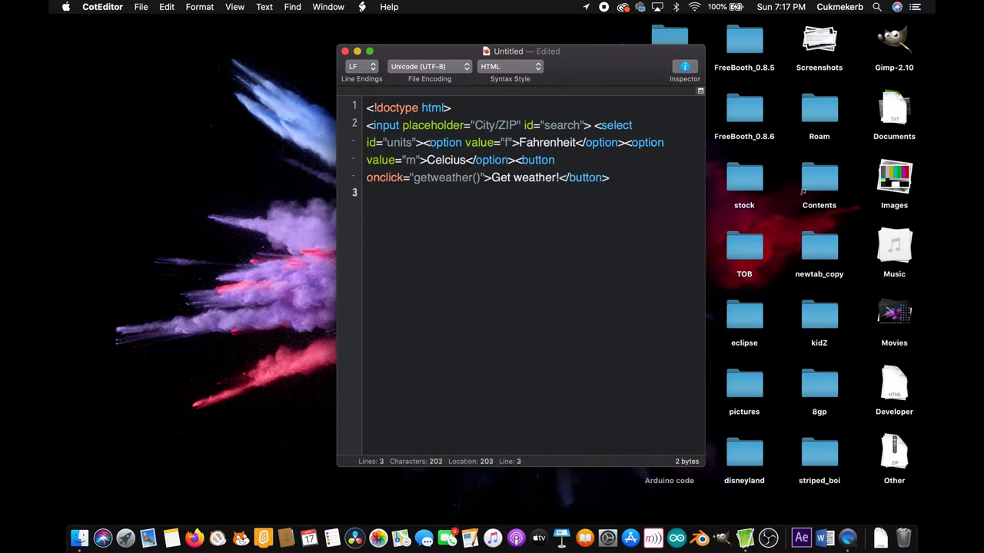
# Step: Add an img element with id "image" and style border-radius:5px
pyautogui.write('<img')
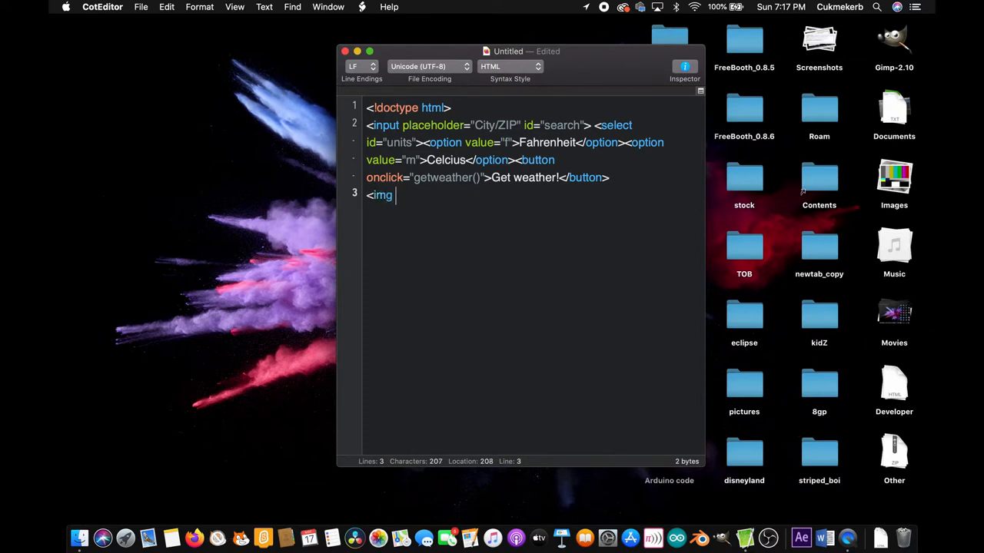
pyautogui.write('id=')
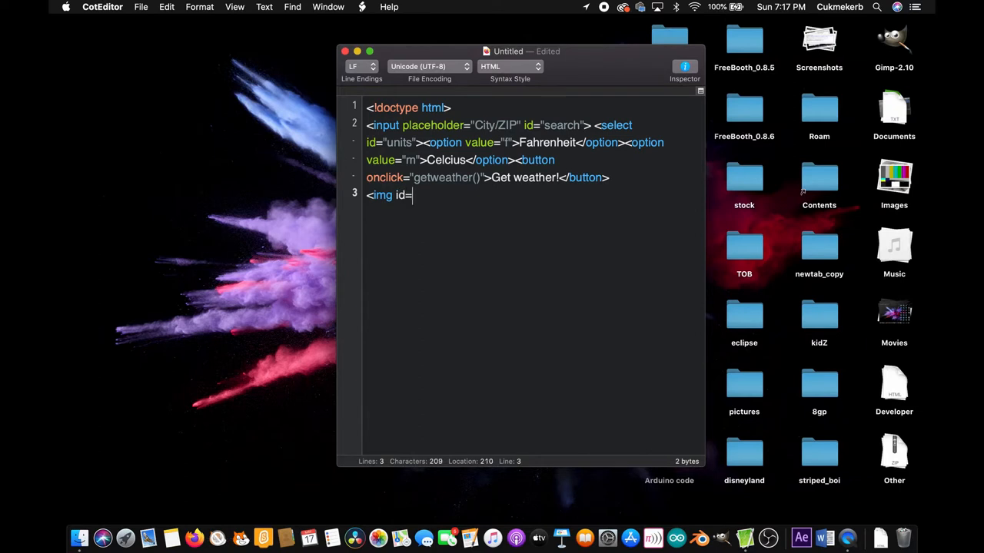
pyautogui.write('"image')
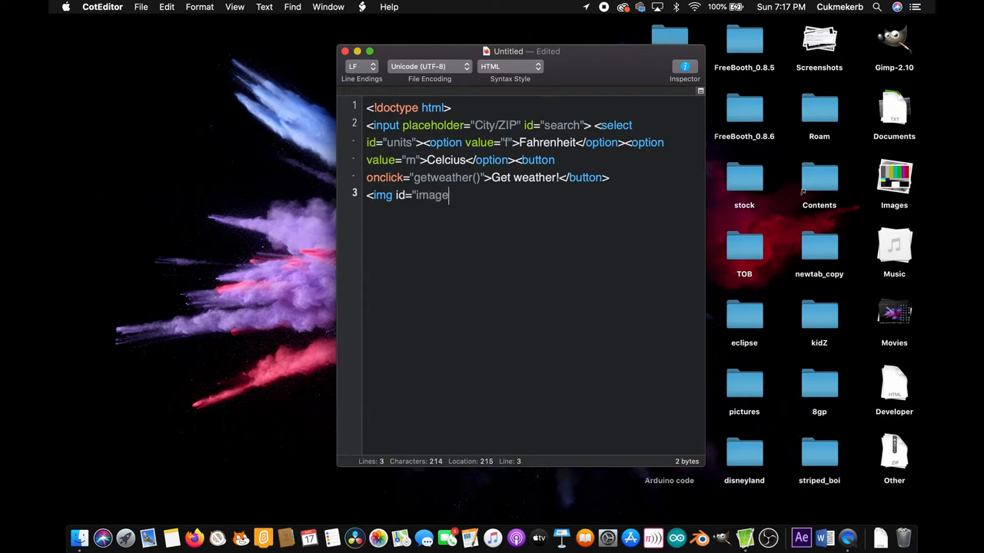
pyautogui.write('"')
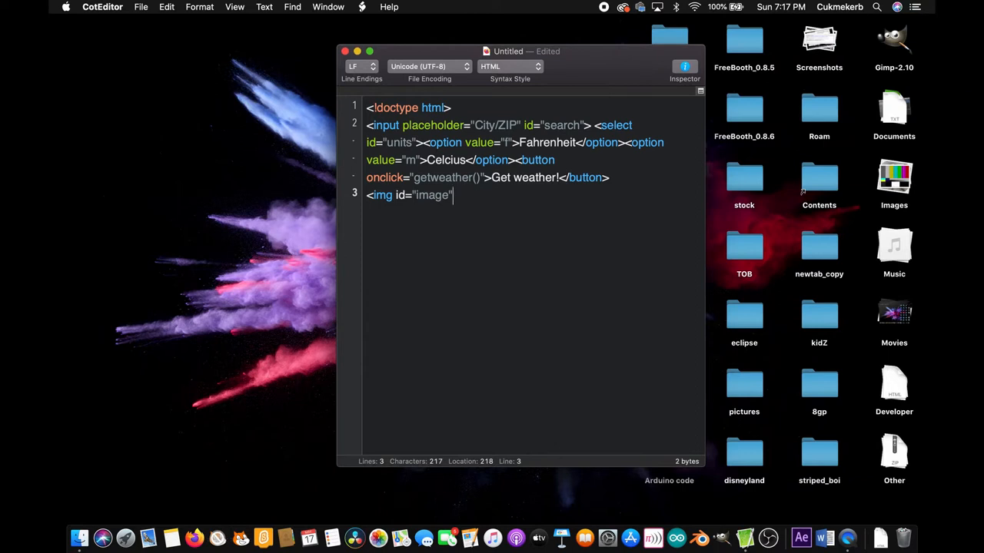
pyautogui.write('styl')
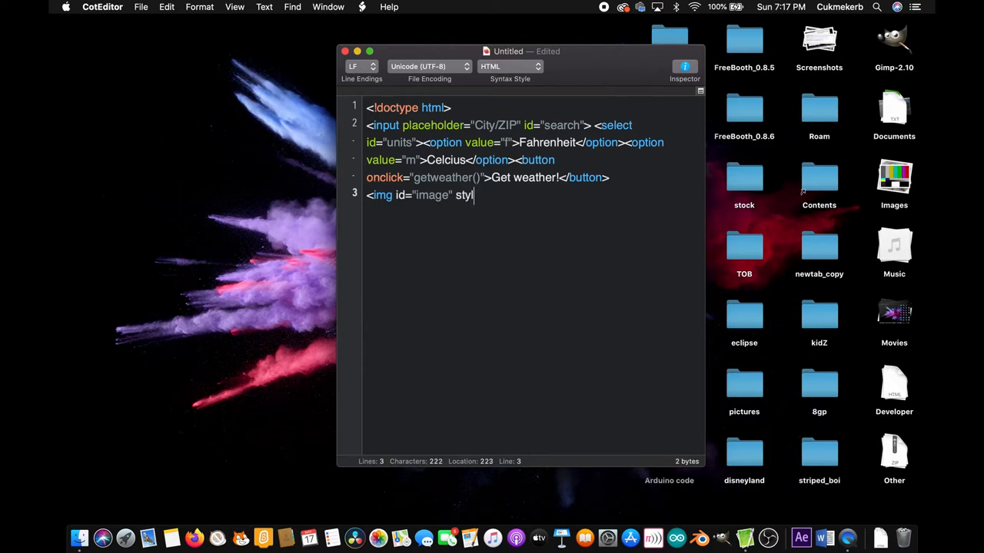
pyautogui.write('e=')
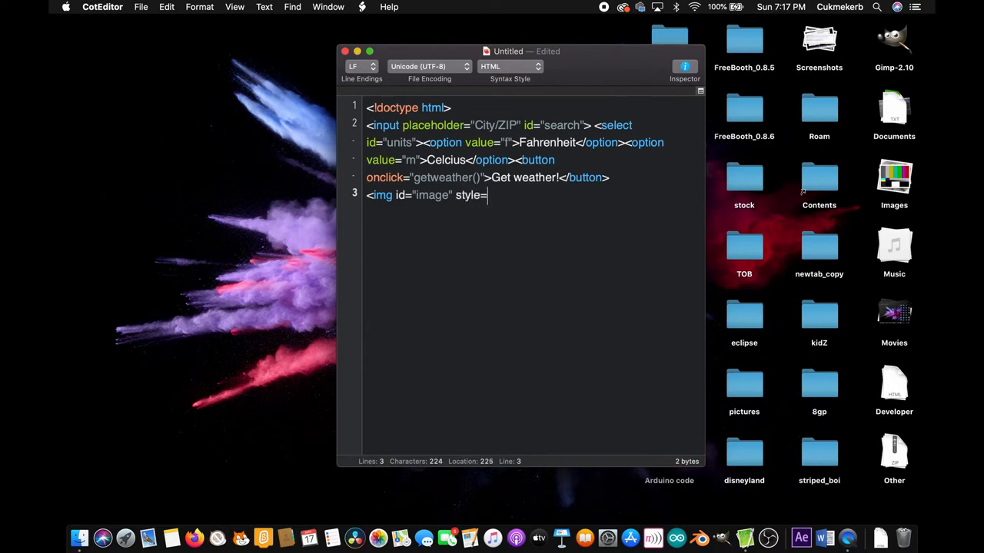
pyautogui.write('"bor')
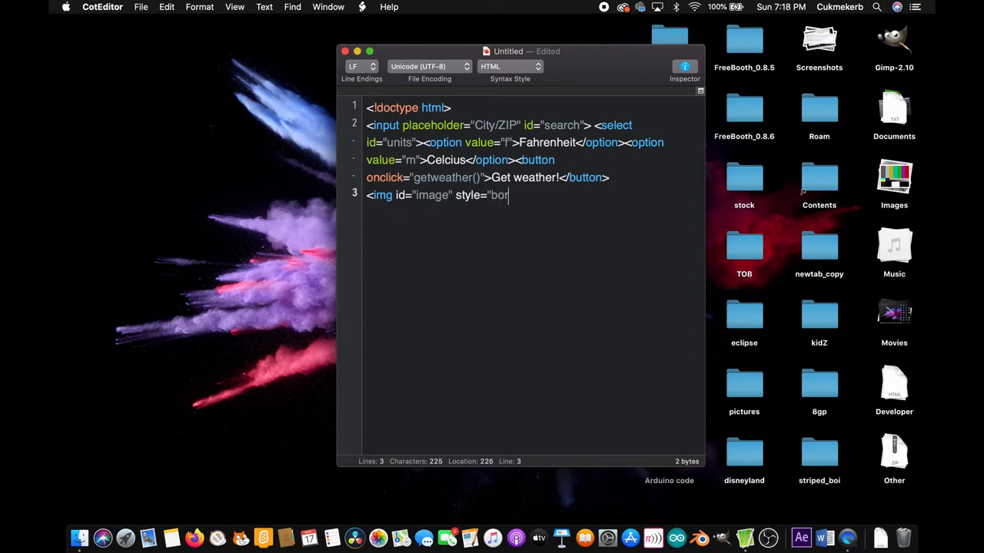
pyautogui.write('der-ra')
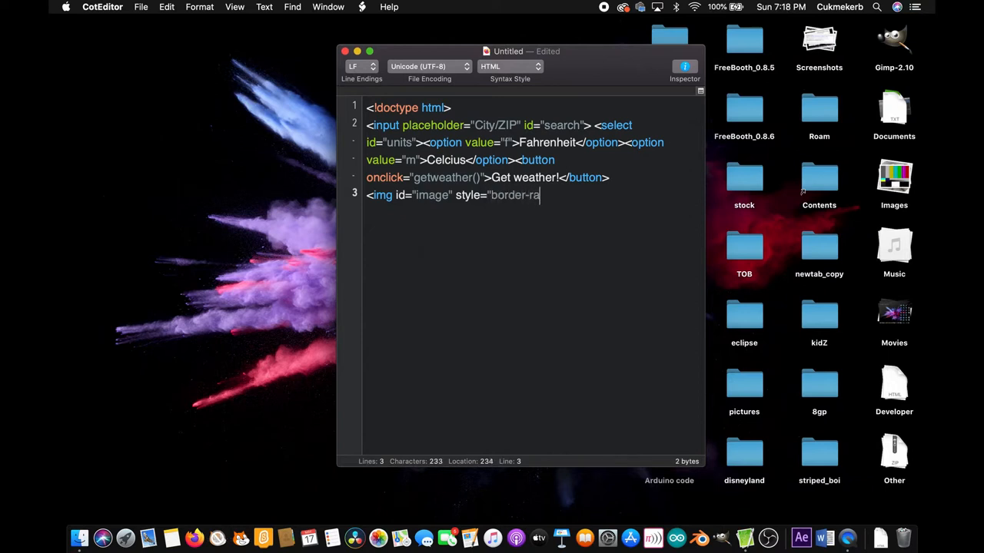
pyautogui.write('dius:')
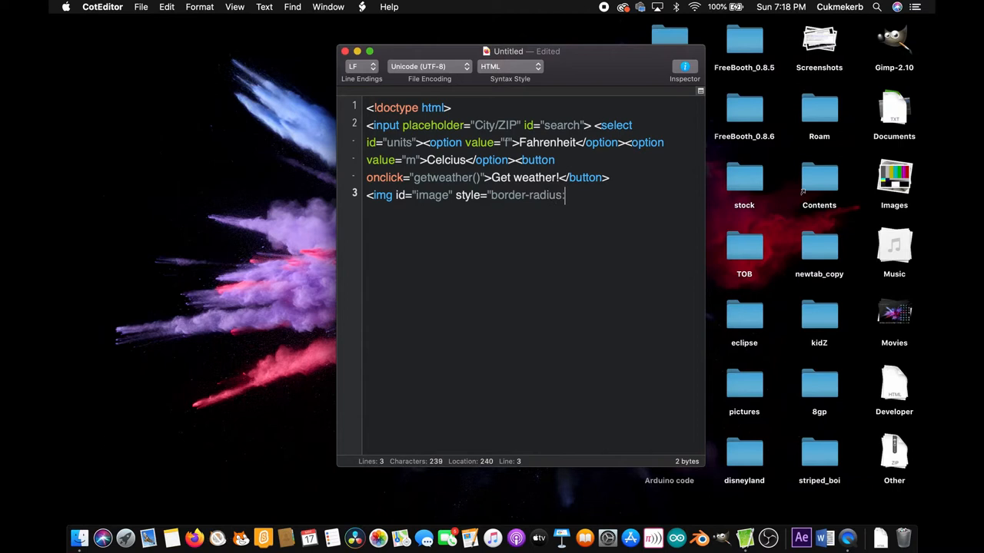
pyautogui.write('5')
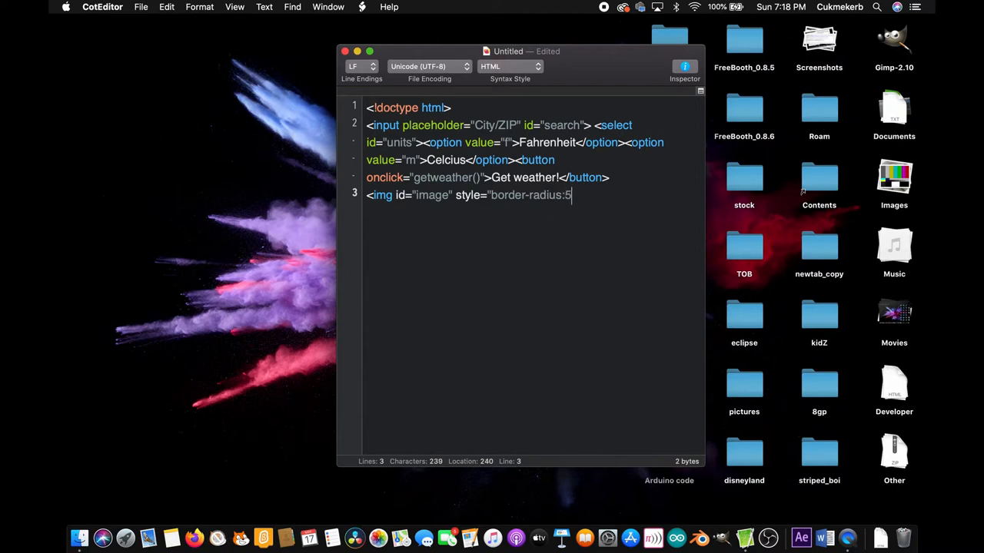
pyautogui.write('px;')
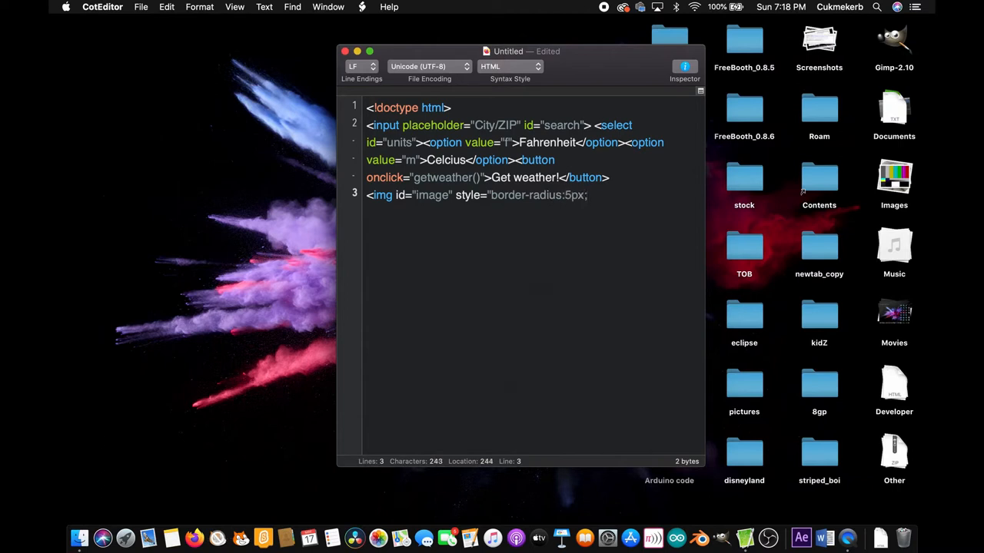
pyautogui.write('"')
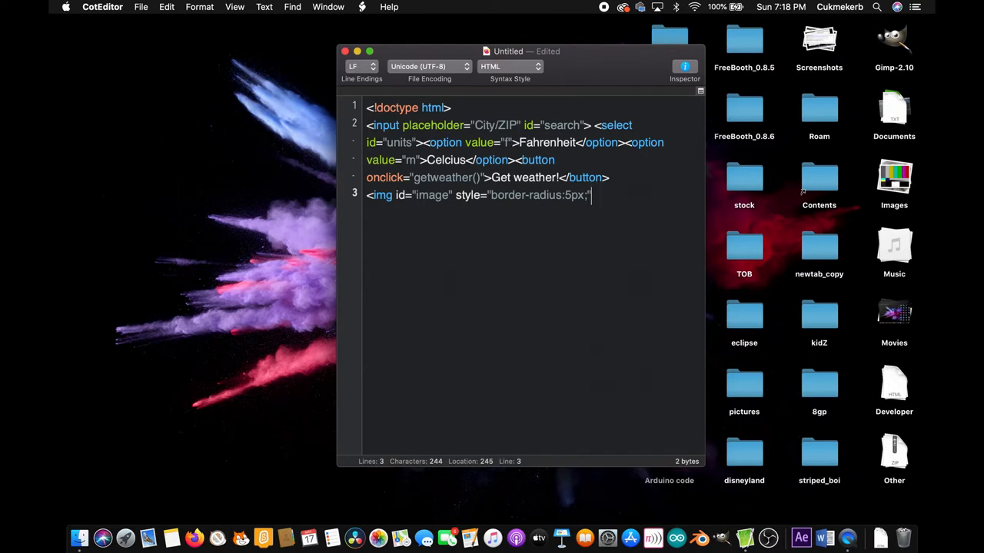
pyautogui.write('>')
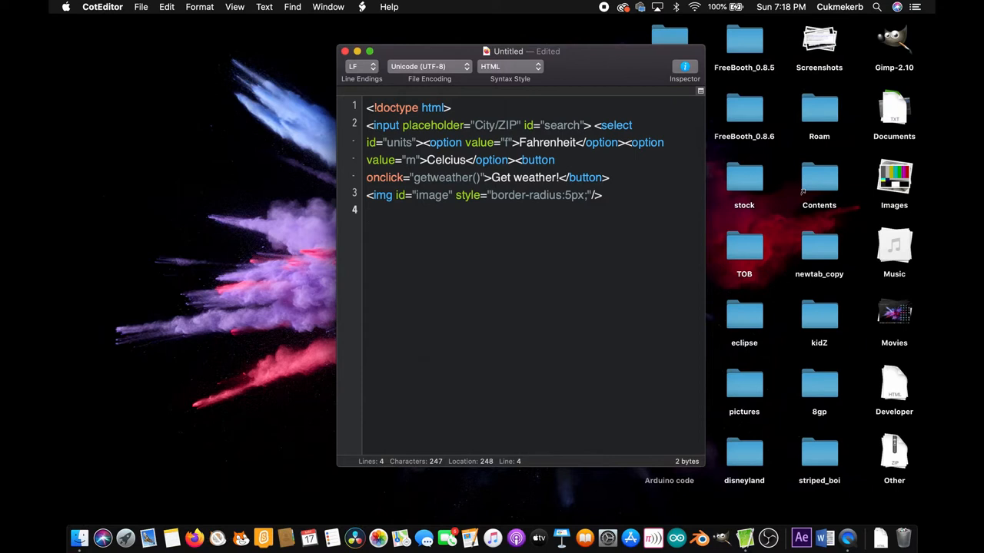
# Step: Add an empty div with id "output" after the image element
pyautogui.write('<')
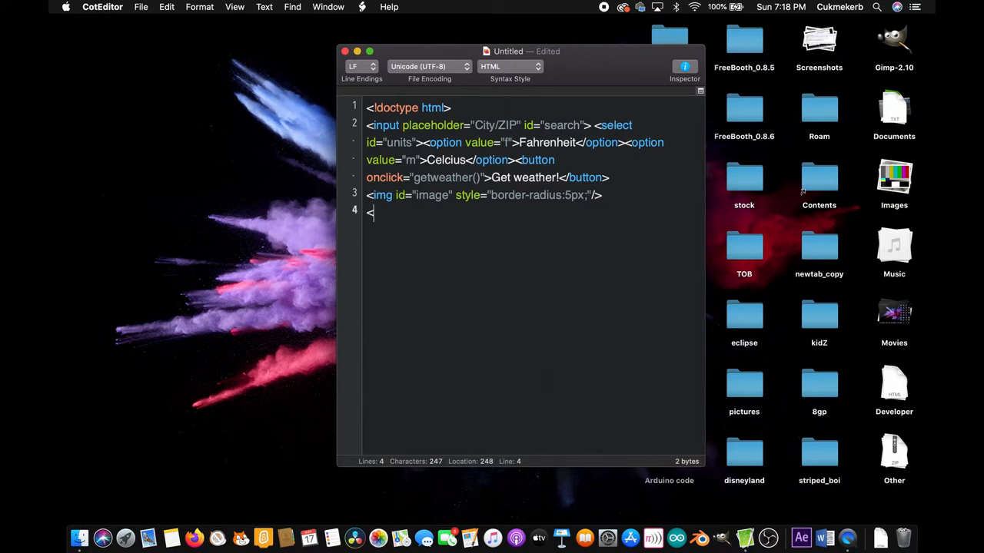
pyautogui.write('div')
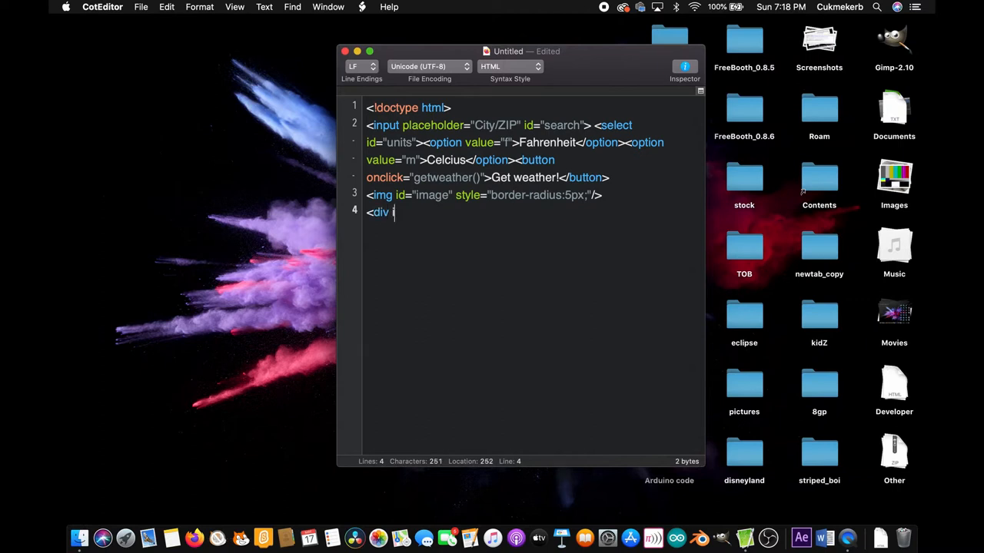
pyautogui.write('id="')
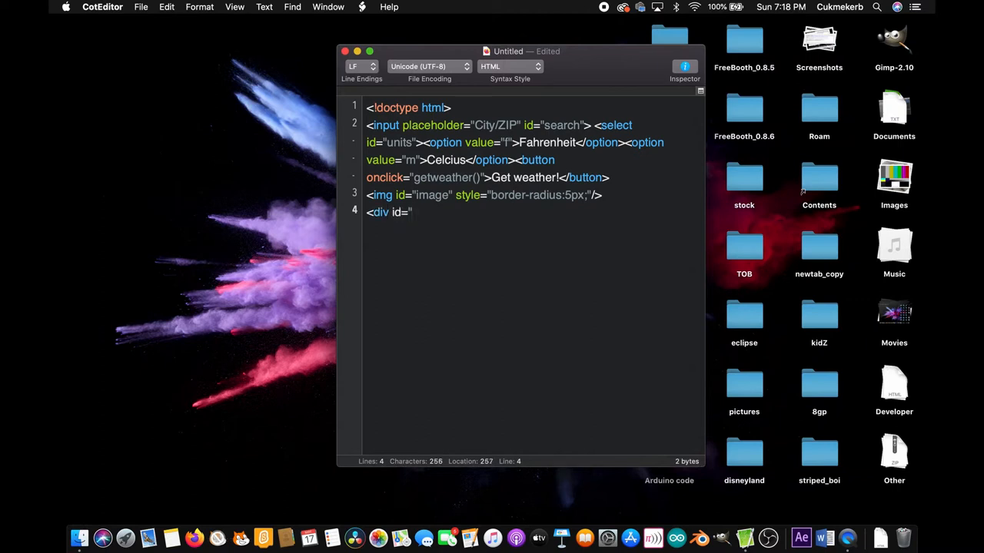
pyautogui.write('output')
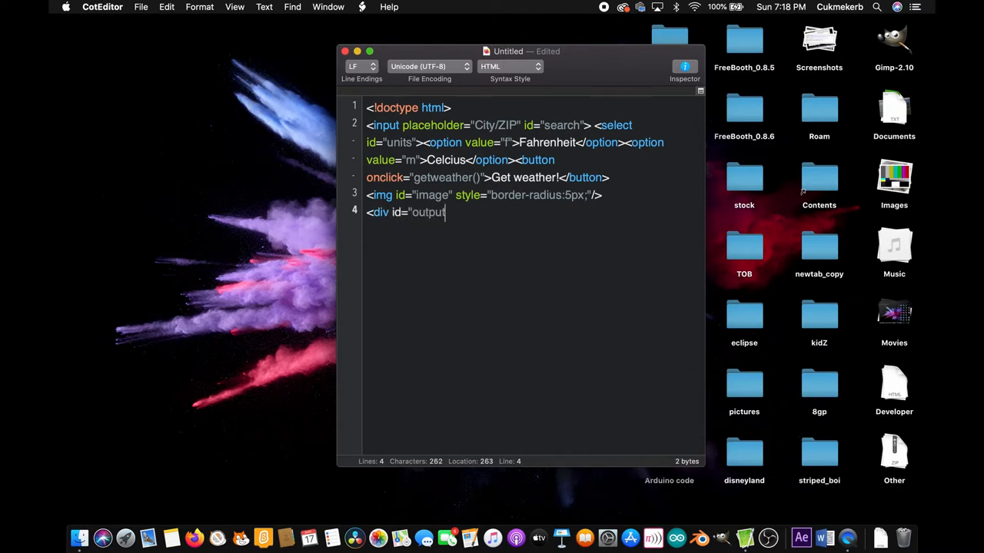
pyautogui.write('">')
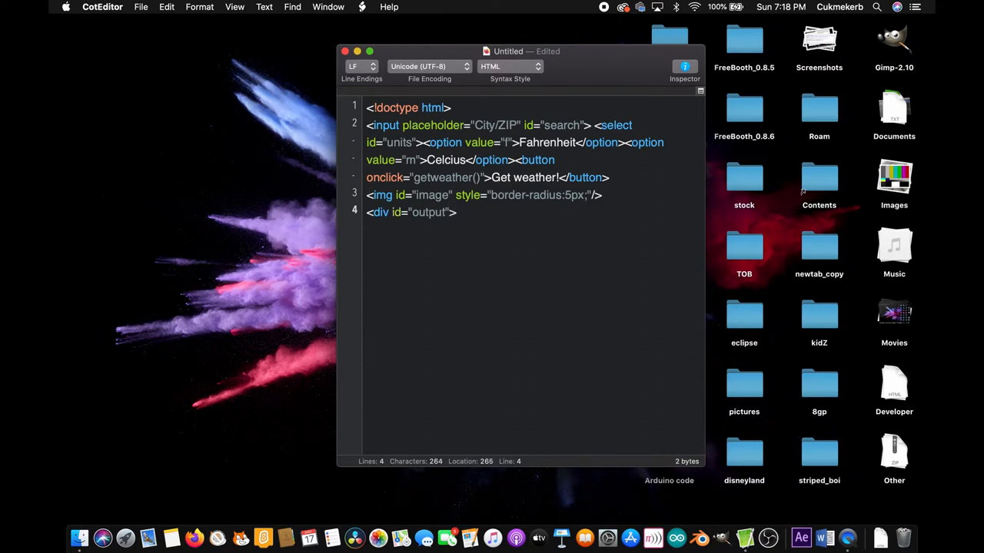
pyautogui.write('</')
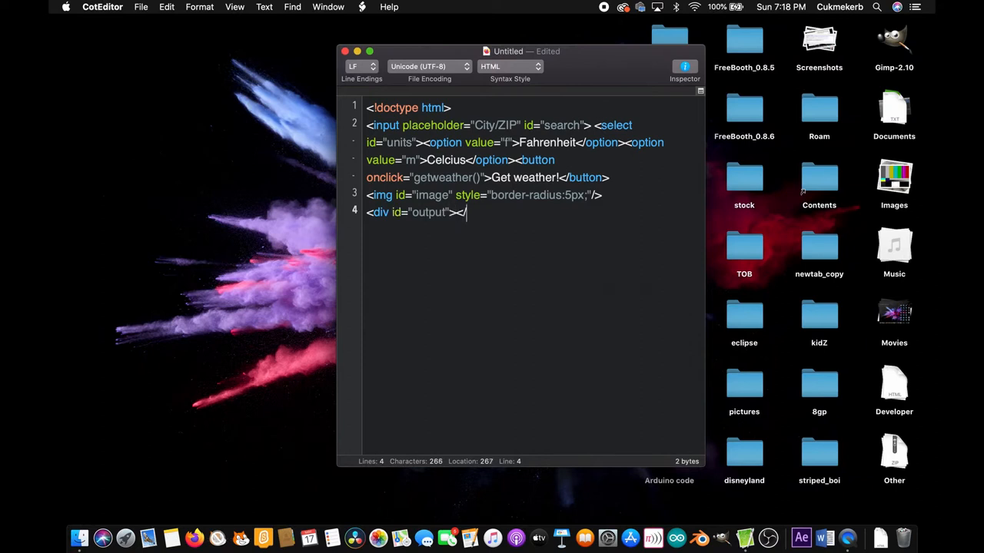
pyautogui.write('div>')
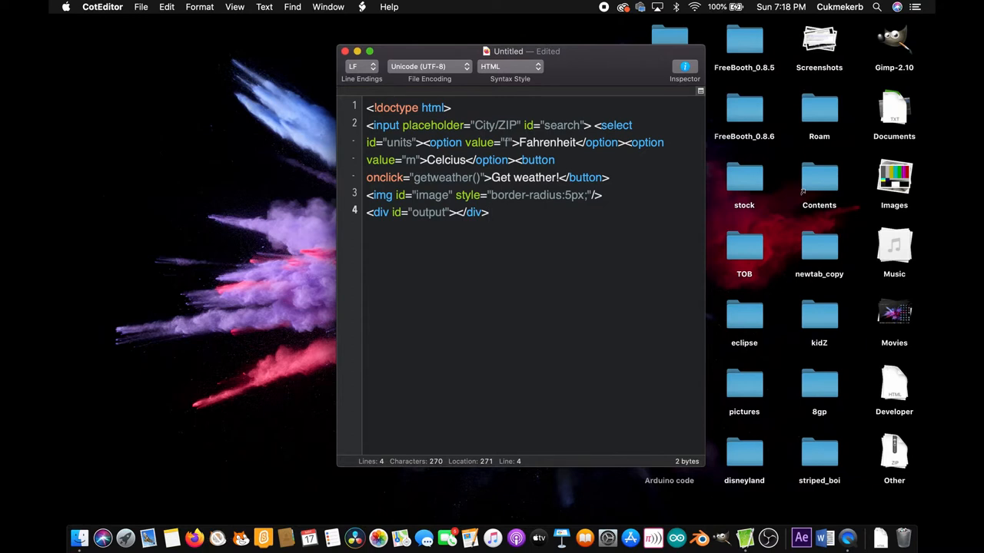
pyautogui.click(452, 108)
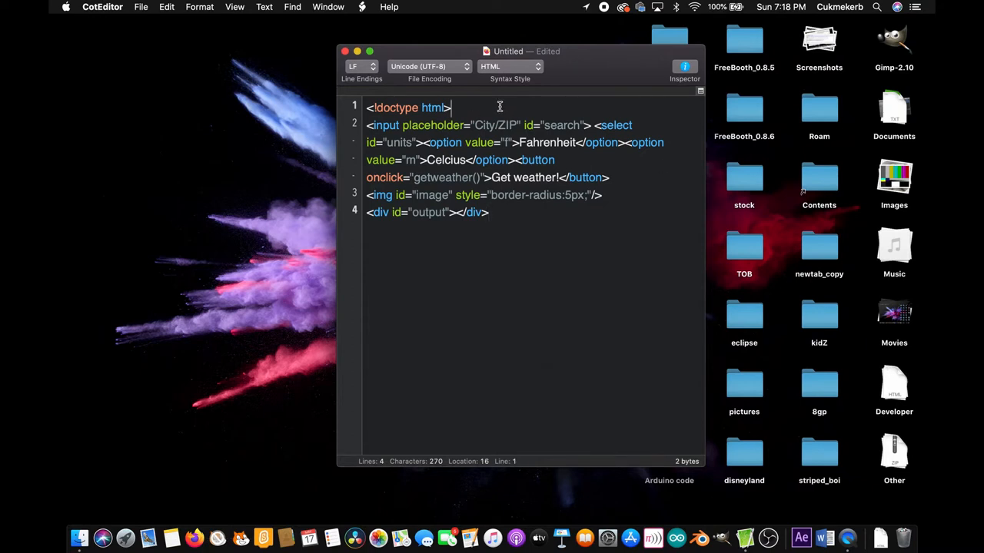
# Step: Insert opening and closing script tags on new lines after the doctype
pyautogui.press('Return')
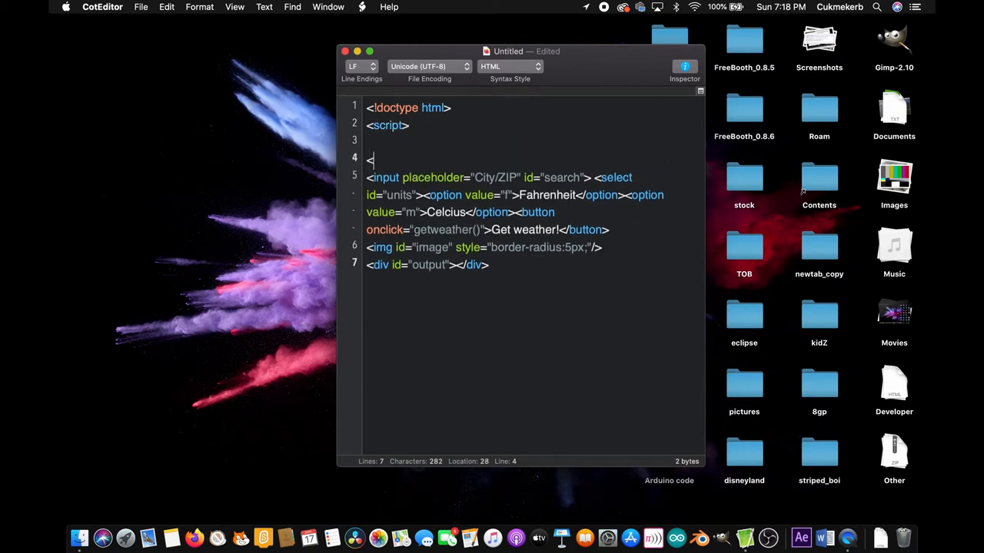
pyautogui.write('/')
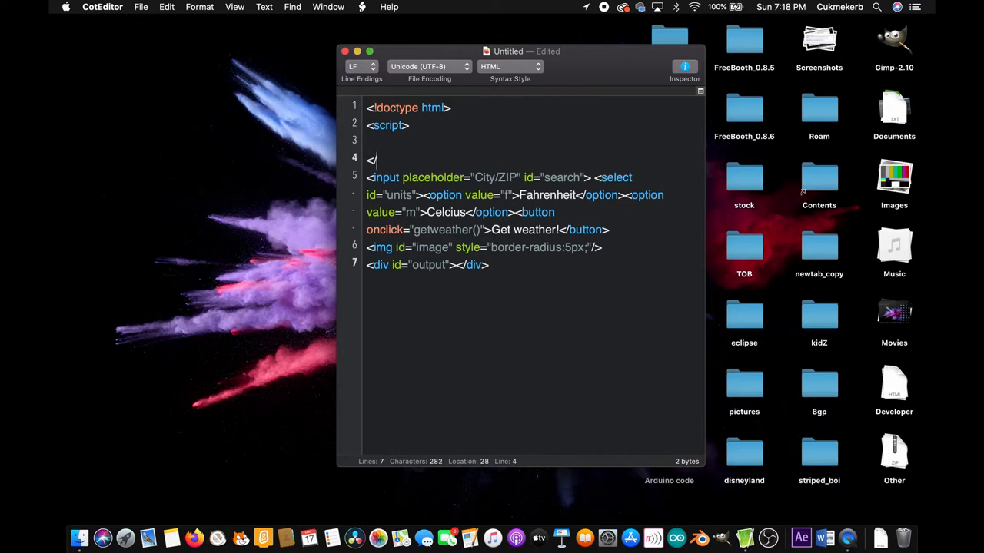
pyautogui.write('script>')
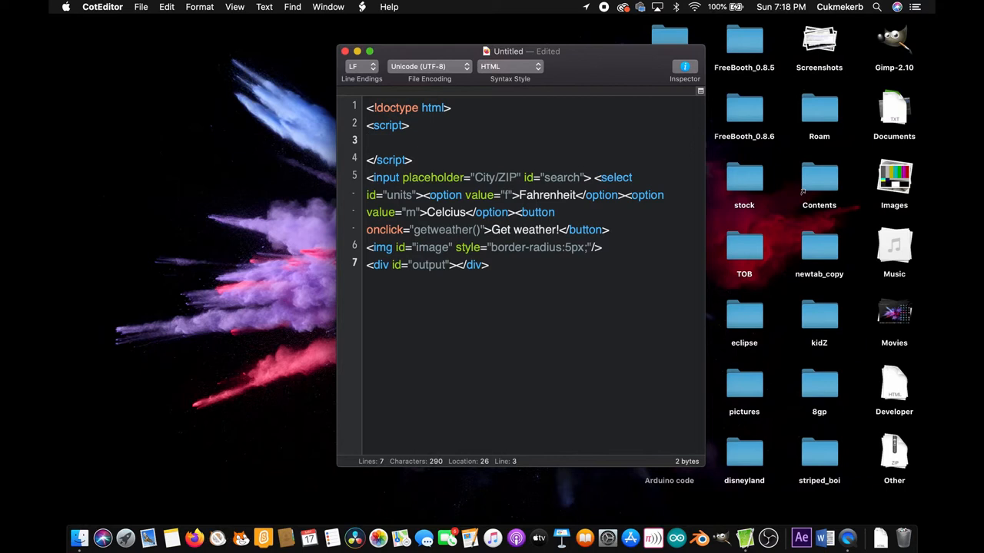
# Step: Declare the getweather() function with its opening brace in the script block
pyautogui.write('func')
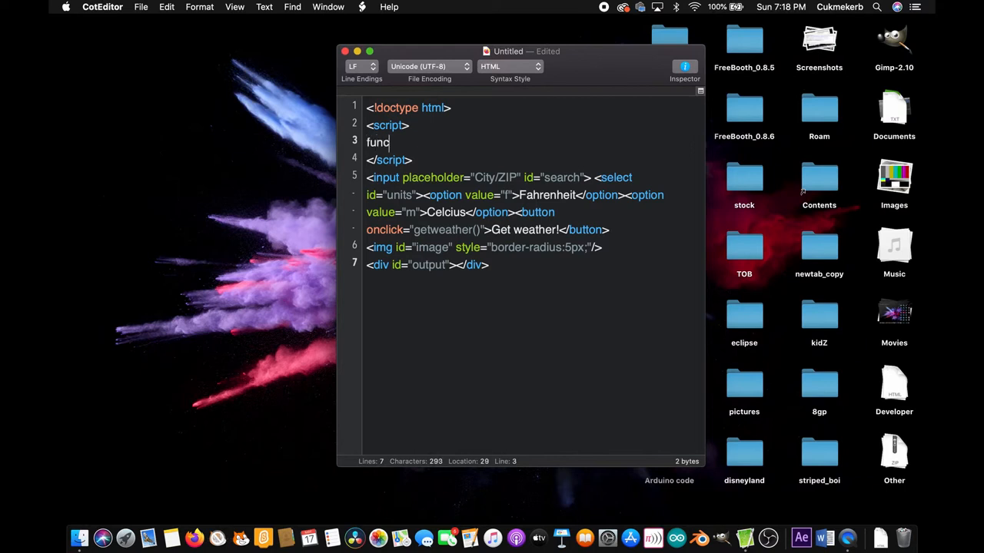
pyautogui.write('tion')
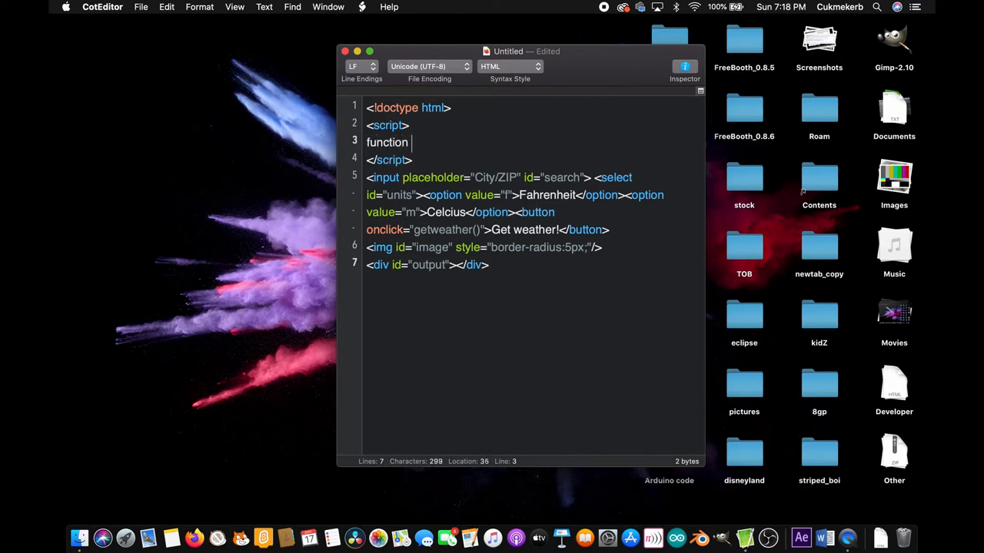
pyautogui.write('get')
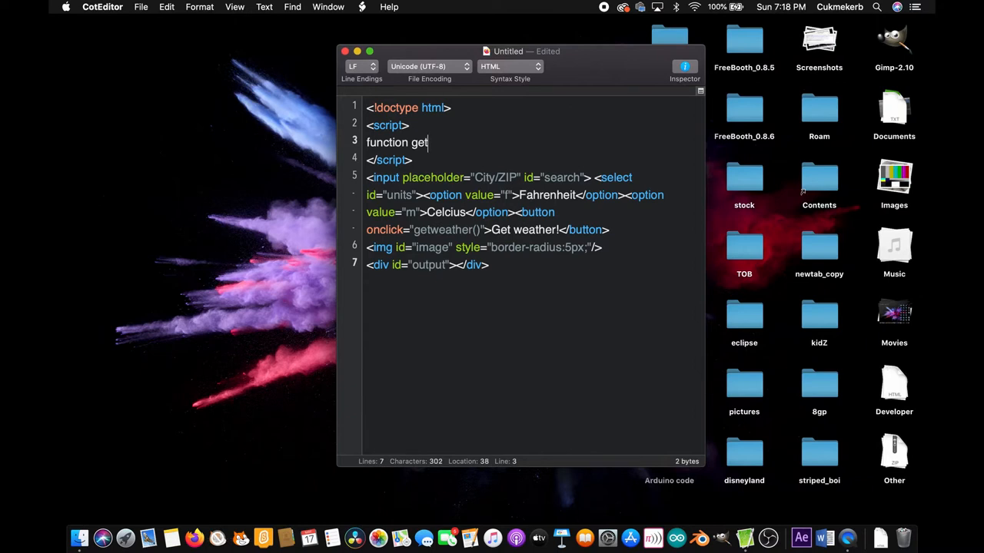
pyautogui.write('weather(')
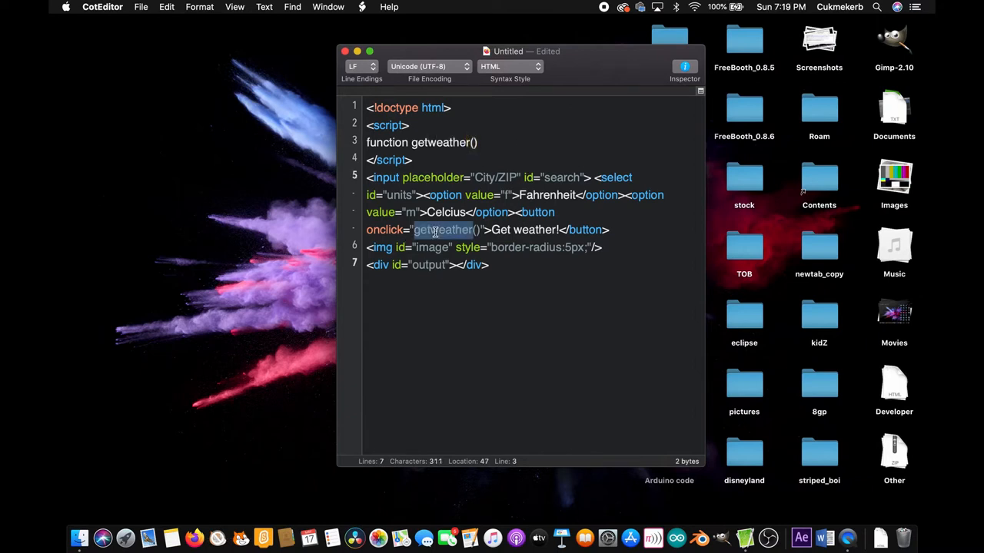
pyautogui.write('{')
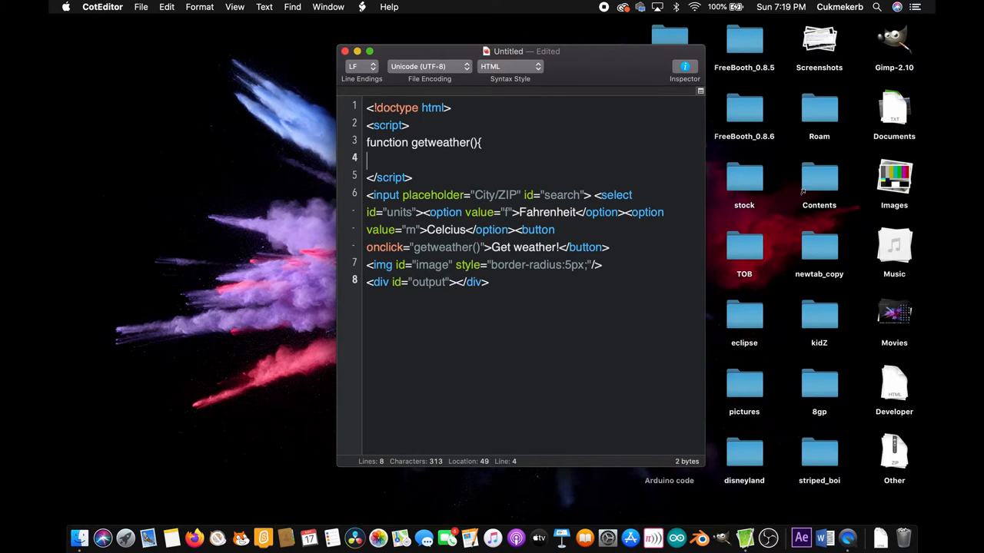
# Step: Read the search field's value into a city variable via getElementById("search")
pyautogui.write('var ci')
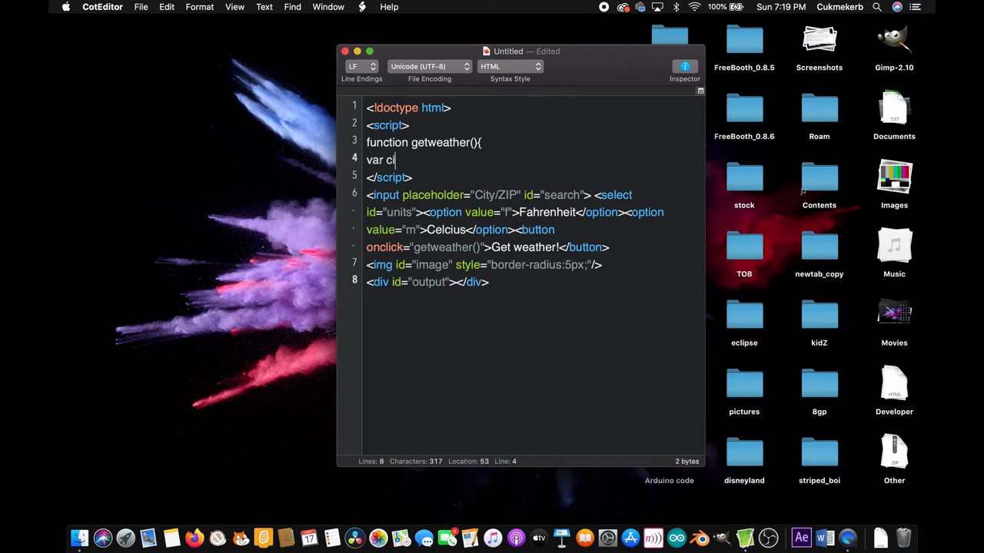
pyautogui.write('ty = d')
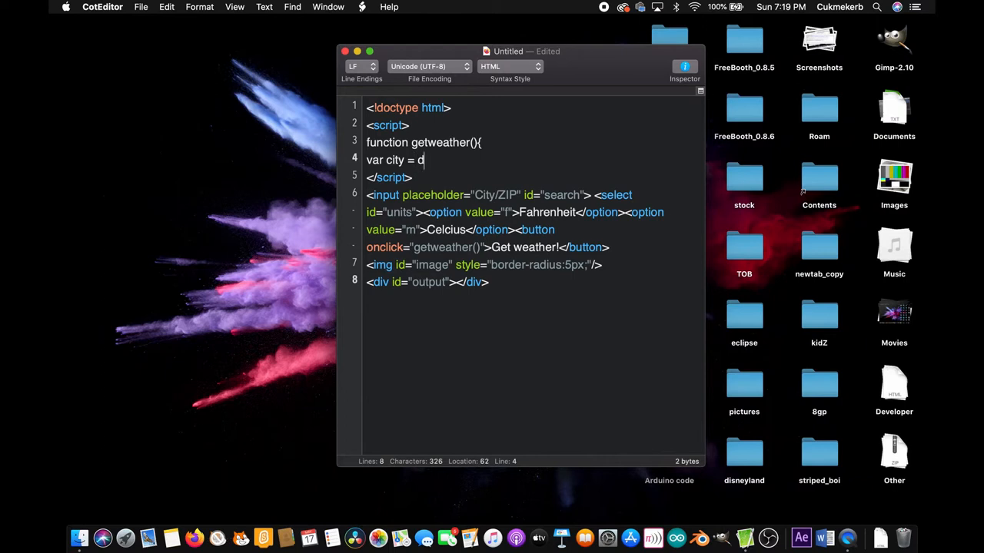
pyautogui.write('ocument')
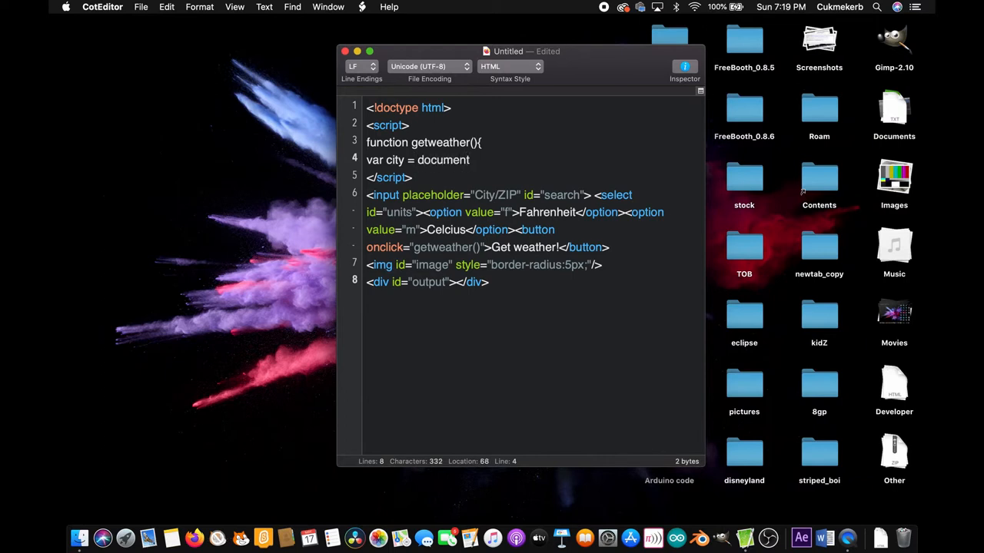
pyautogui.write('.getElem')
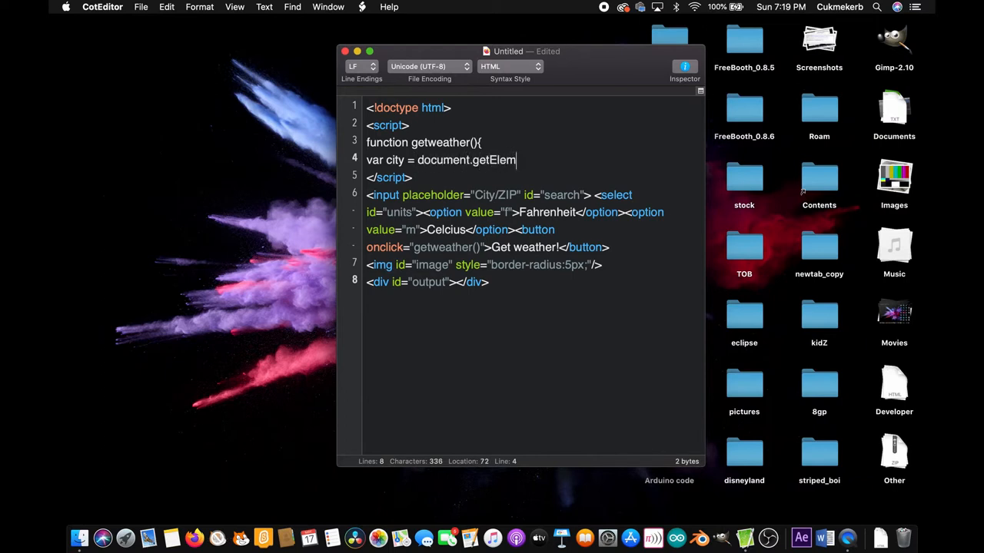
pyautogui.write('ent')
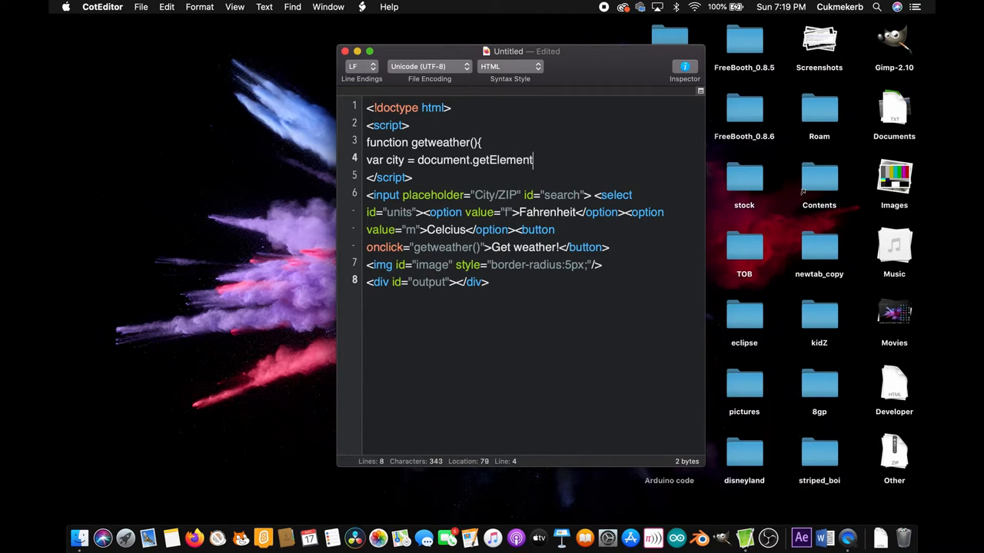
pyautogui.moveTo(670, 141)
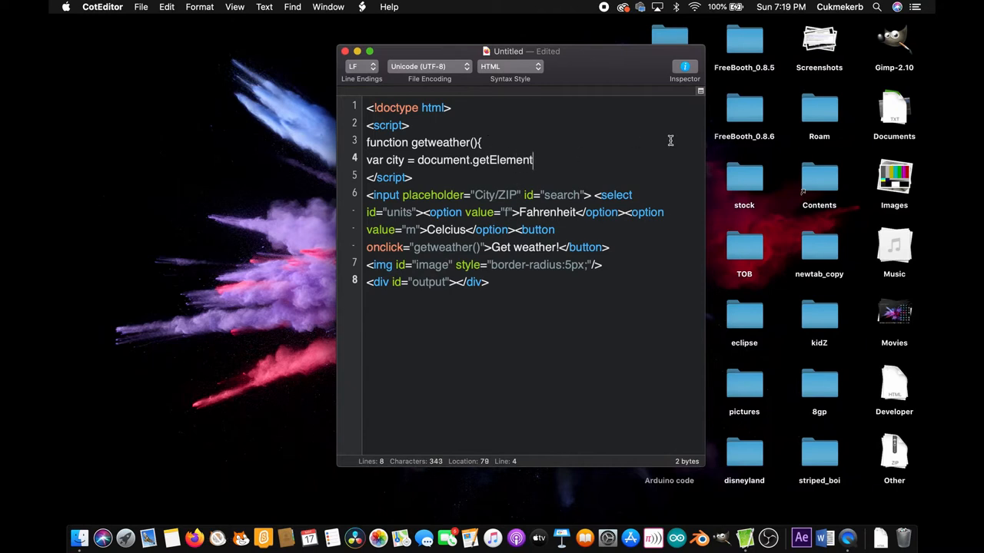
pyautogui.write('By')
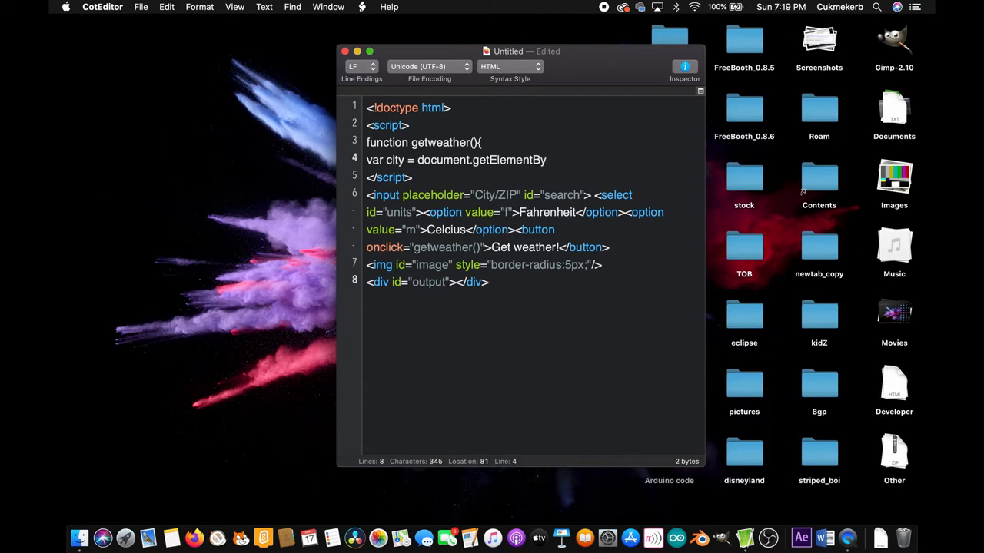
pyautogui.write('Id(')
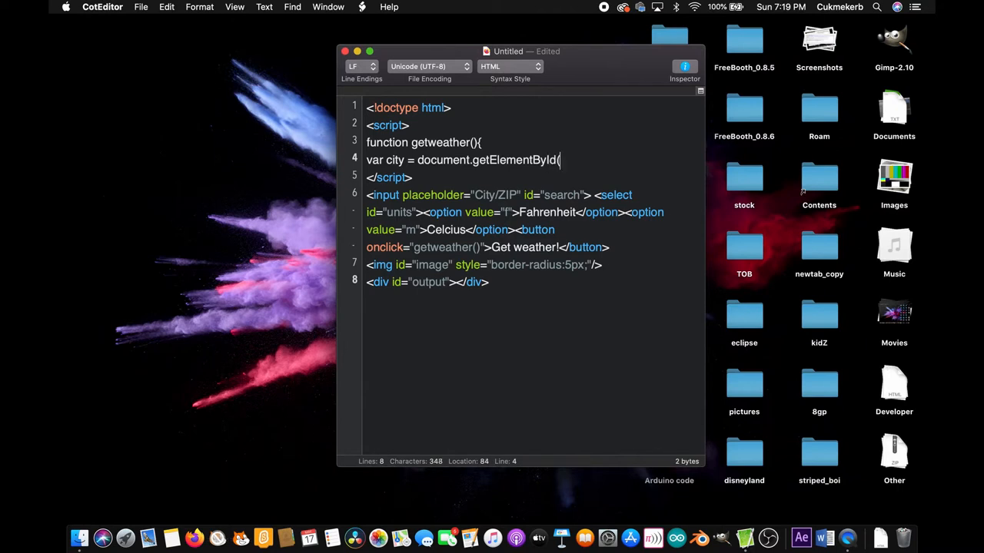
pyautogui.write('"')
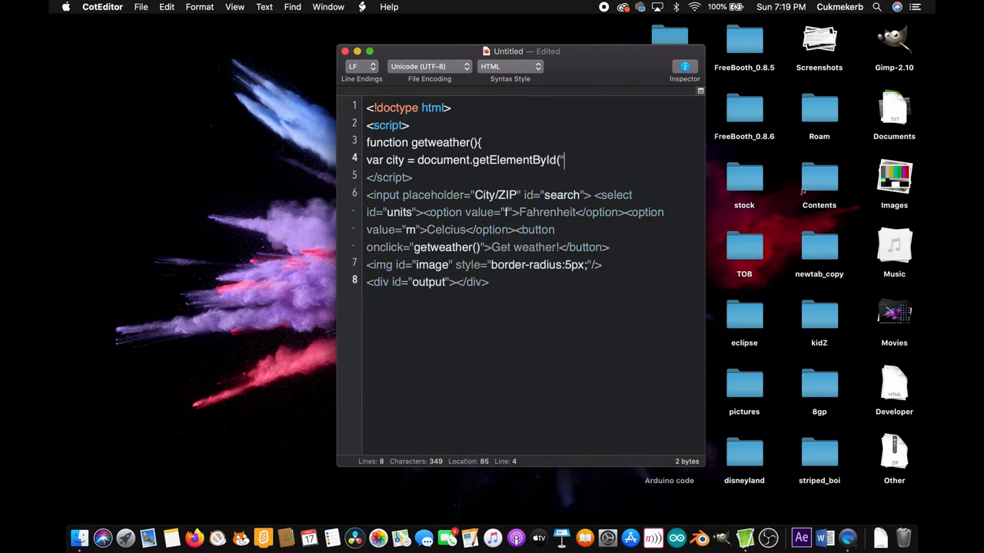
pyautogui.write('sear')
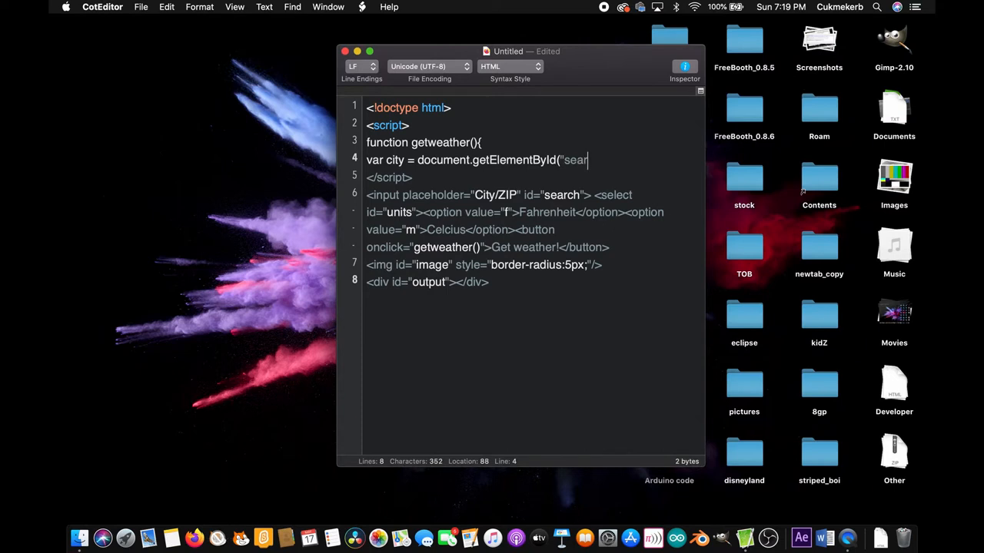
pyautogui.write('ch")')
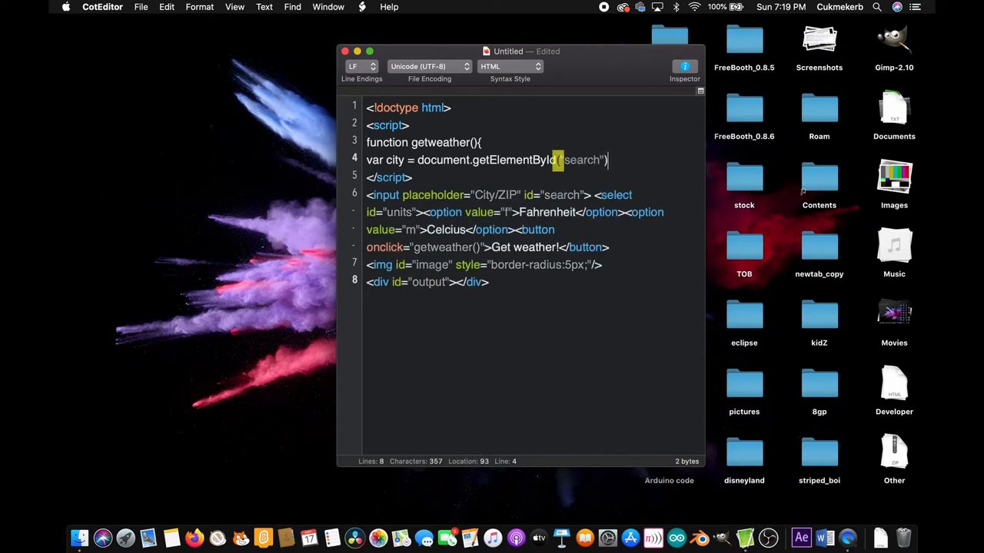
pyautogui.write('.value;')
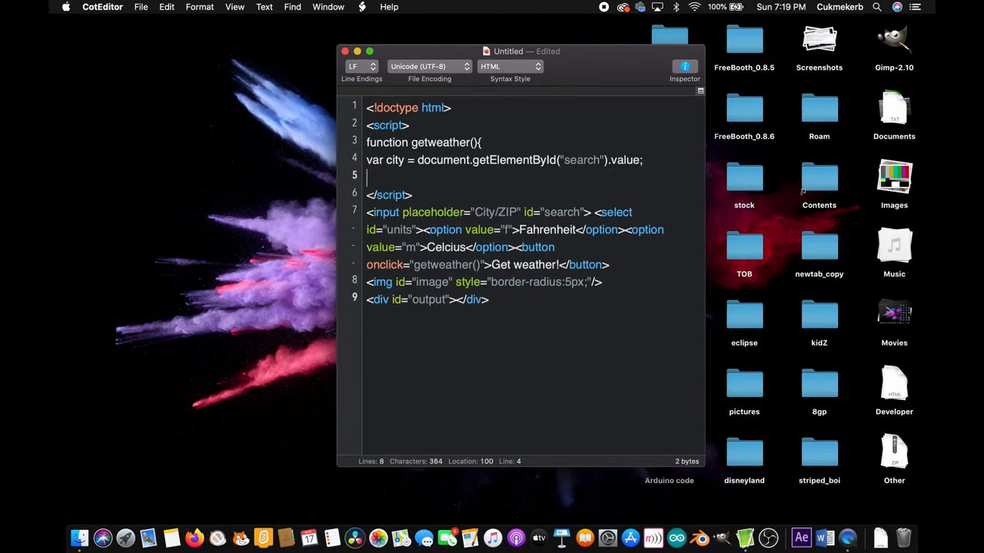
# Step: Read the units dropdown's value into a units variable via getElementById("units")
pyautogui.write('var')
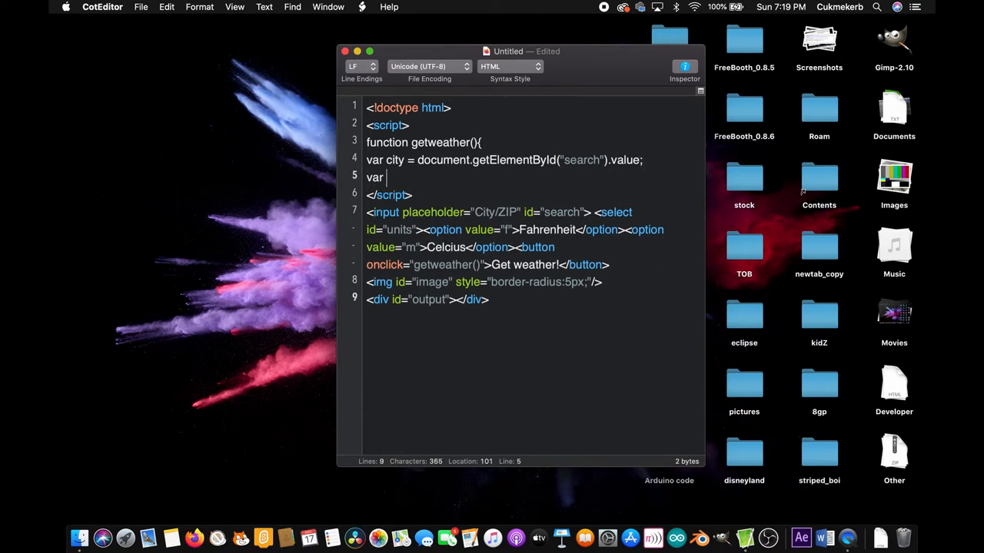
pyautogui.write('units = docue')
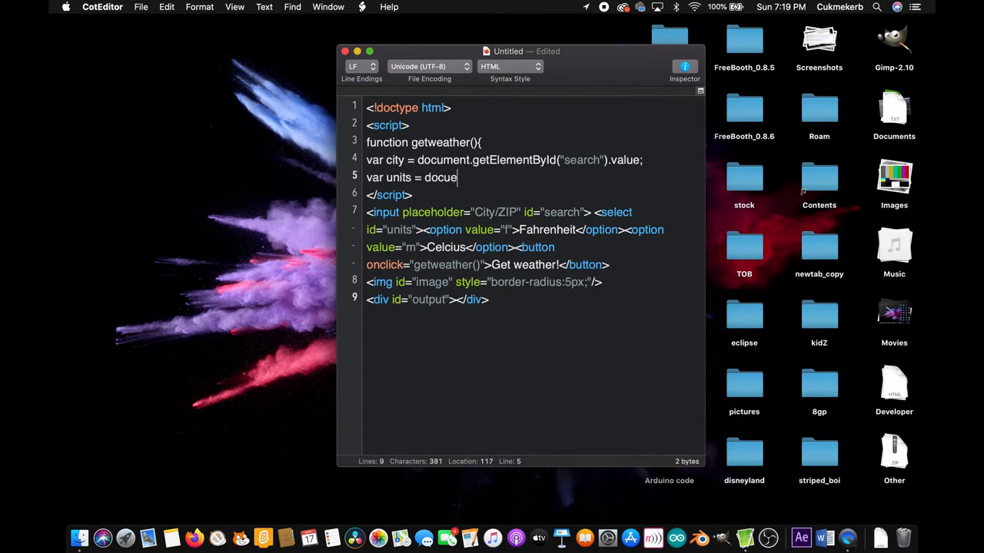
pyautogui.write('ment.g')
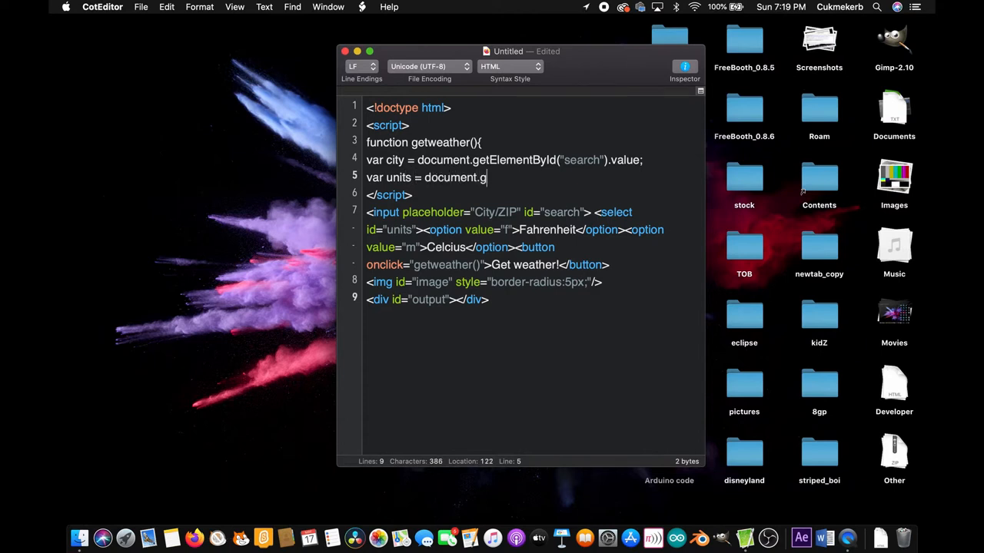
pyautogui.write('etElementByI')
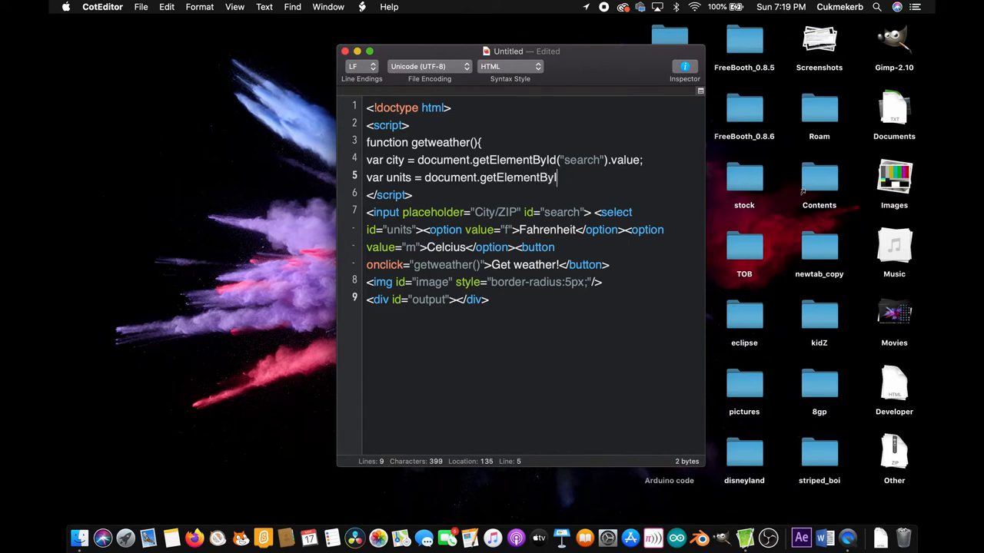
pyautogui.write('(')
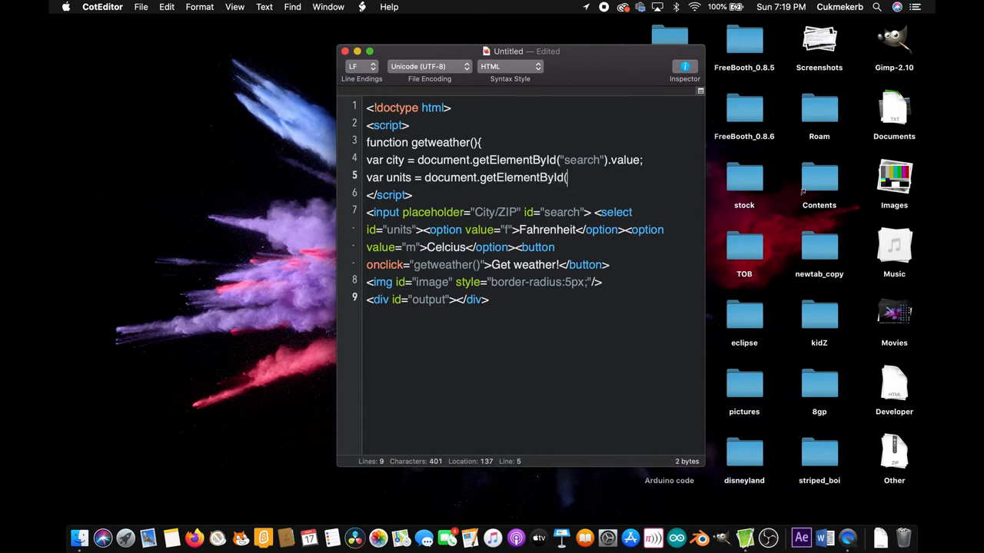
pyautogui.write('"')
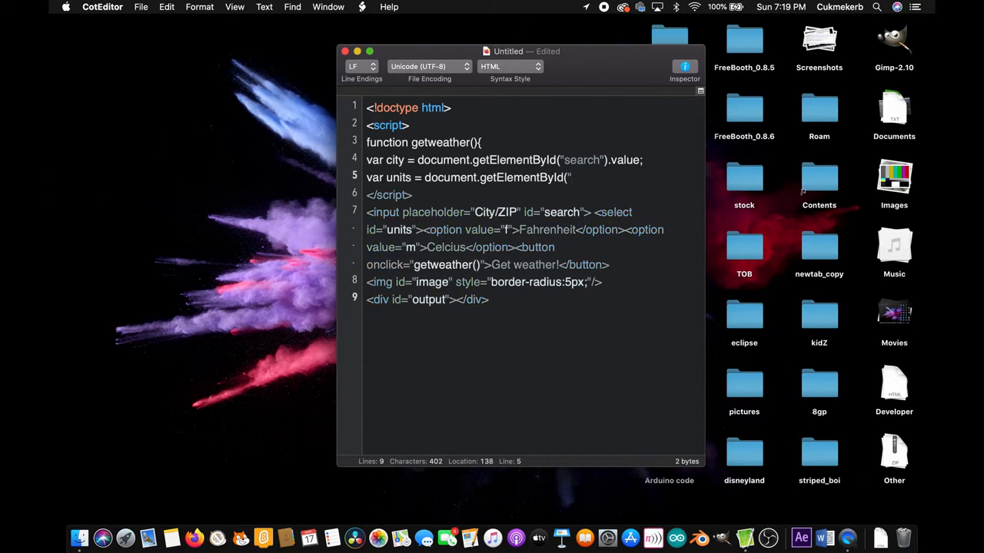
pyautogui.write('units')
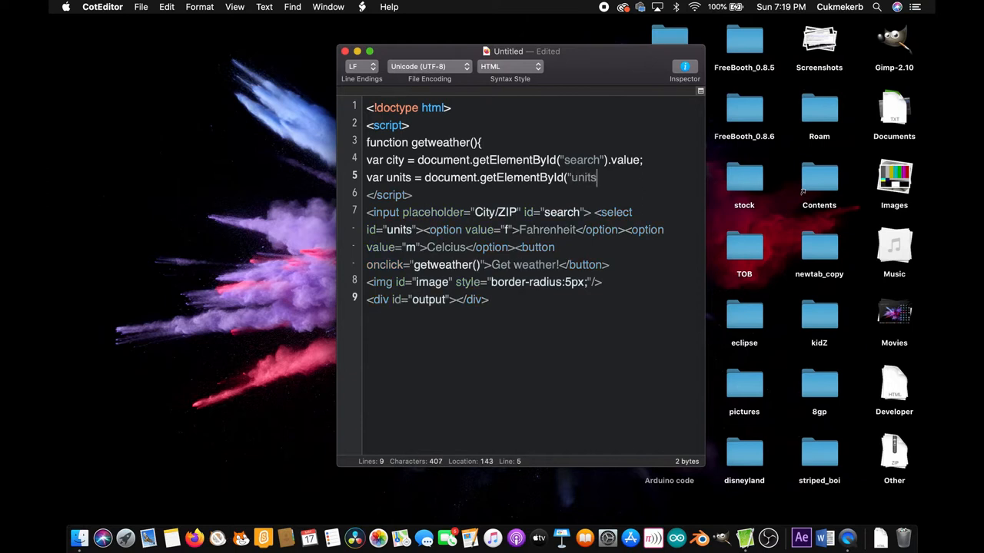
pyautogui.write(').')
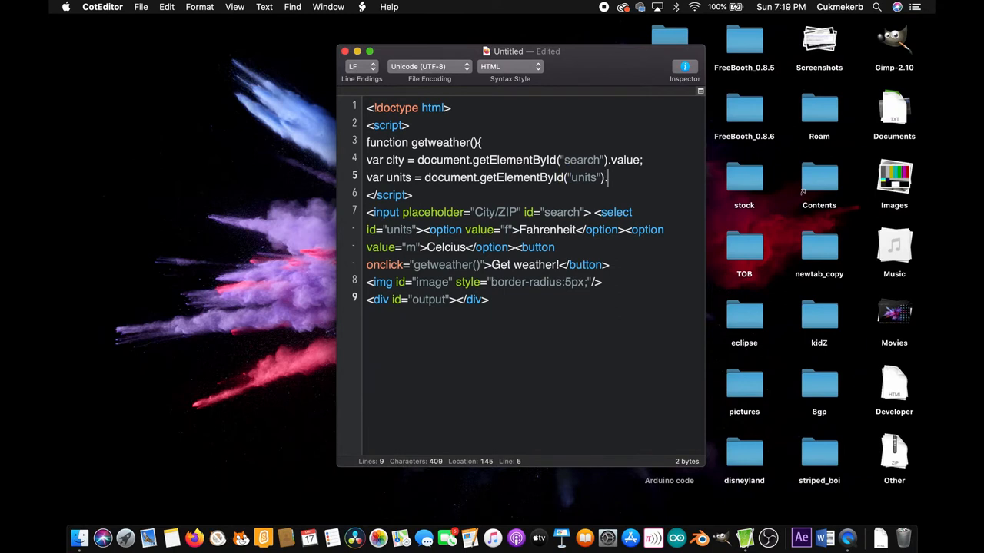
pyautogui.write('va;')
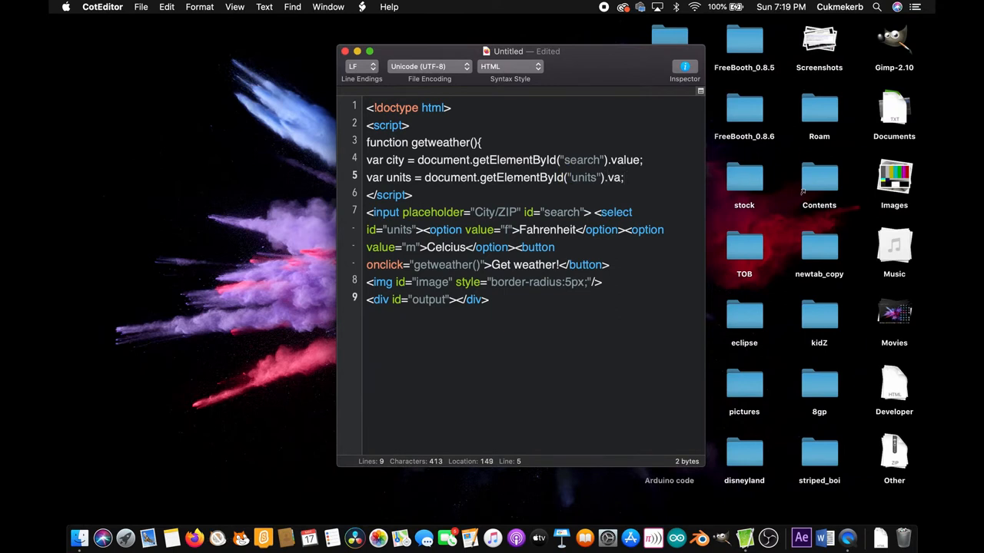
pyautogui.write('lue;')
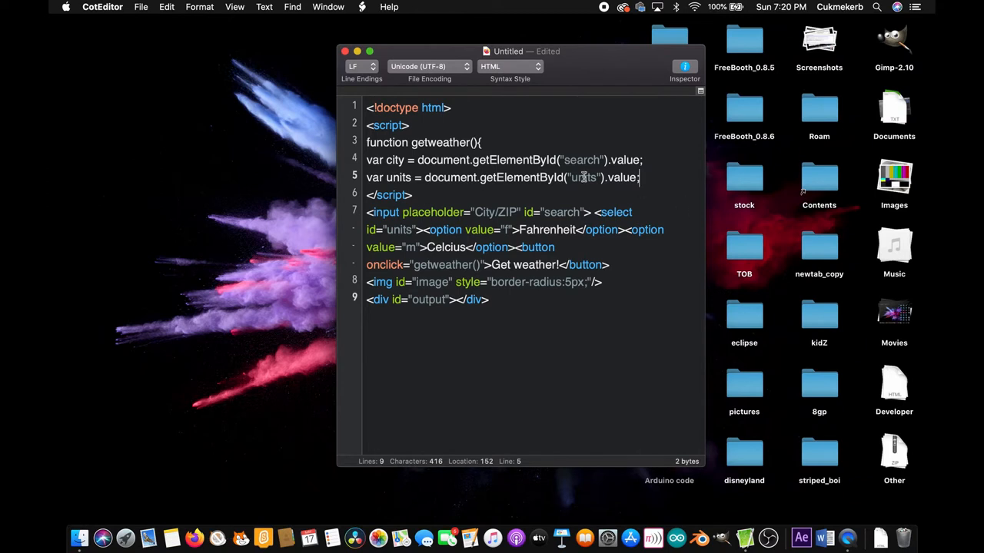
# Step: Close getweather() with a brace and start a fetch( call inside it
pyautogui.doubleClick(394, 160)
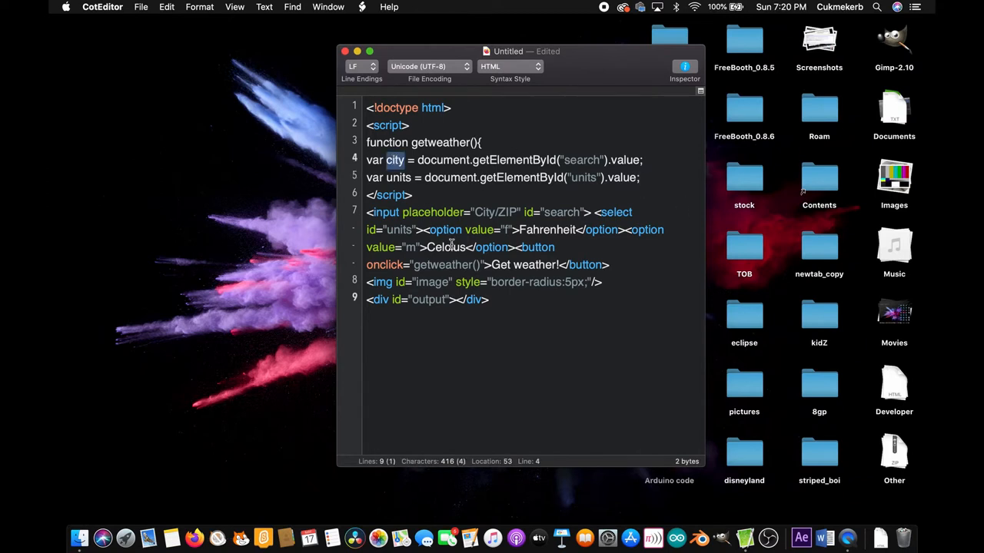
pyautogui.moveTo(480, 312)
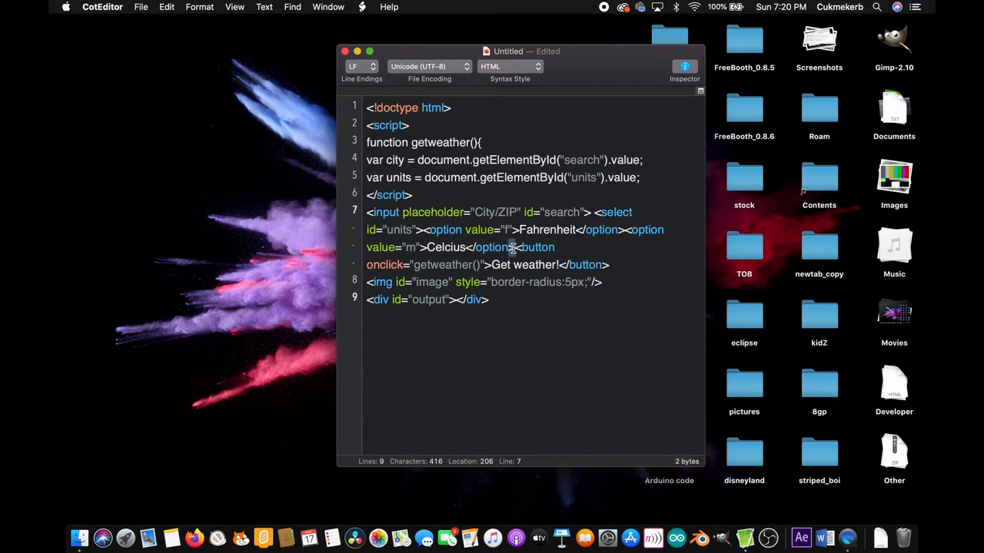
pyautogui.moveTo(590, 212); pyautogui.dragTo(511, 246)
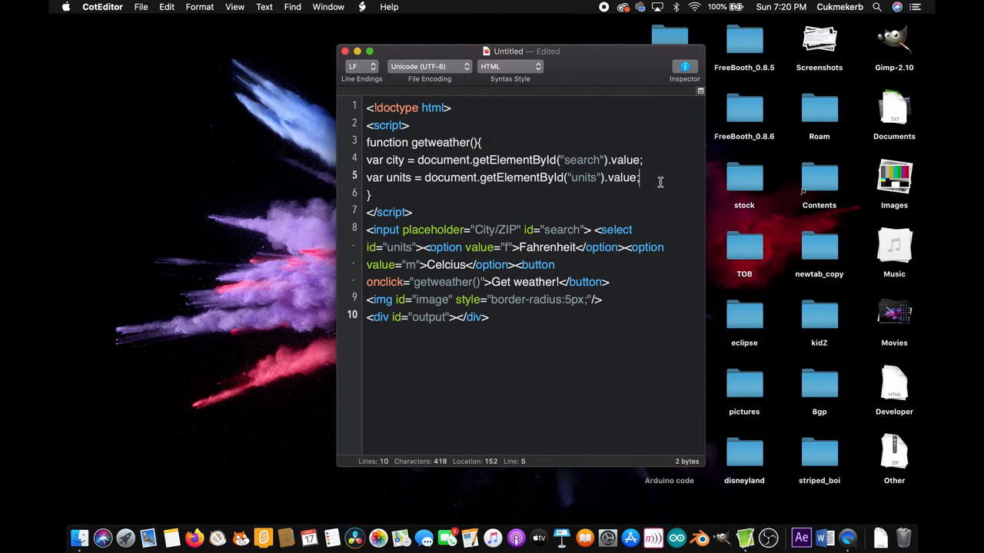
pyautogui.write('fetch("')
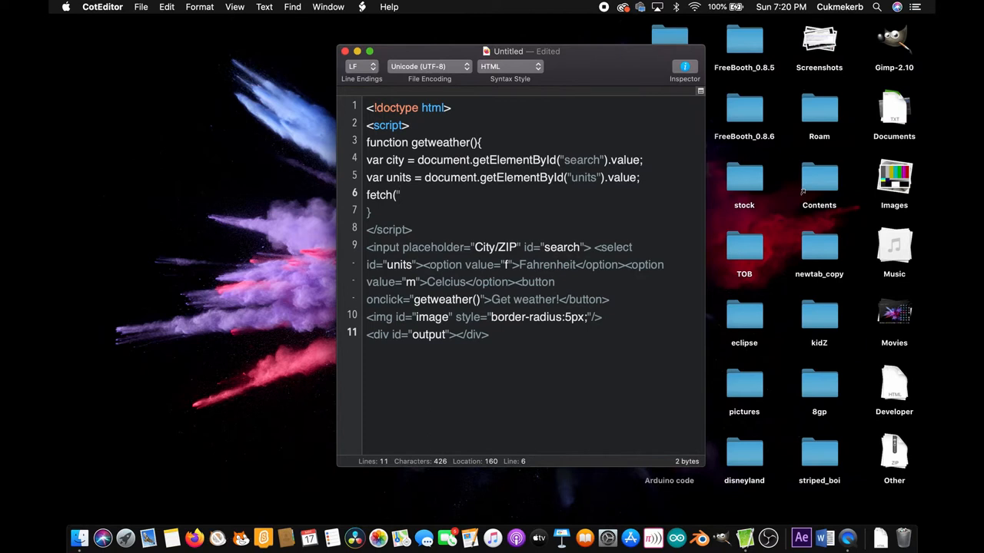
# Step: Write the fetch address https api.weatherstack.com/current? up to the access_key= parameter
pyautogui.write('https')
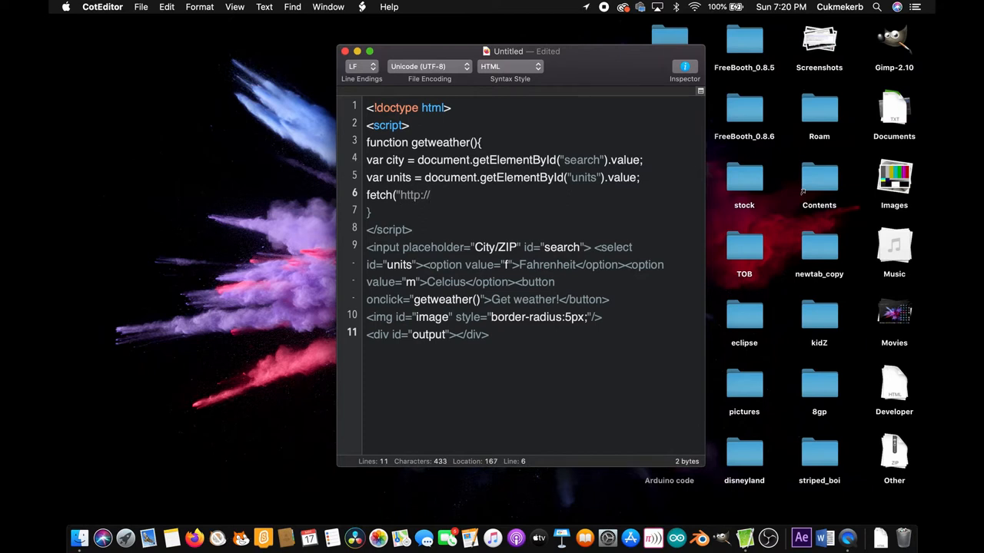
pyautogui.write('api.weatherstack.com/current?')
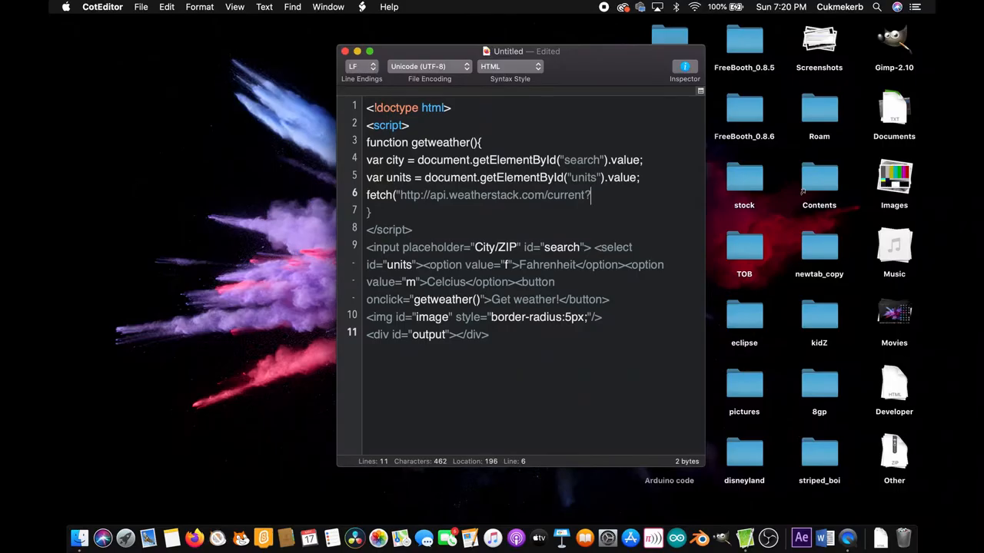
pyautogui.write('access_')
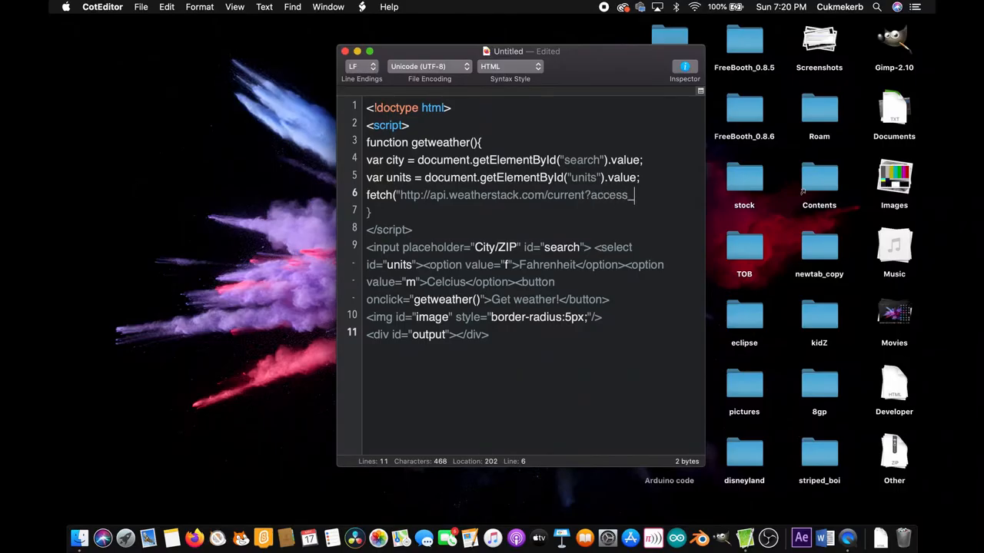
pyautogui.write('key=')
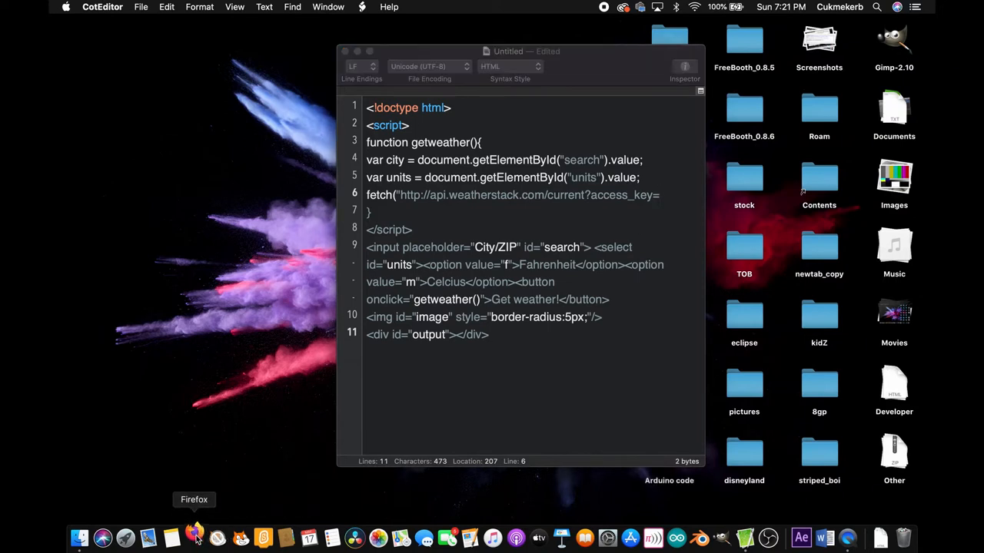
pyautogui.click(193, 538)
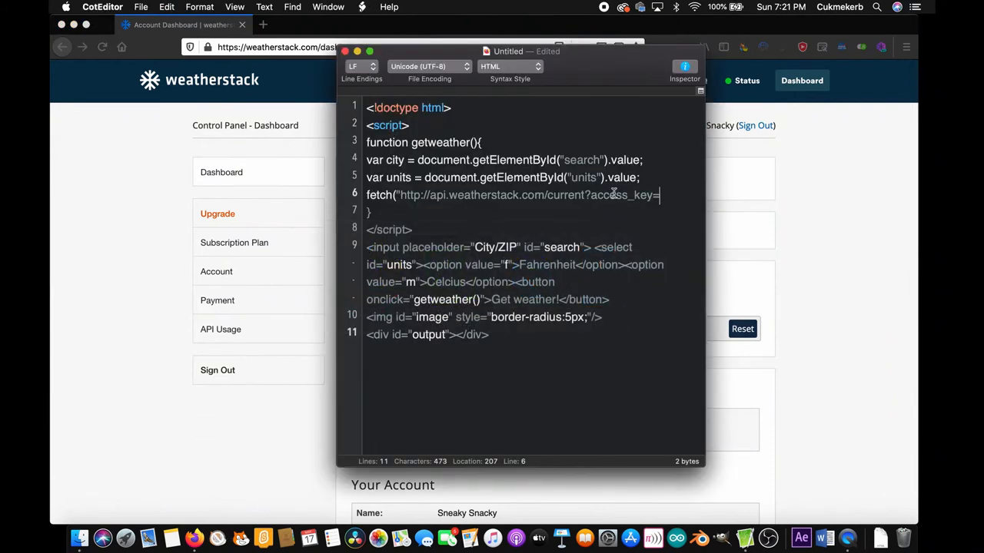
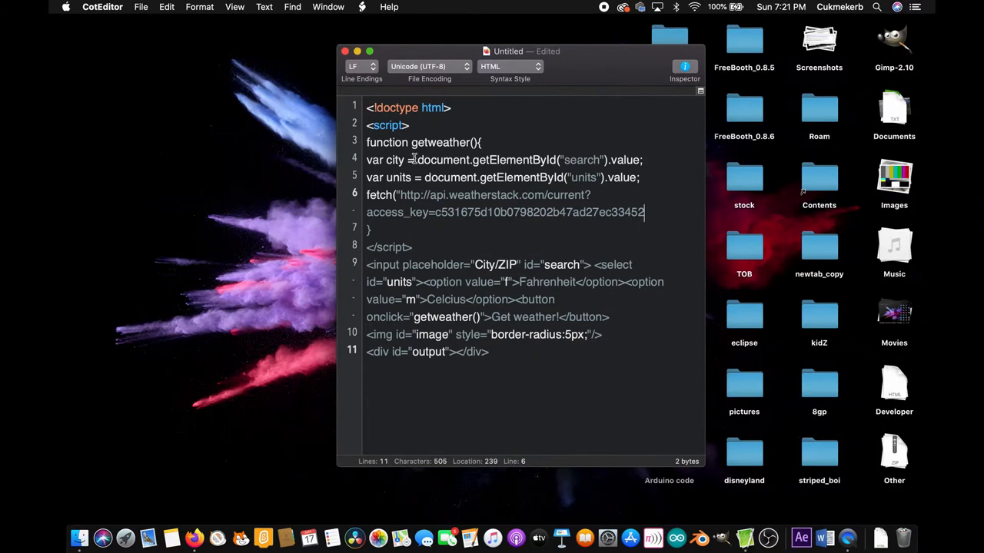
# Step: Append &query= with the city and &units= with the units value, ending the fetch call with a semicolon
pyautogui.write('&')
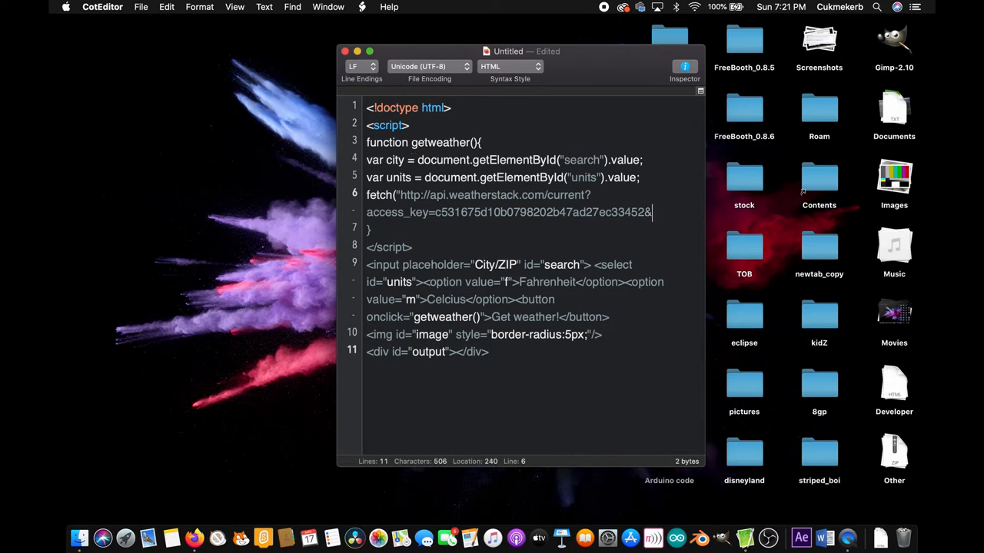
pyautogui.write('query')
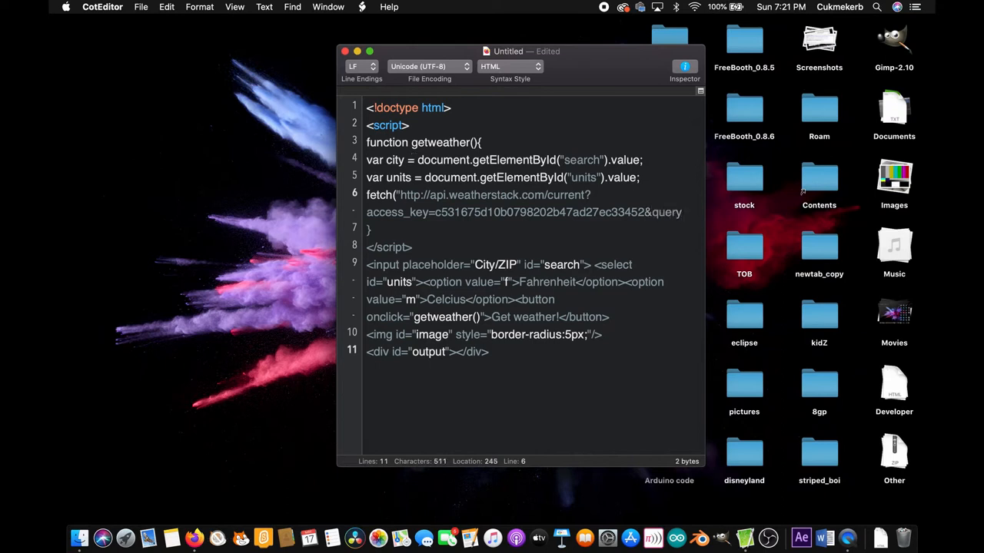
pyautogui.write('=')
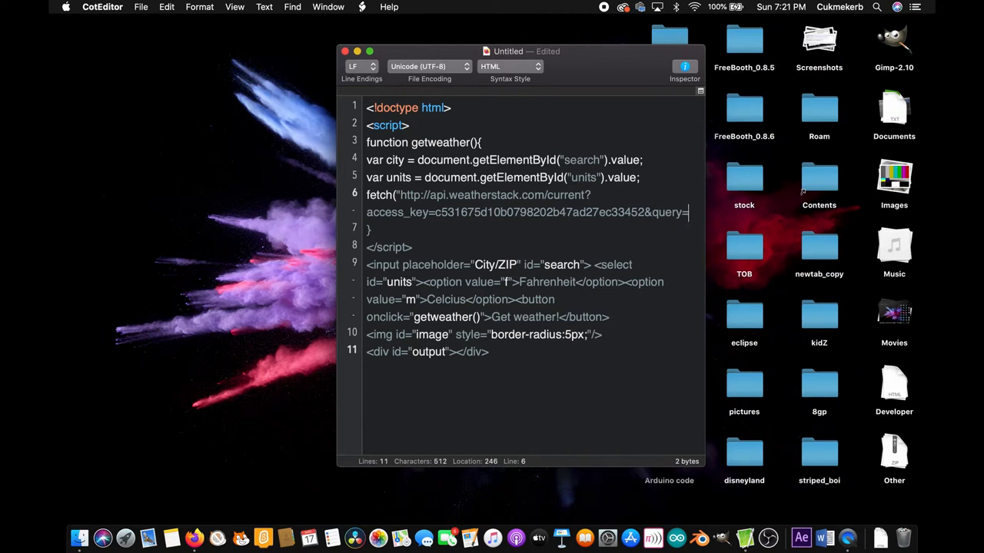
pyautogui.write('"+city+')
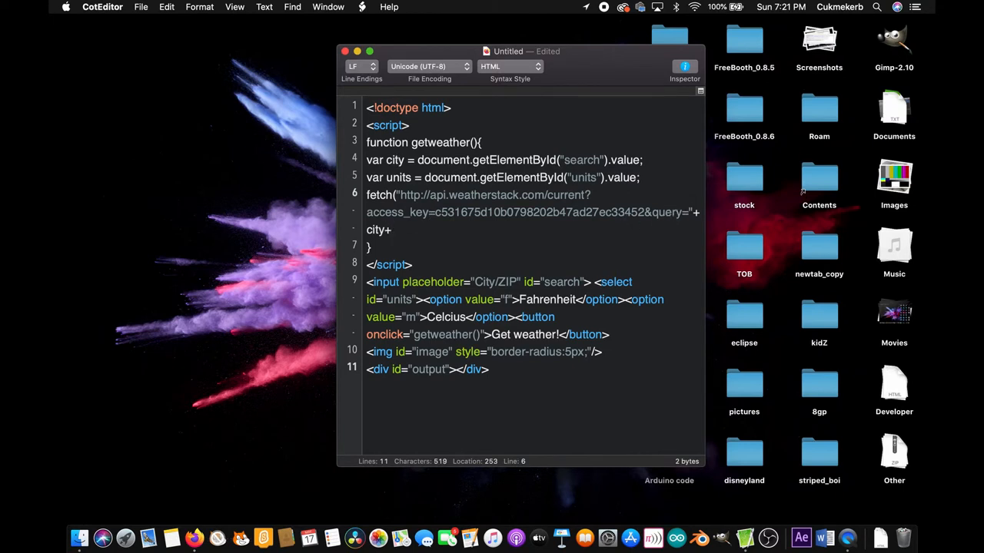
pyautogui.write('"')
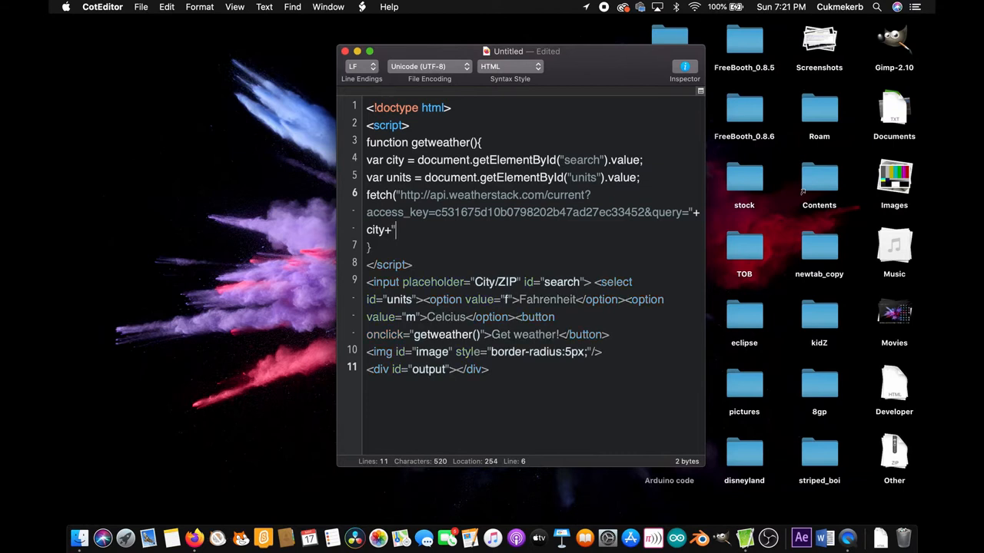
pyautogui.write('&uni')
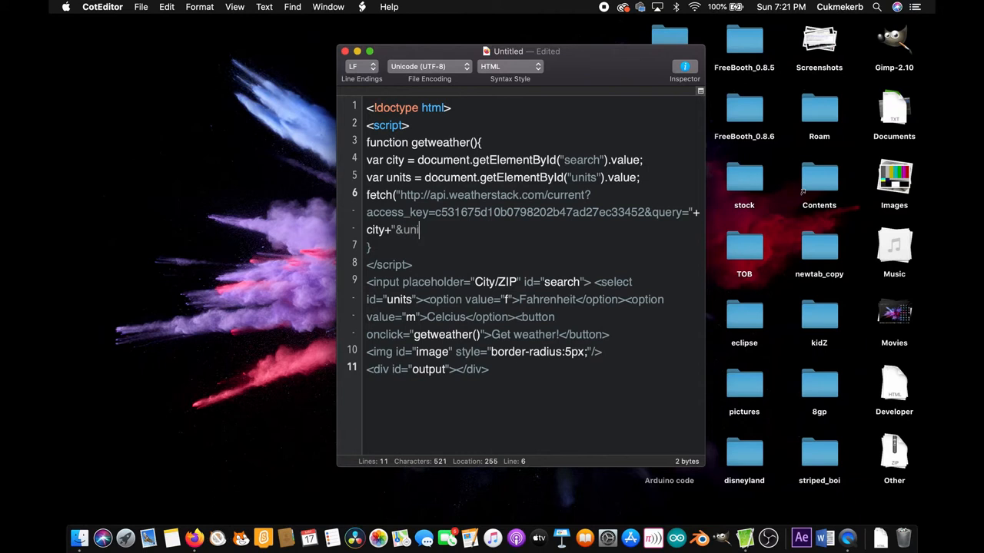
pyautogui.write('ts')
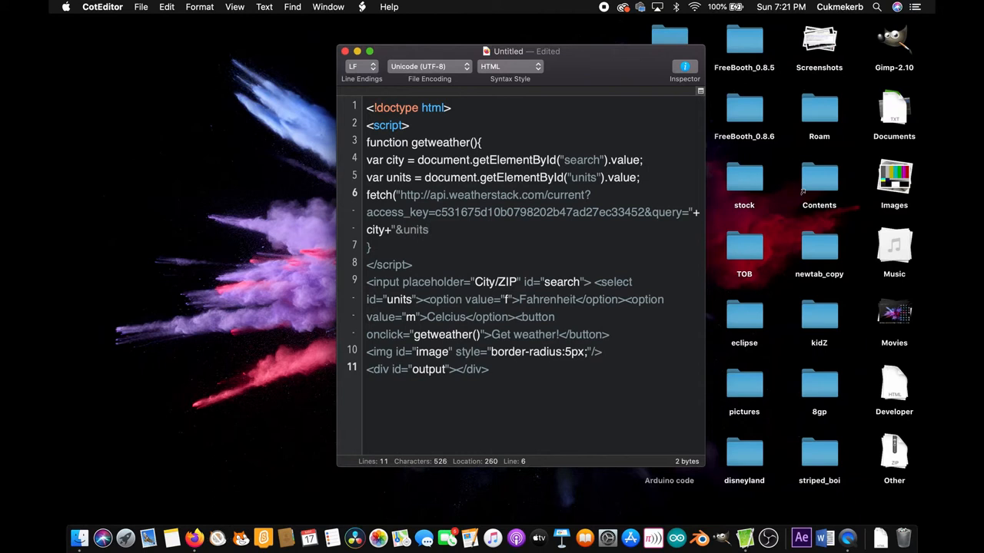
pyautogui.write('="+un')
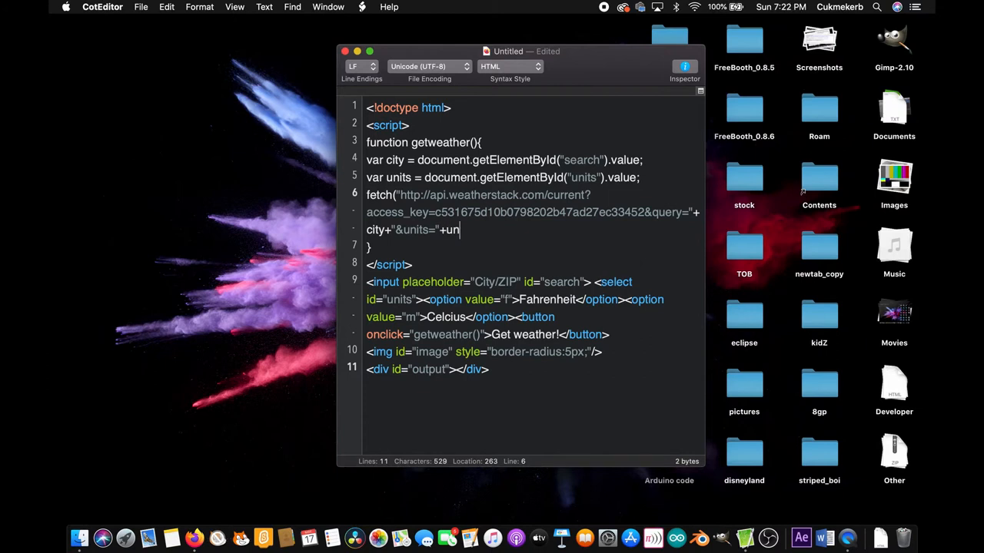
pyautogui.write('its')
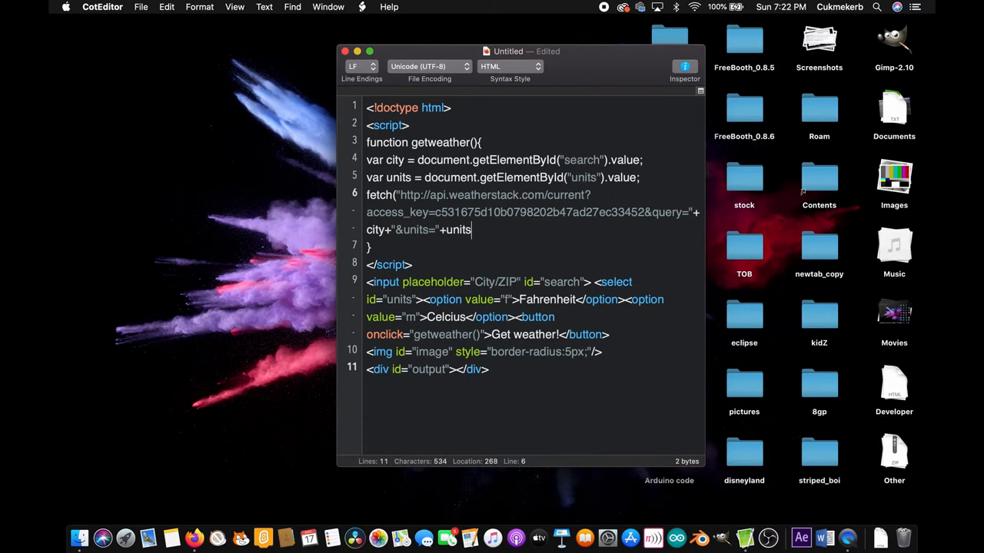
pyautogui.write(';')
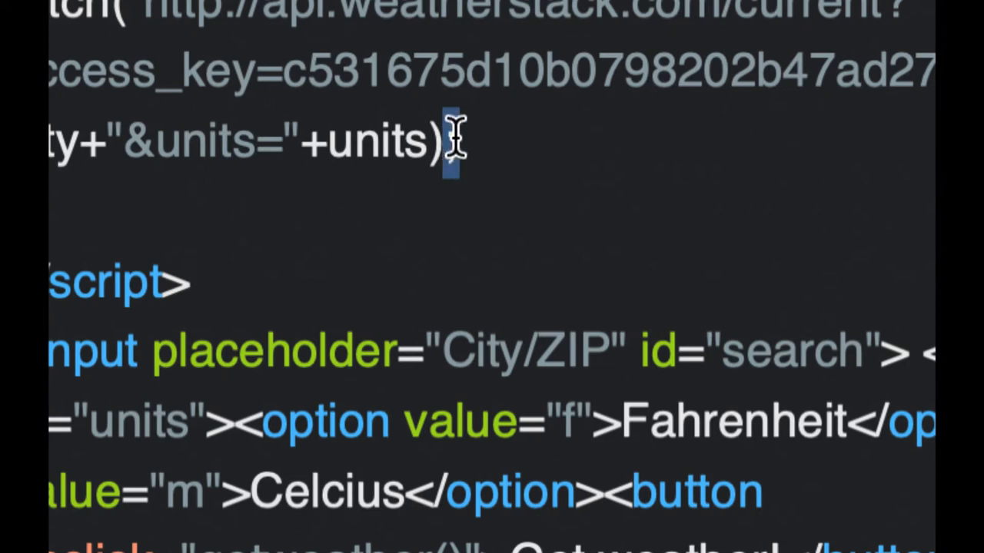
pyautogui.write(';')
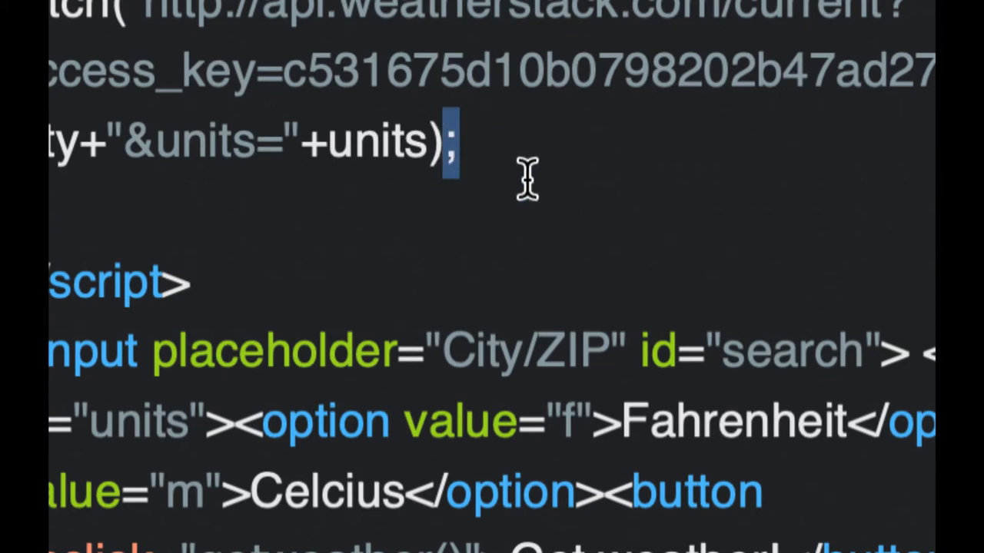
pyautogui.moveTo(556, 203)
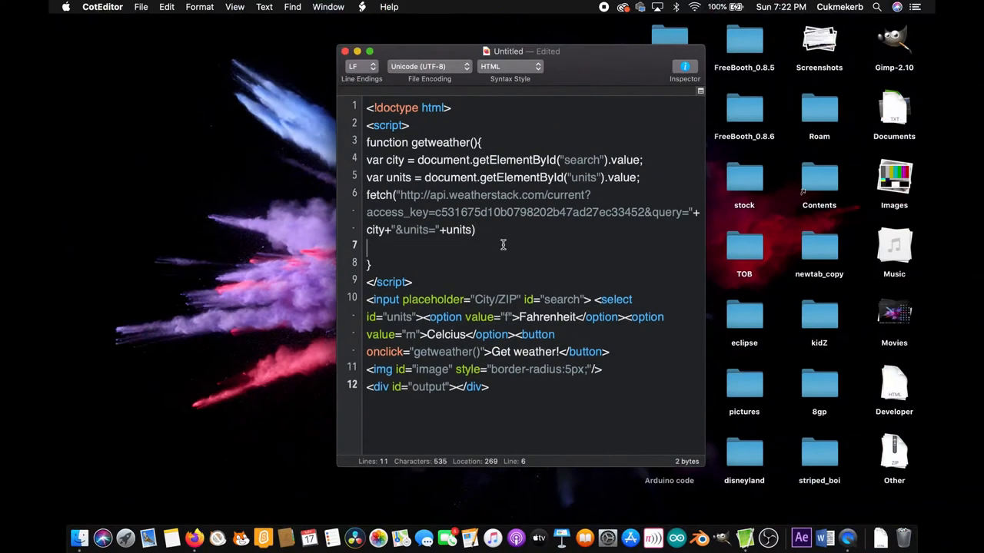
# Step: Chain .then(a => a.json()) onto the fetch to parse the response as JSON
pyautogui.write('.then')
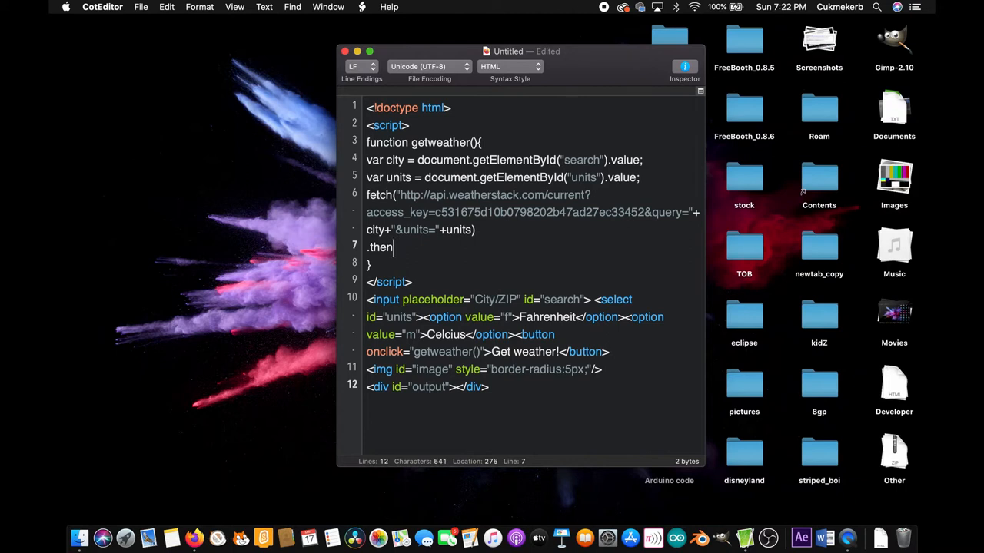
pyautogui.write('(')
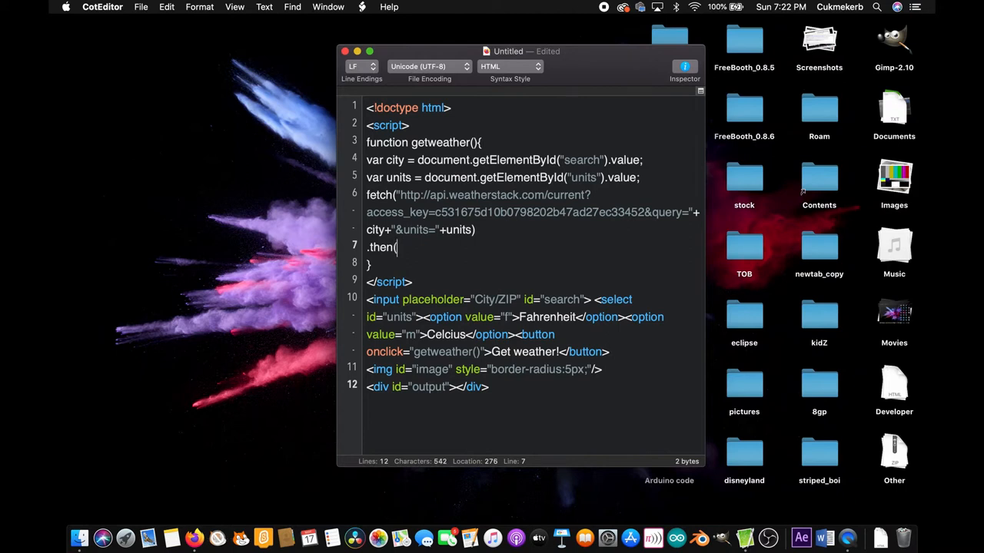
pyautogui.write('a =')
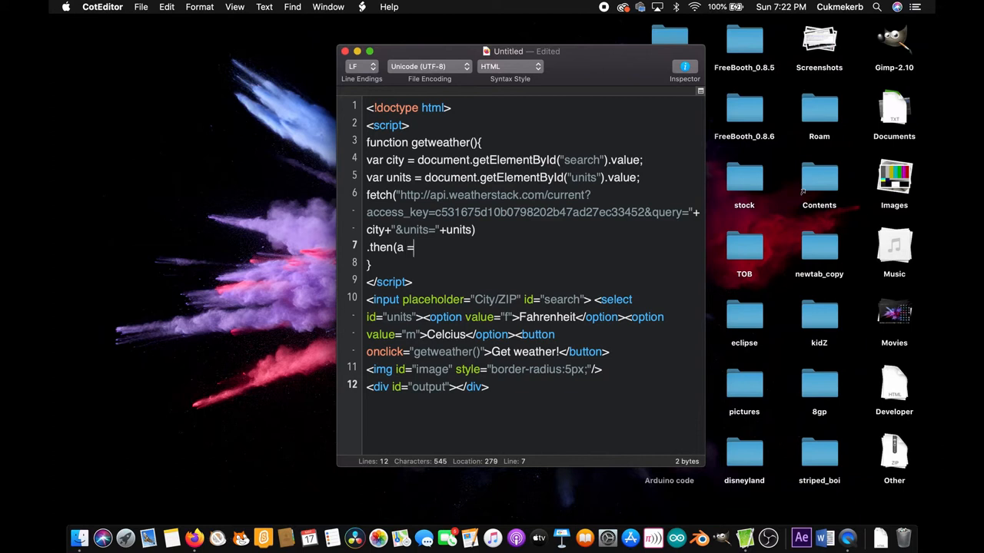
pyautogui.write('> a.')
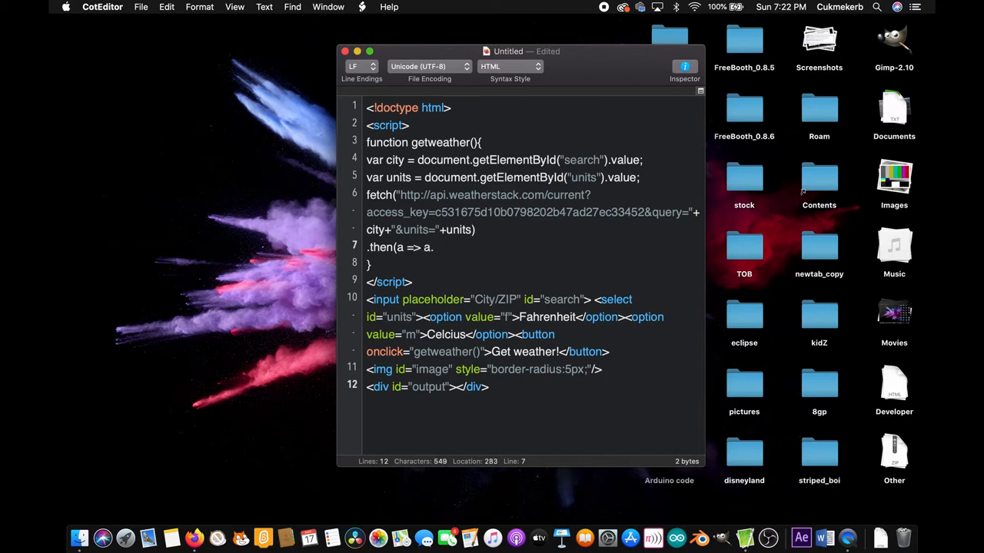
pyautogui.write('json(')
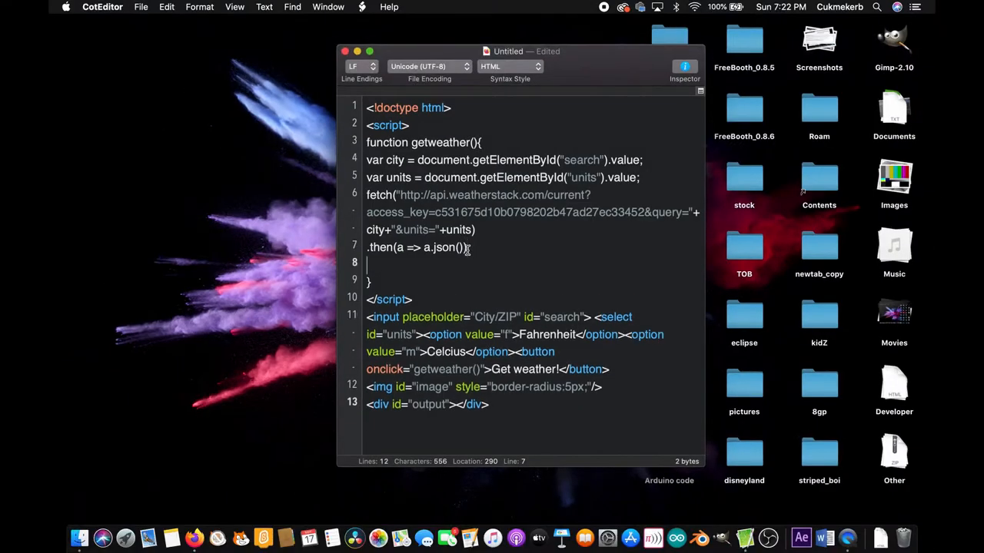
# Step: Start a second .then(response => { ... }) handler with document.getElementById for the image element
pyautogui.write('.then(')
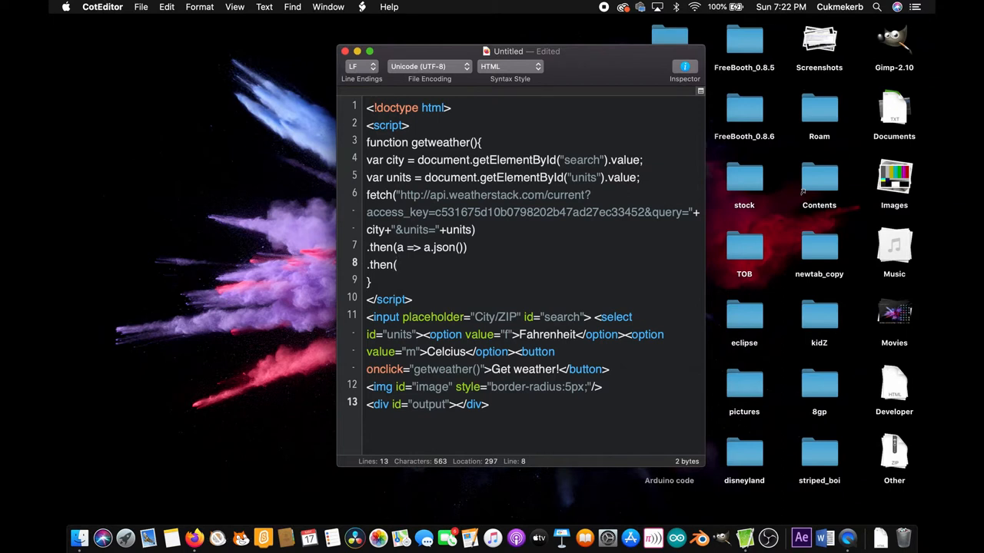
pyautogui.write('response =')
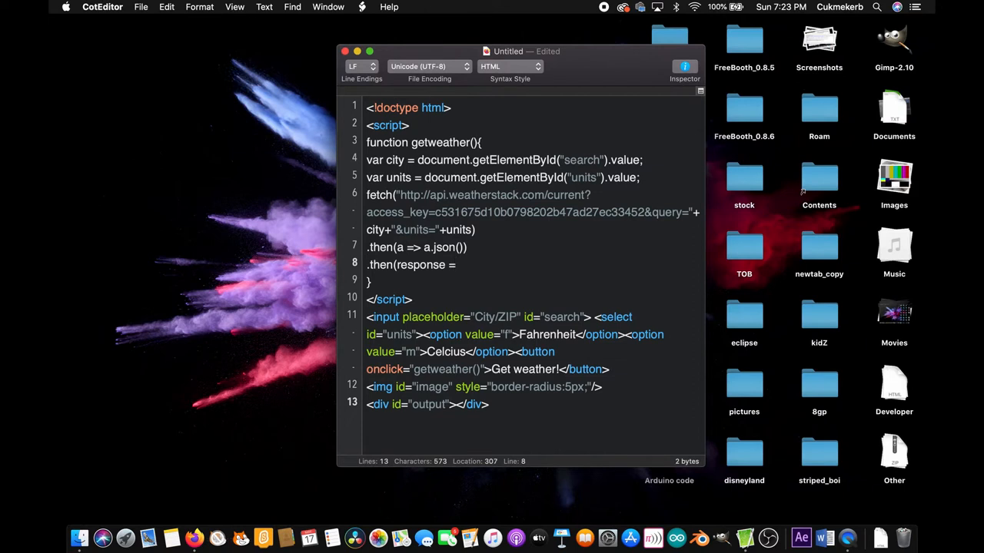
pyautogui.write('>')
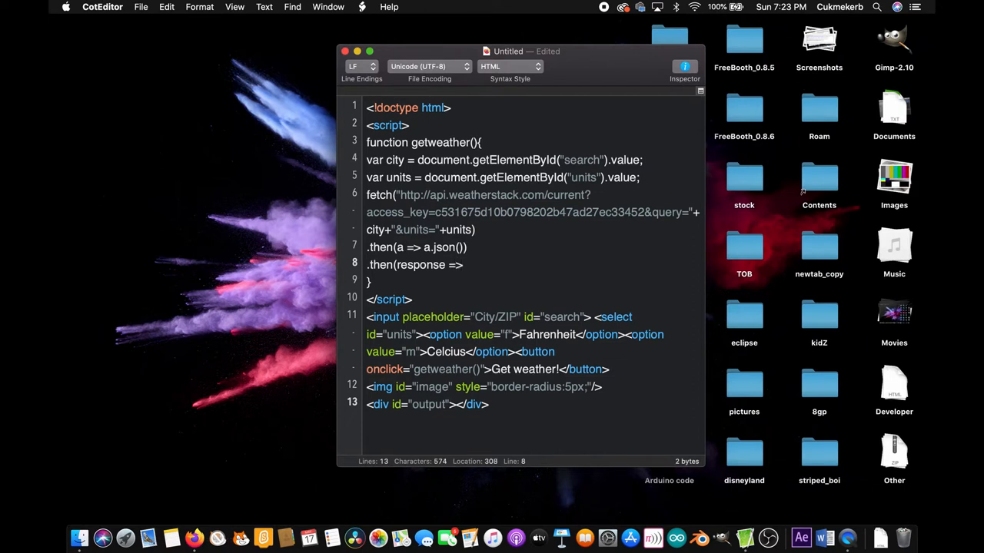
pyautogui.write('{')
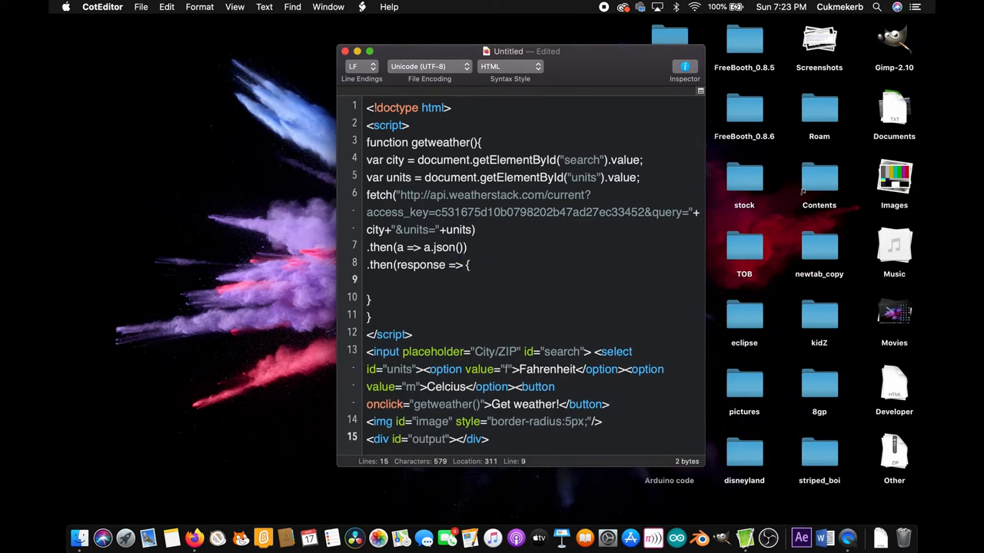
pyautogui.write('document.getE')
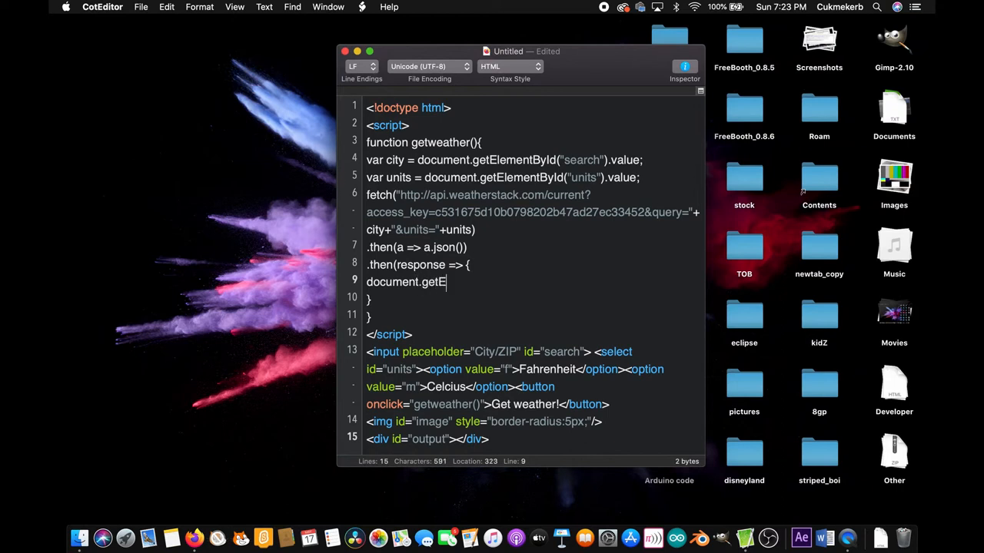
pyautogui.write('lementById("image')
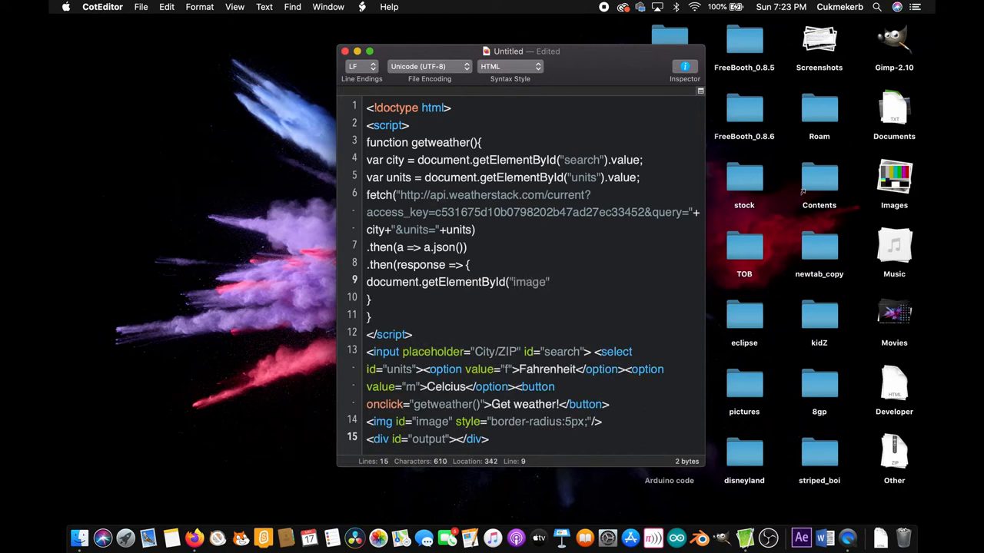
pyautogui.doubleClick(527, 283)
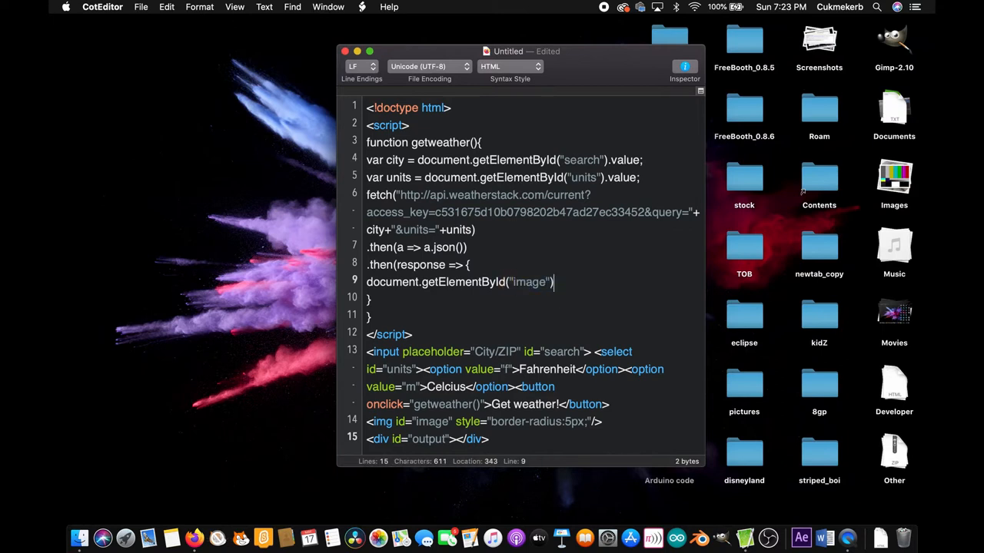
# Step: Set the image src to response.current.weather_icons[0]
pyautogui.write('s')
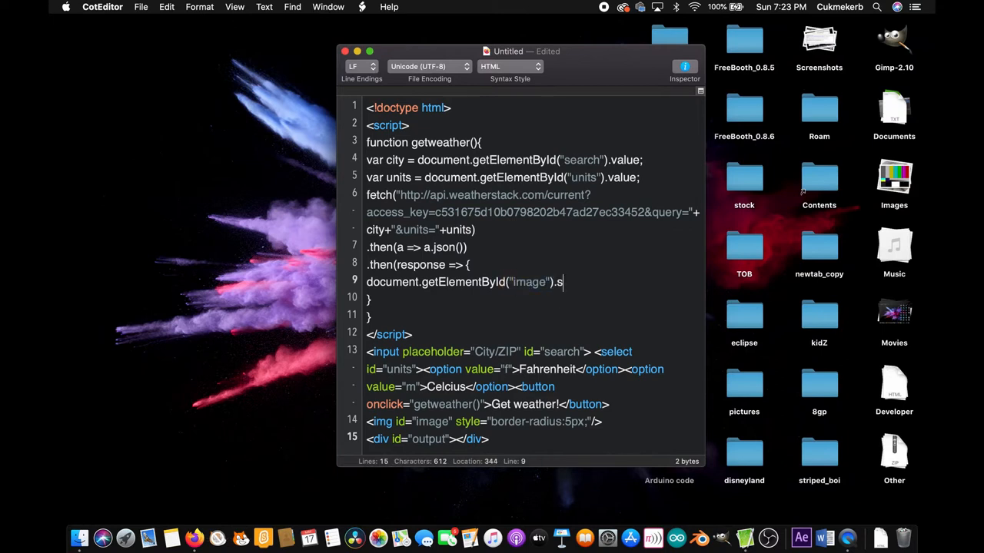
pyautogui.write('rc=r')
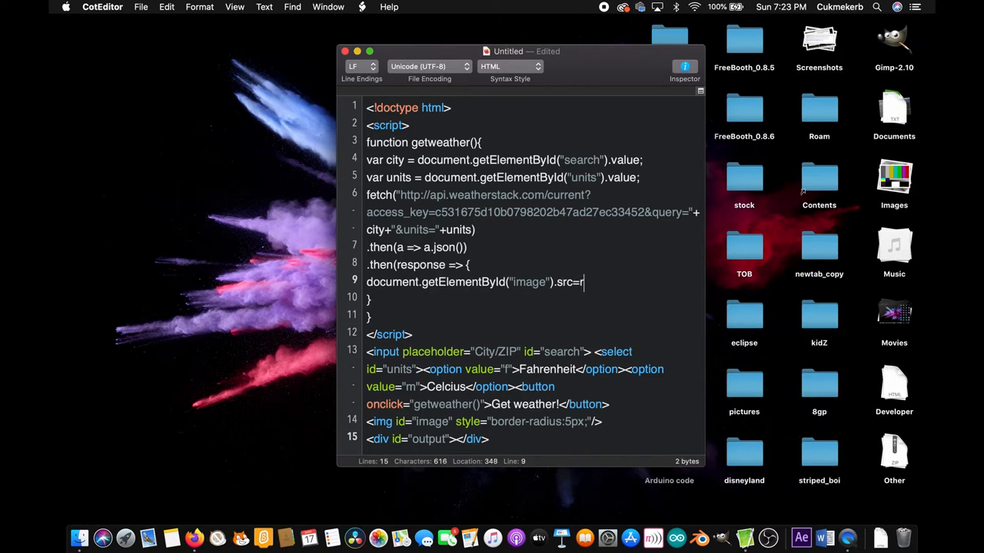
pyautogui.write('esponse.')
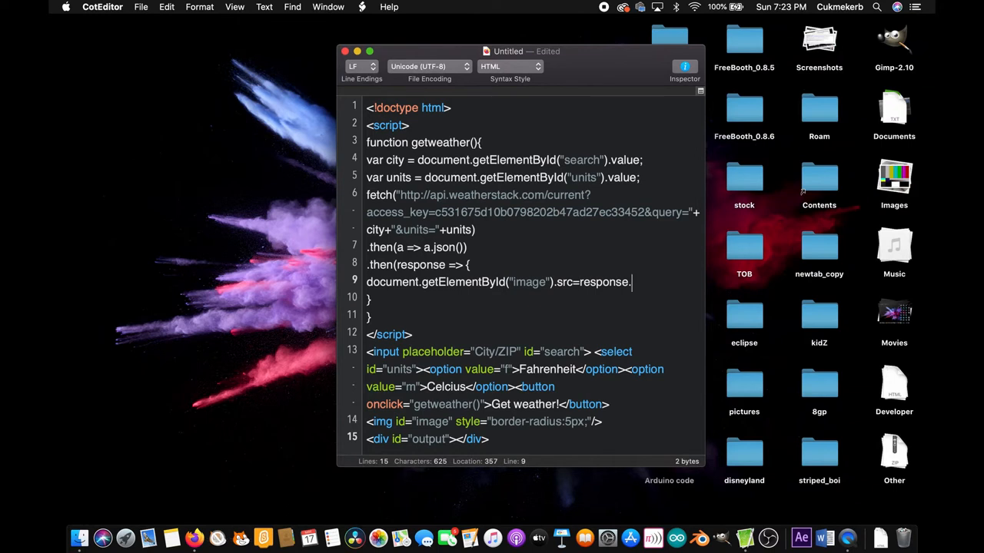
pyautogui.write('current.w')
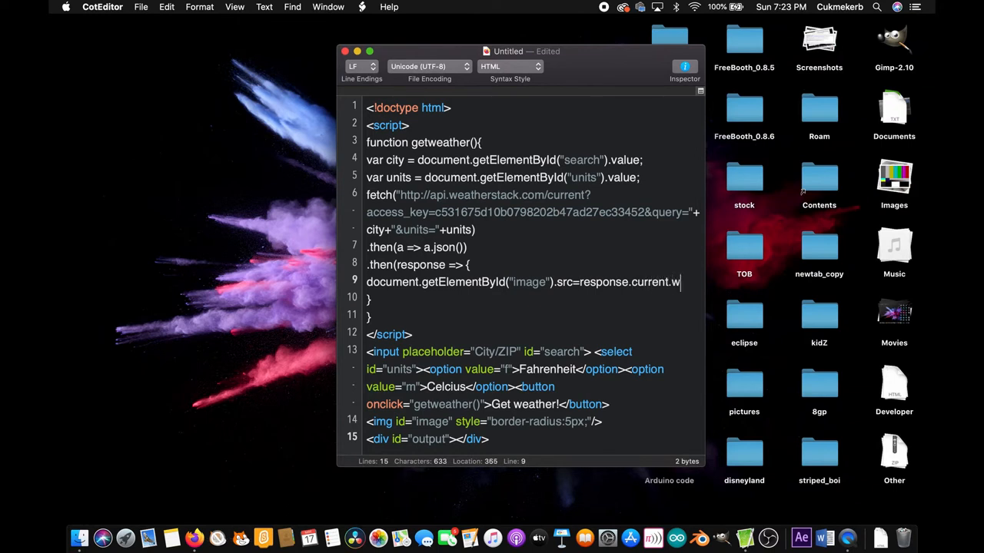
pyautogui.write('eather')
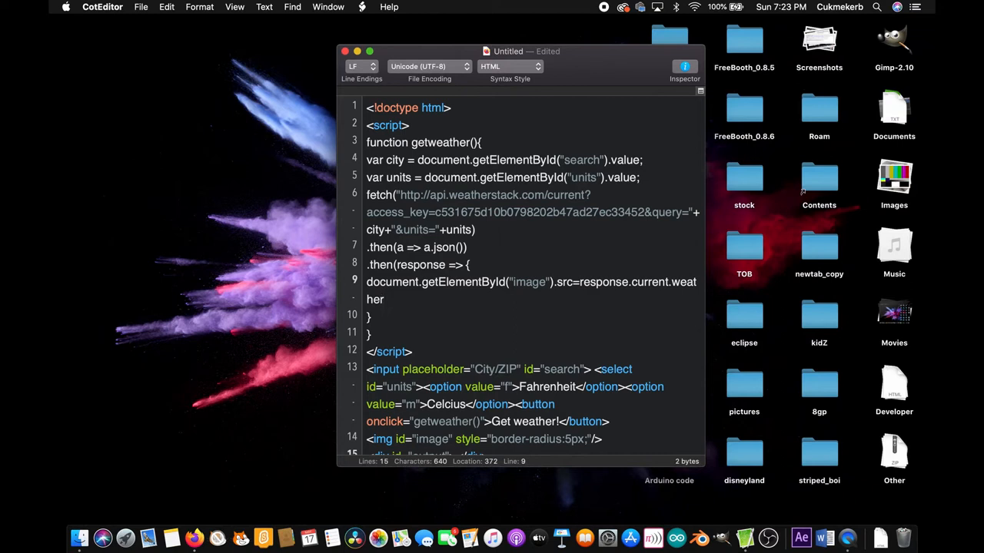
pyautogui.write('_icon')
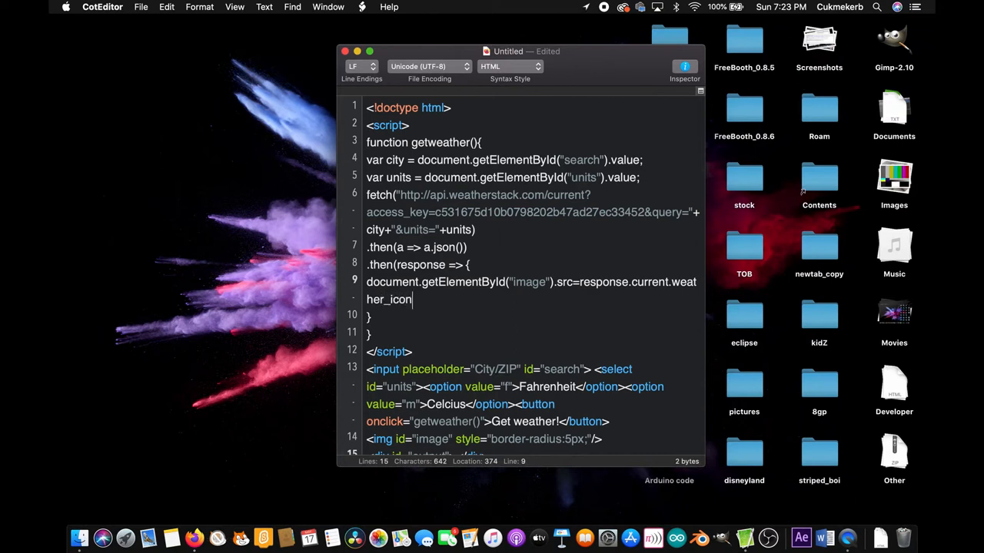
pyautogui.write('s[0')
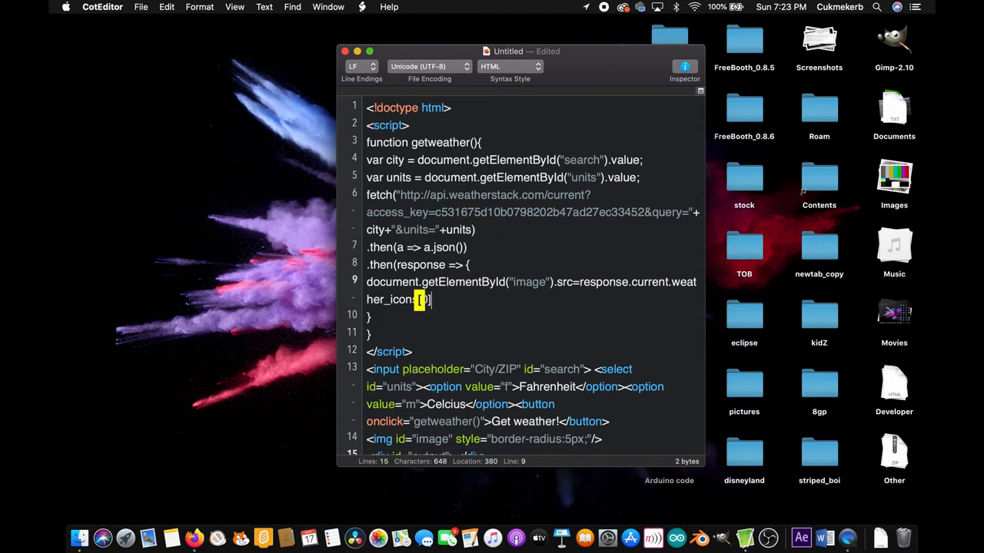
pyautogui.write('s')
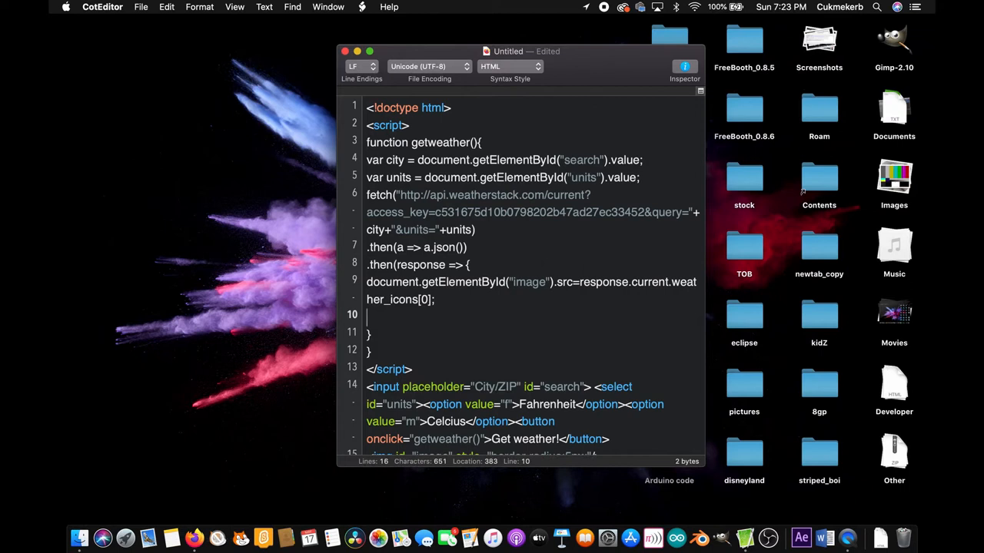
# Step: Assign the output element's innerHTML to a string opening with an <h1> tag
pyautogui.write('document.get')
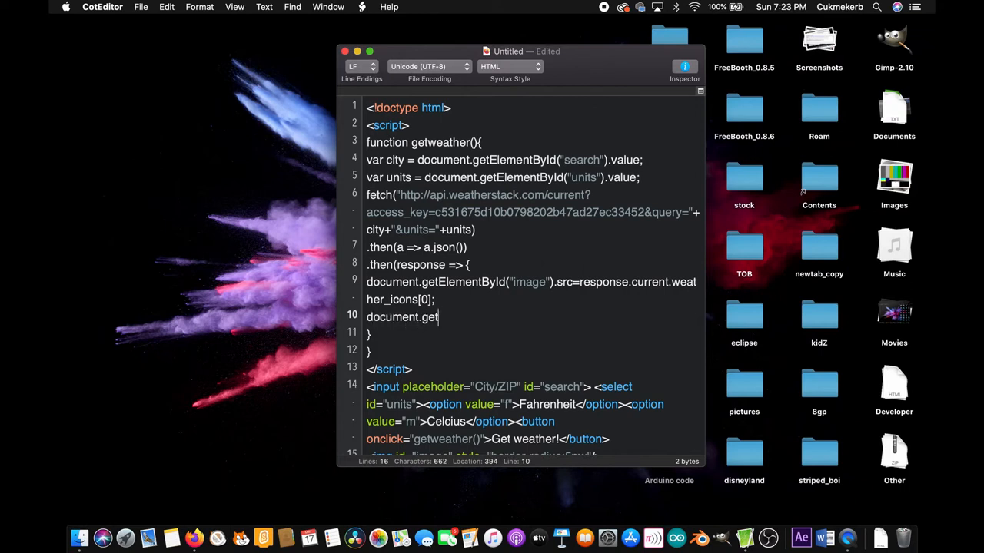
pyautogui.write('ElementB')
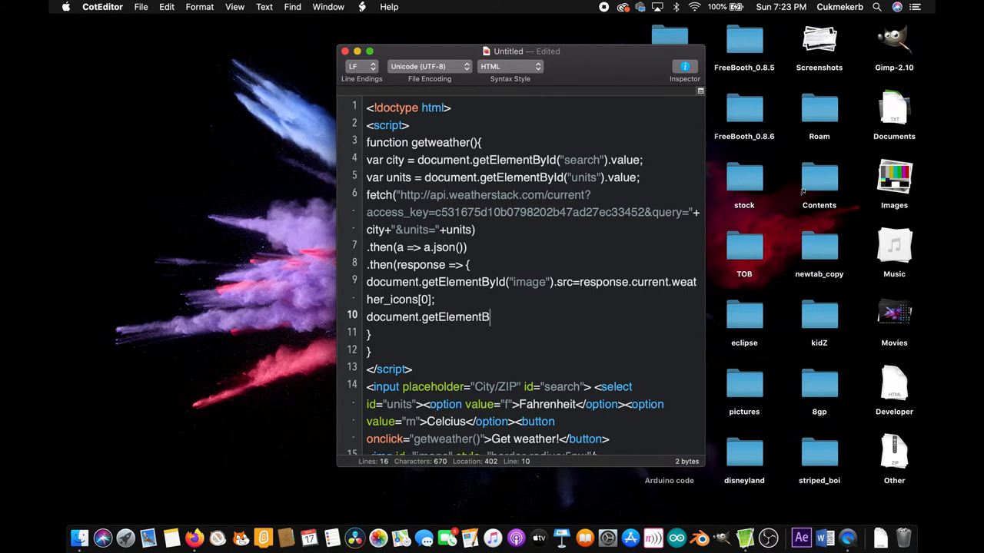
pyautogui.write('yId("out')
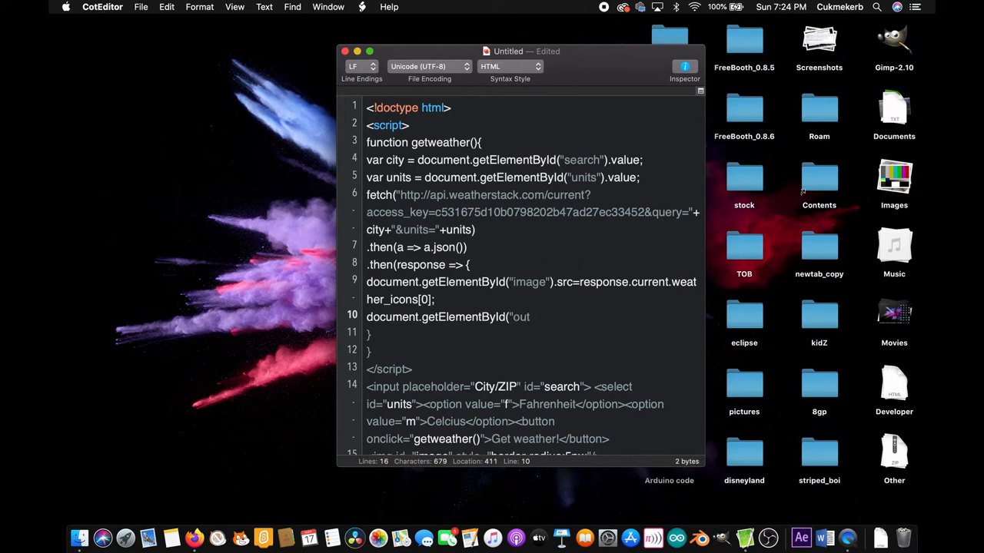
pyautogui.write('put"')
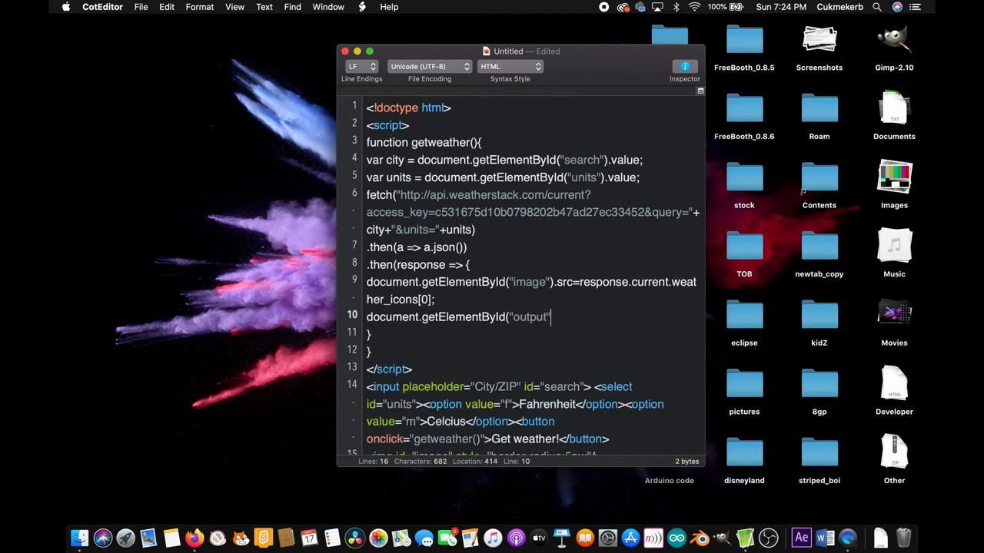
pyautogui.write('.')
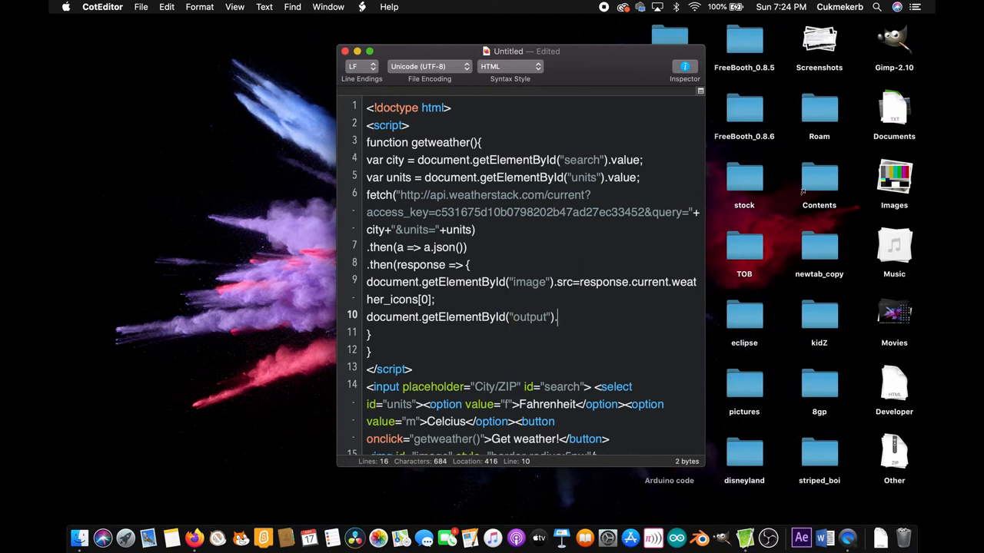
pyautogui.write('inner')
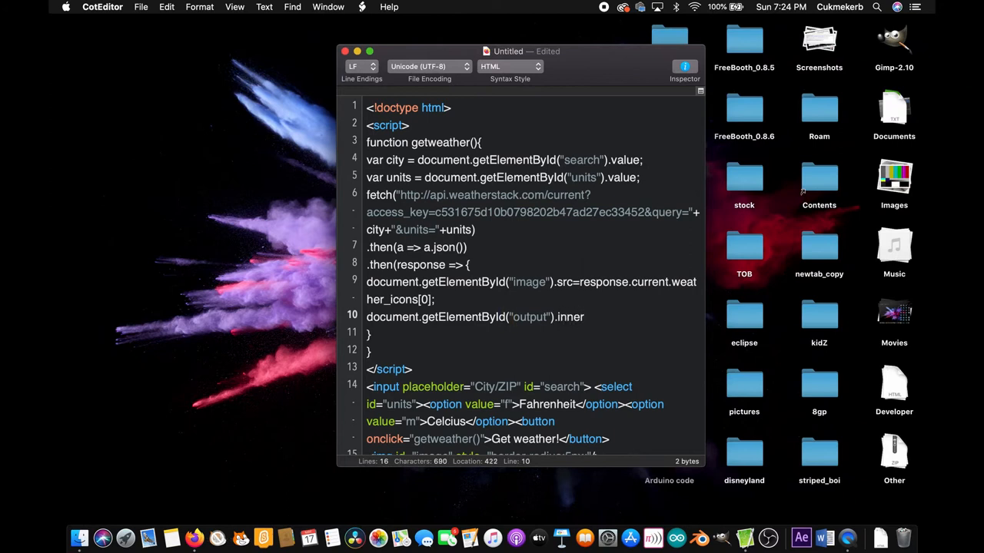
pyautogui.write('HTML')
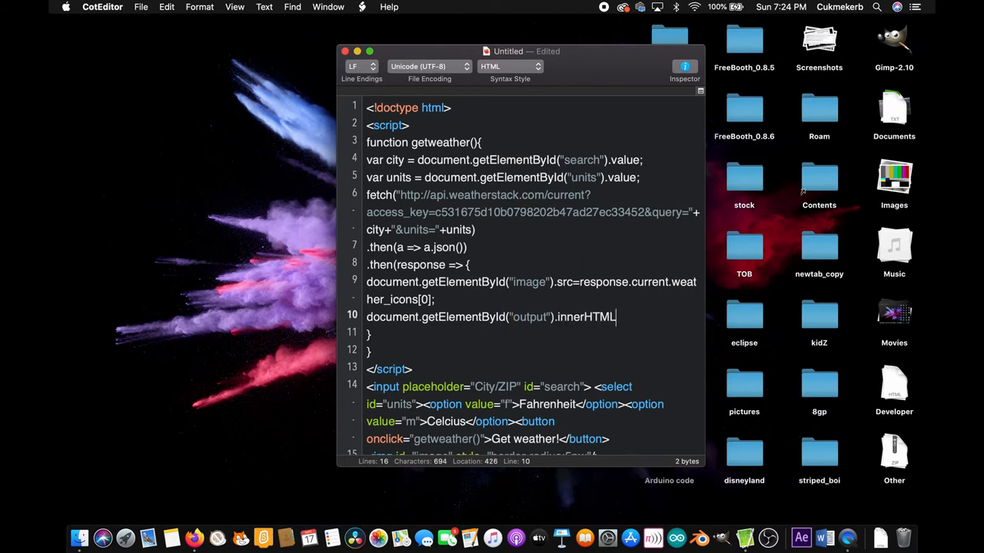
pyautogui.write('=')
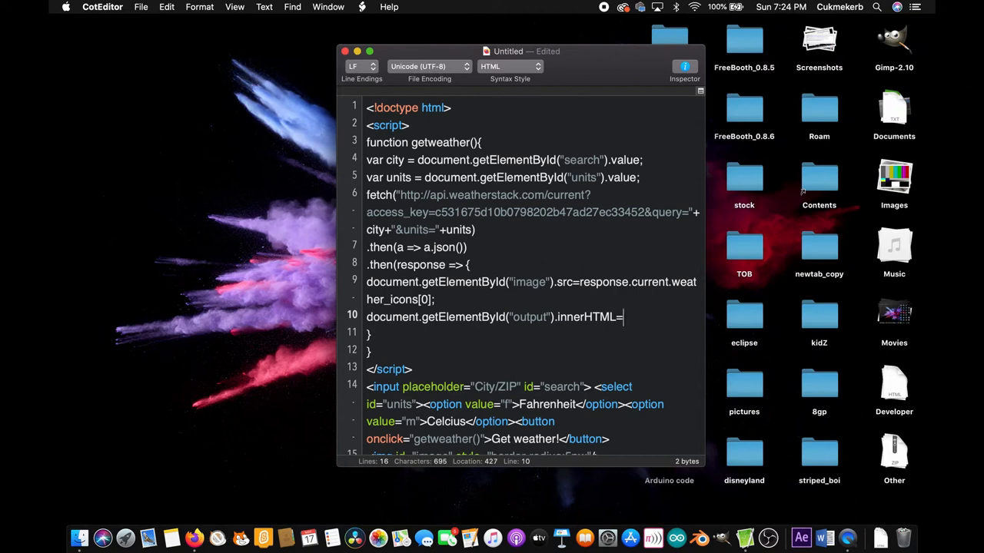
pyautogui.write('"')
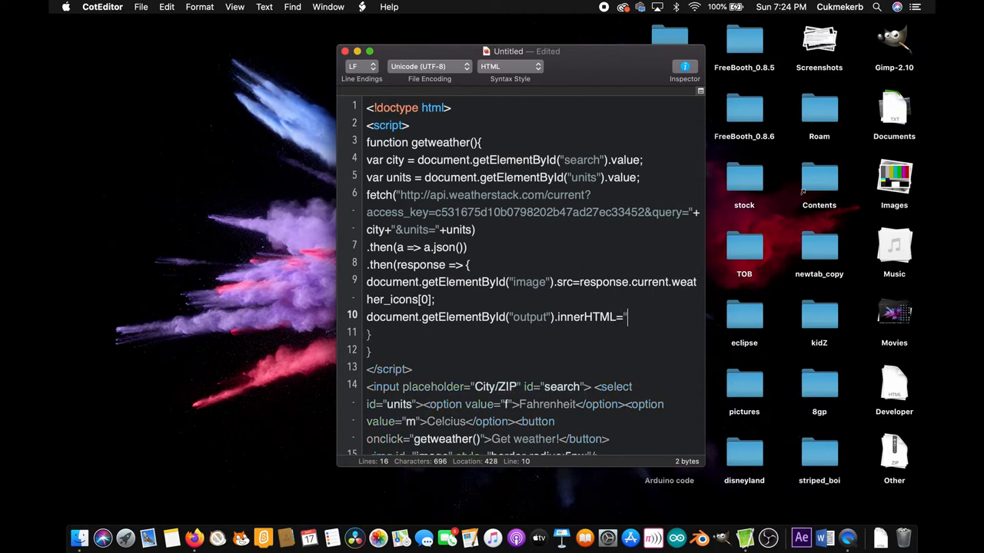
pyautogui.write('<he')
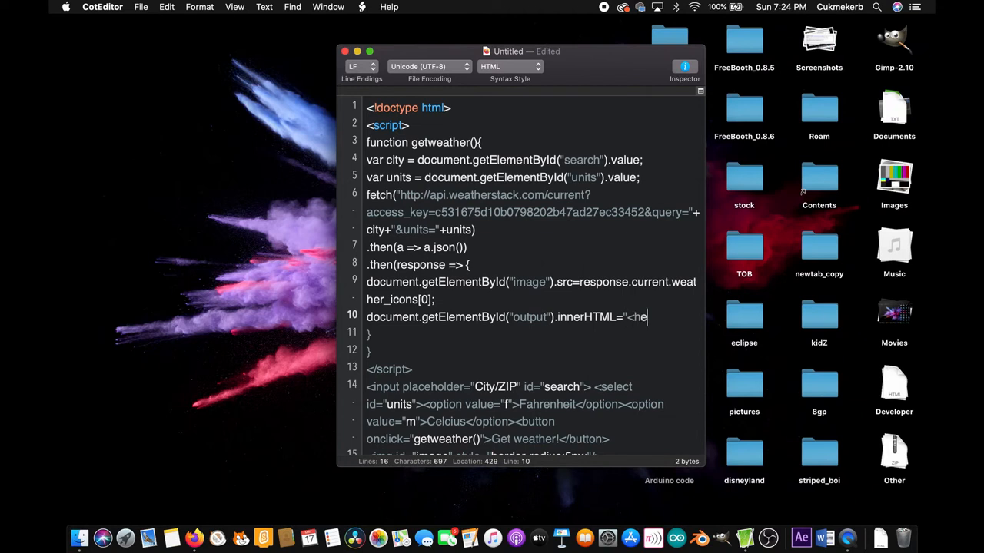
pyautogui.write('1>"')
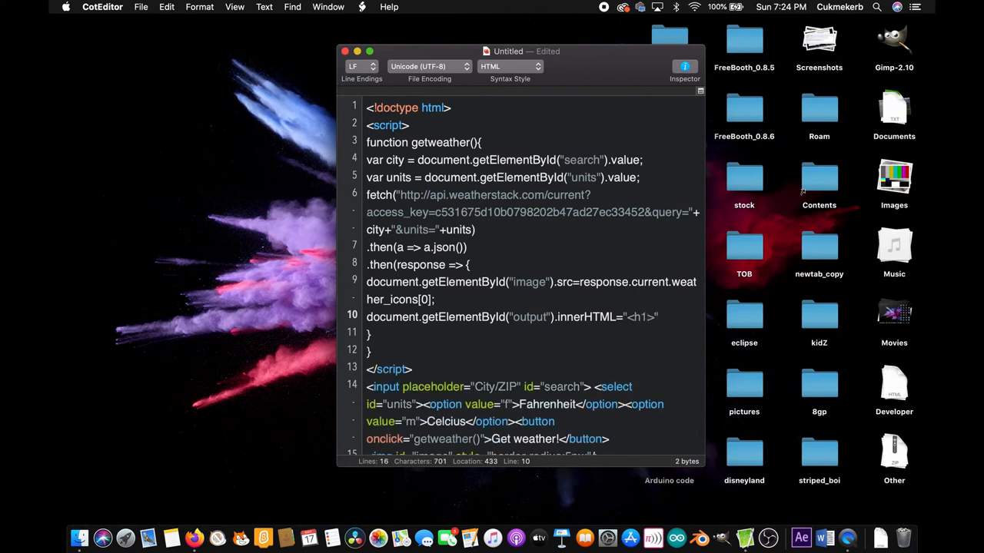
# Step: Concatenate response.current.weather_descrions[0] into the heading and begin its closing tag
pyautogui.write('+resp')
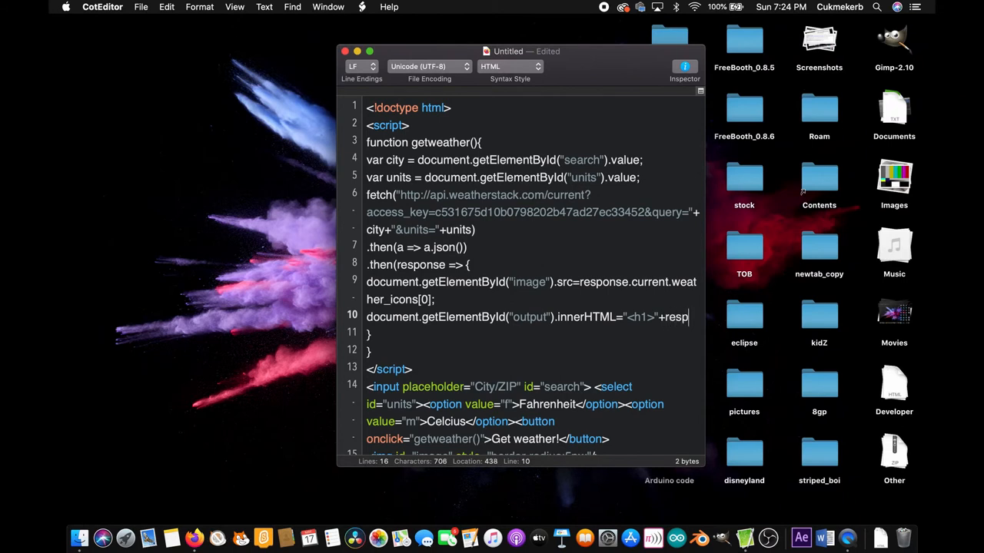
pyautogui.write('onse.')
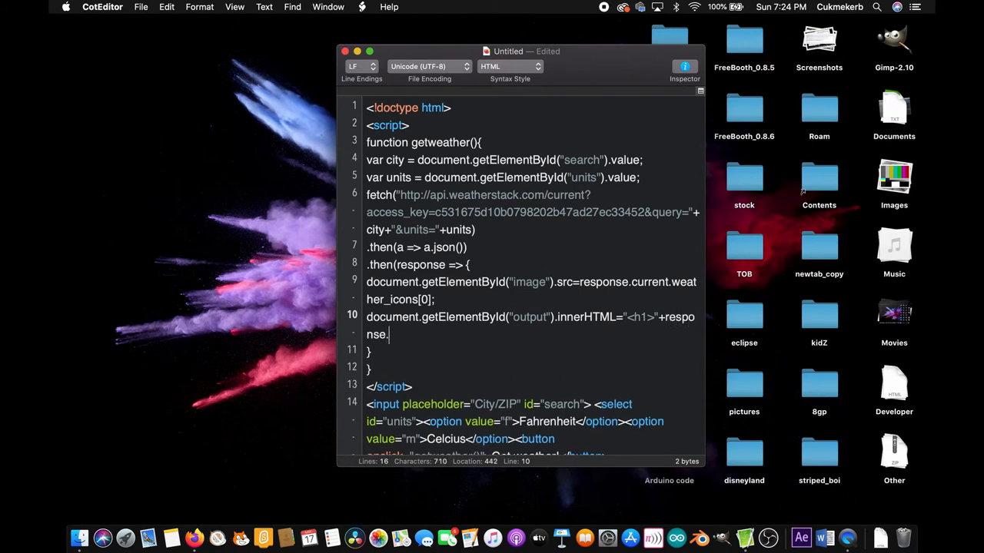
pyautogui.write('curren')
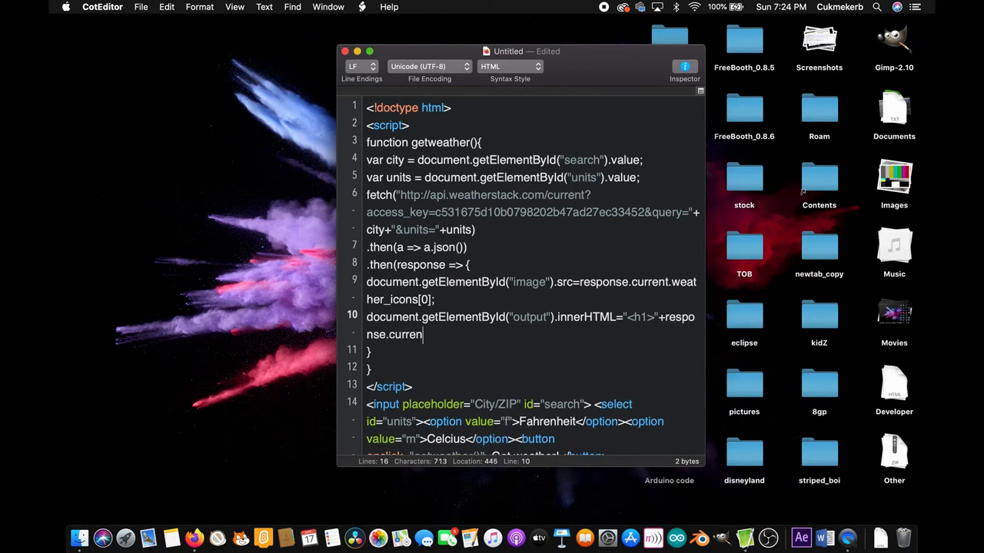
pyautogui.write('.weather_descr')
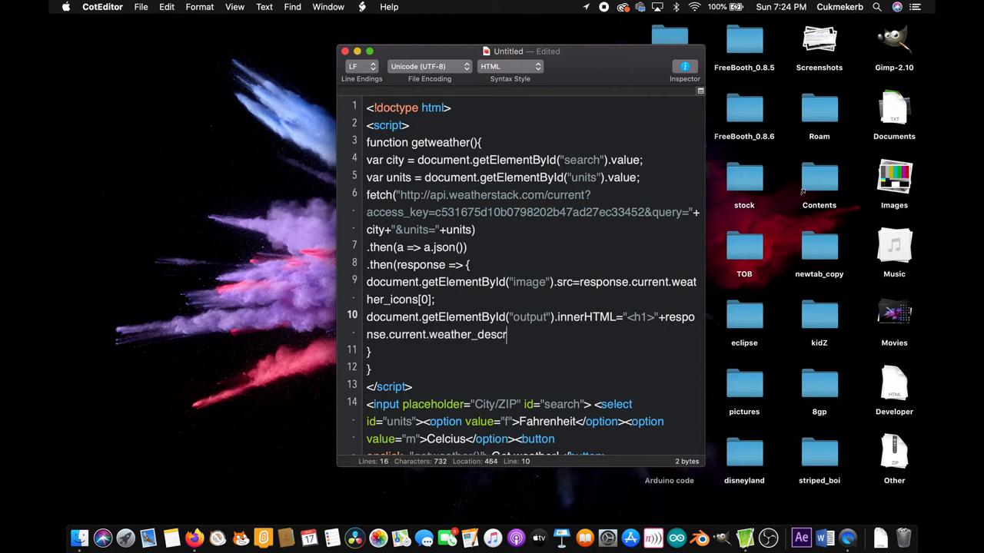
pyautogui.write('ions')
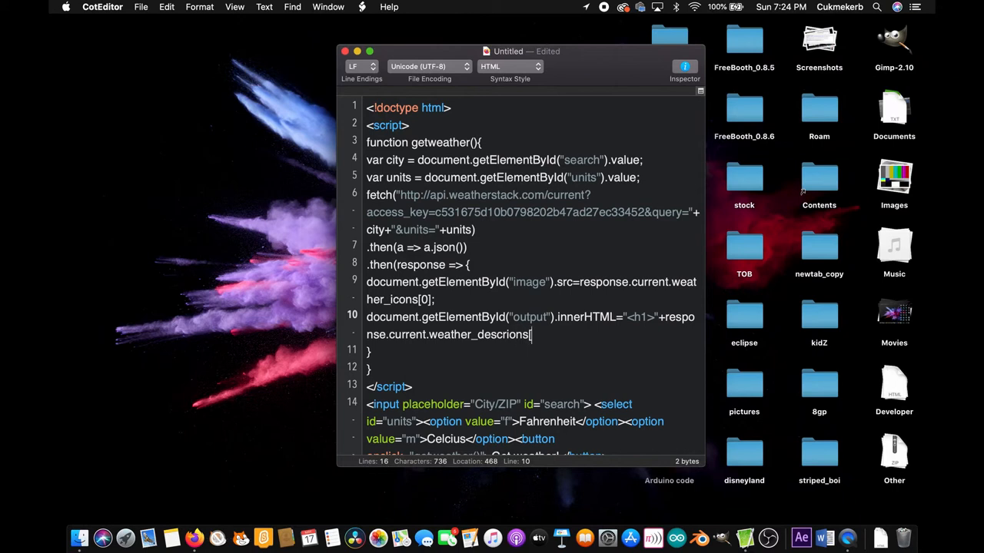
pyautogui.write('[0]')
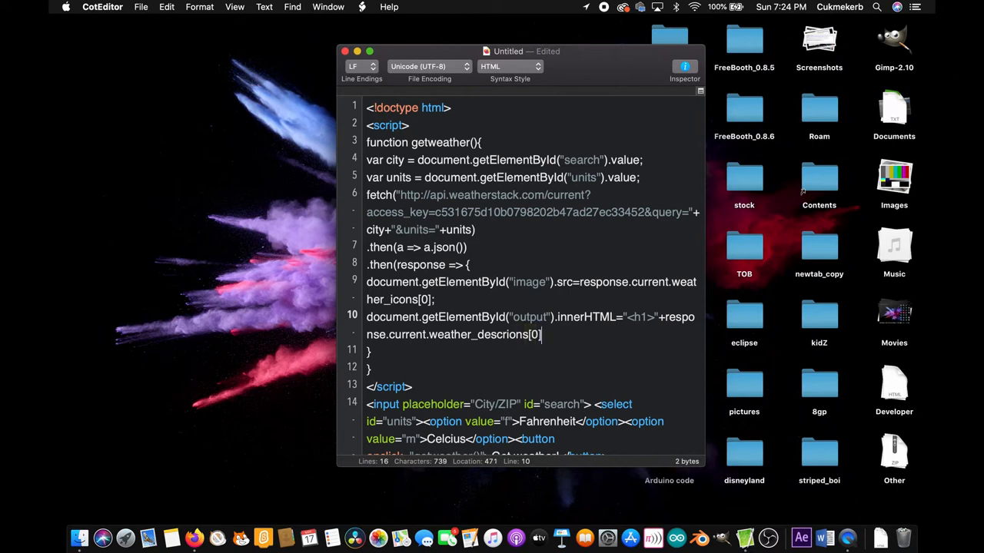
pyautogui.write('+"')
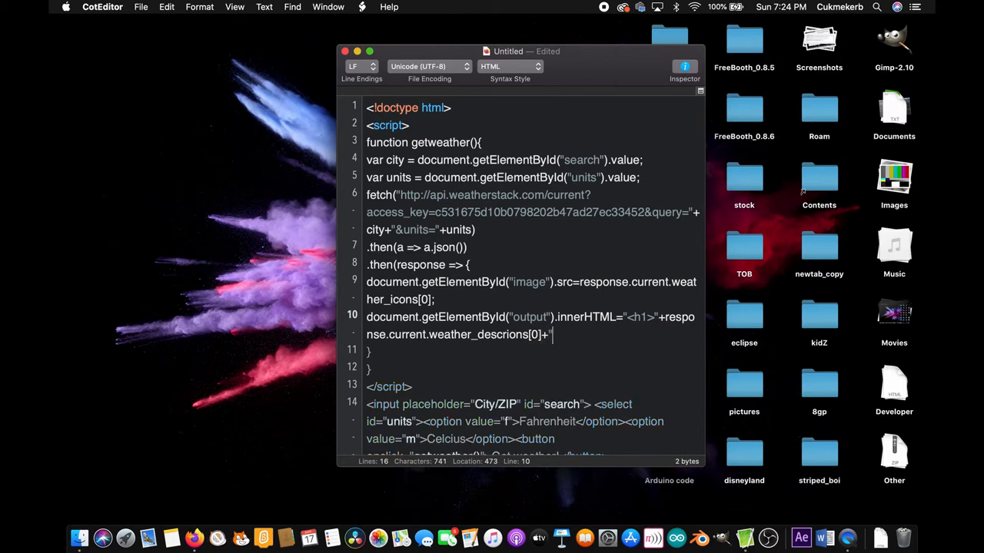
pyautogui.write('</h1>"')
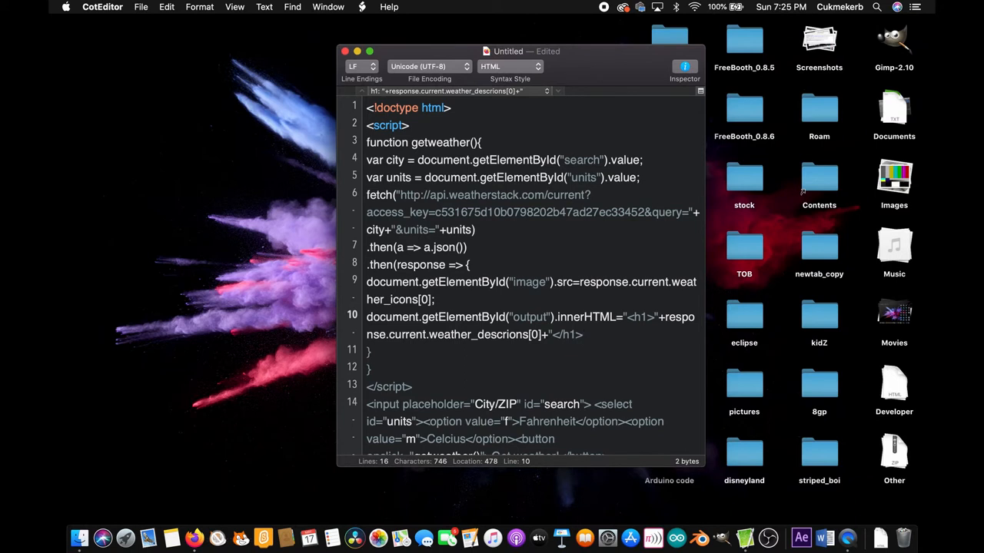
# Step: Add a Temperature: label followed by response.current.temperature
pyautogui.write('Tem')
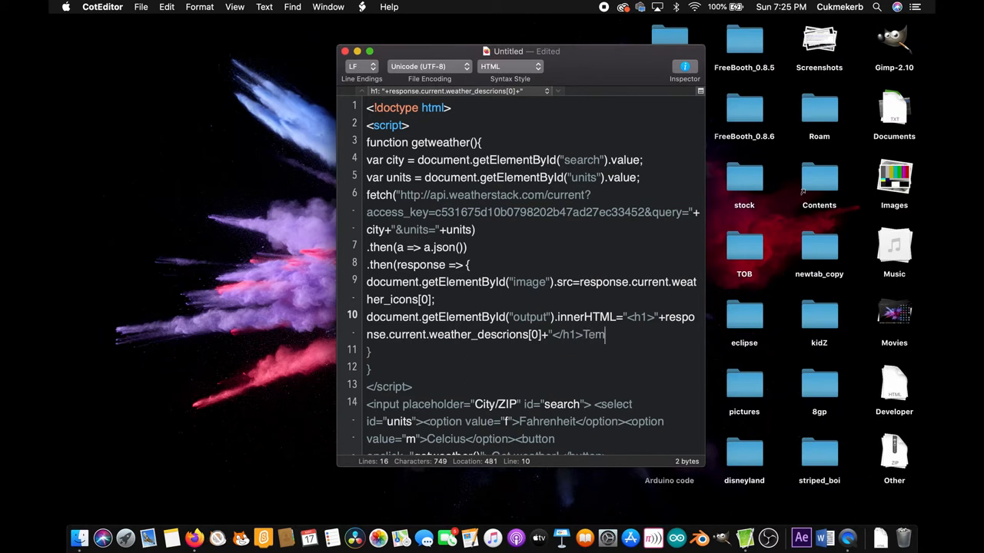
pyautogui.write('peratur')
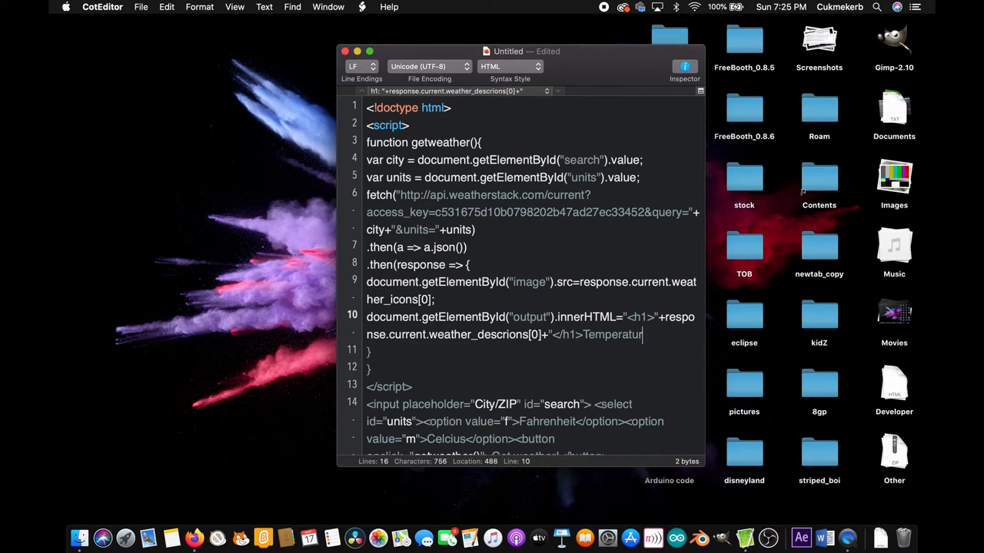
pyautogui.write('e: "+')
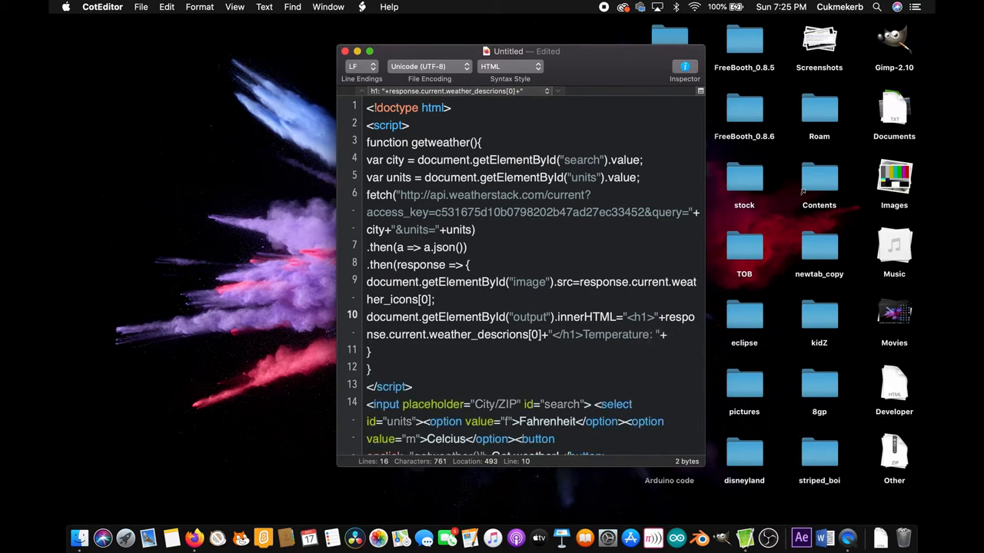
pyautogui.write('re')
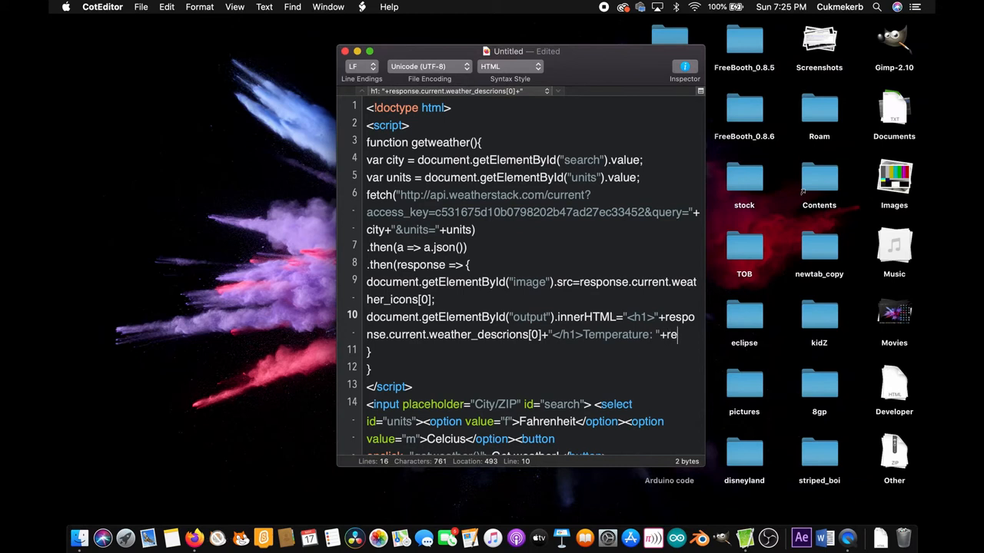
pyautogui.write('sponse.')
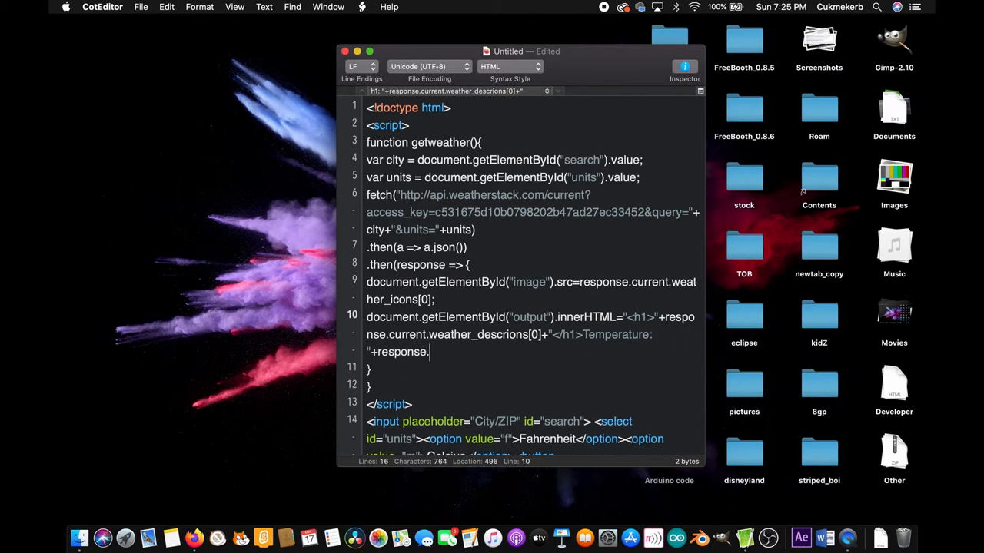
pyautogui.write('curre')
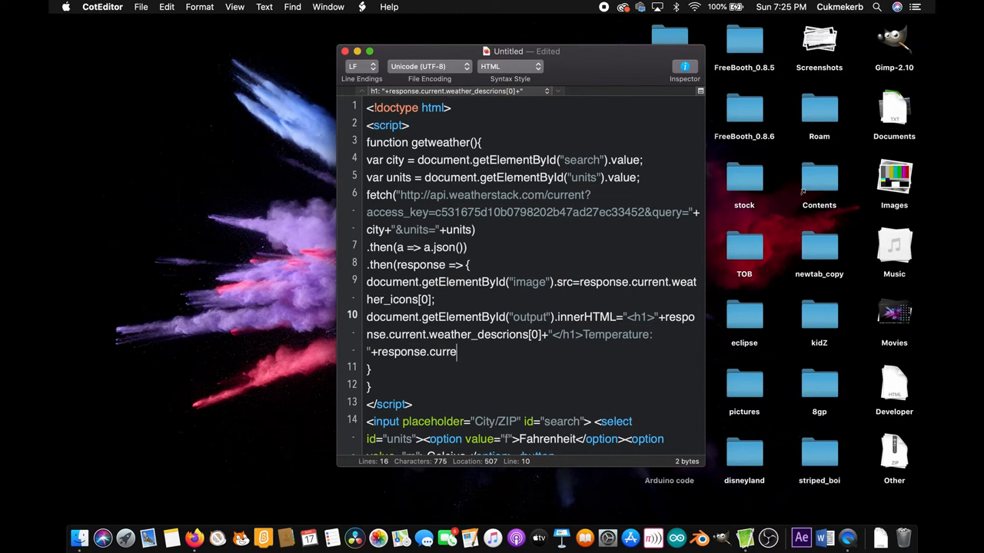
pyautogui.write('nt.')
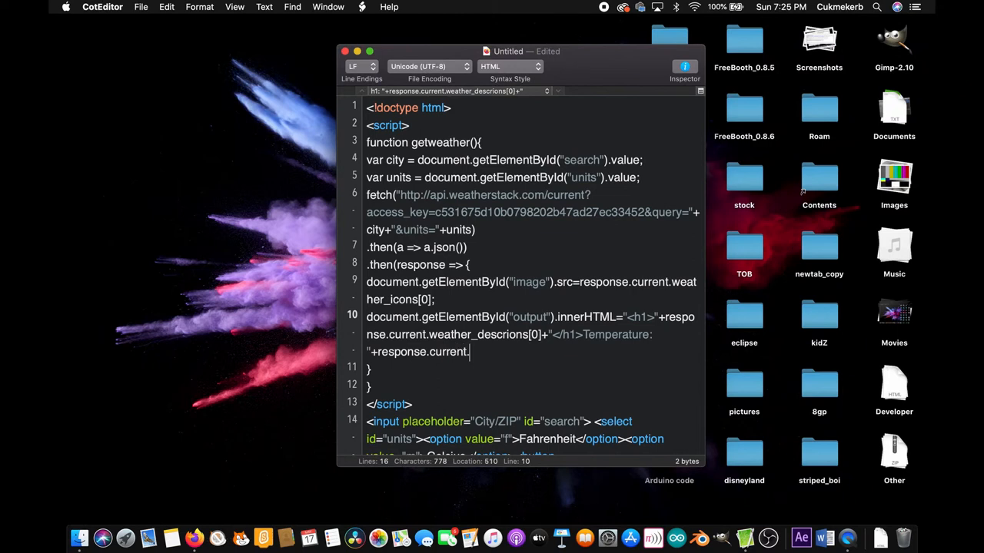
pyautogui.write('tem')
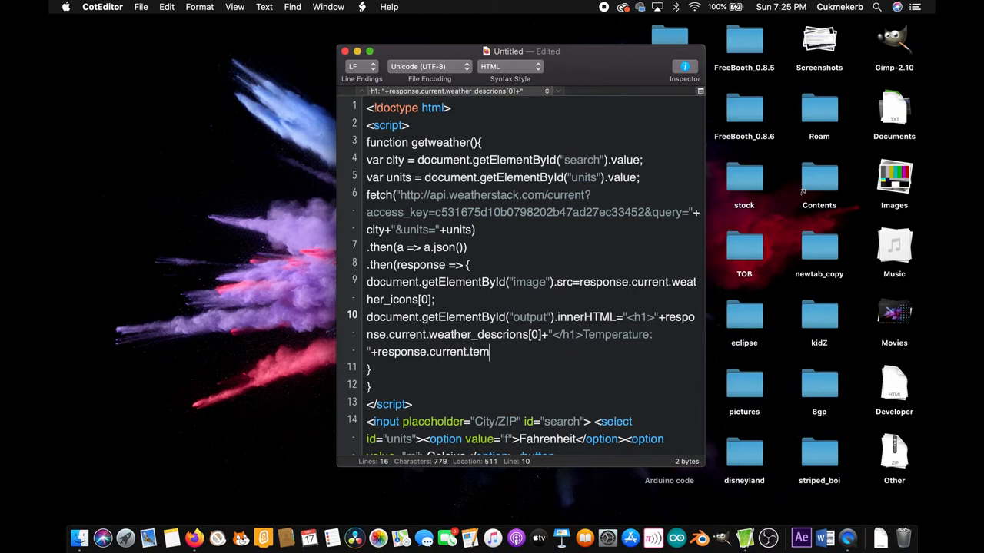
pyautogui.write('perature+"')
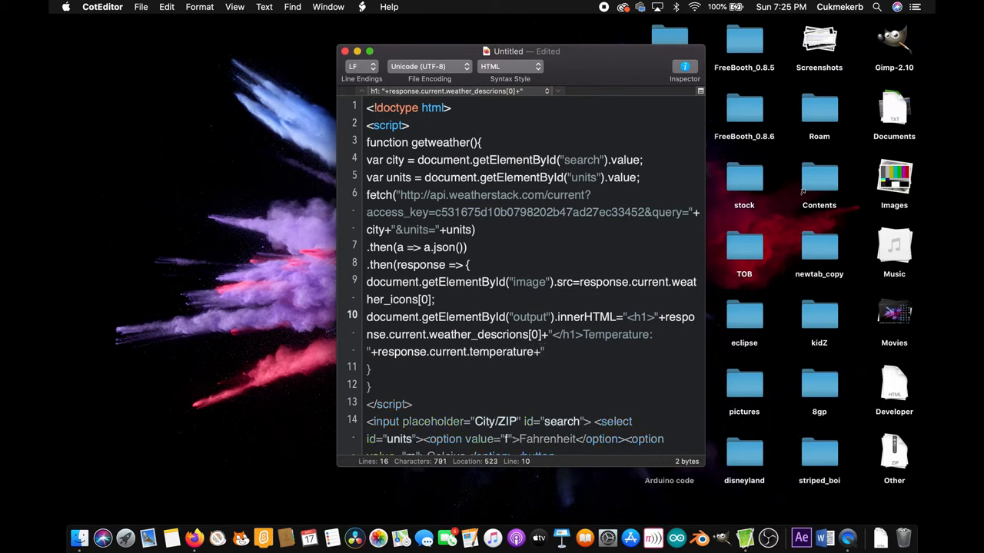
# Step: Add a <br> with Feels like: followed by response.current.feelslike
pyautogui.write('<')
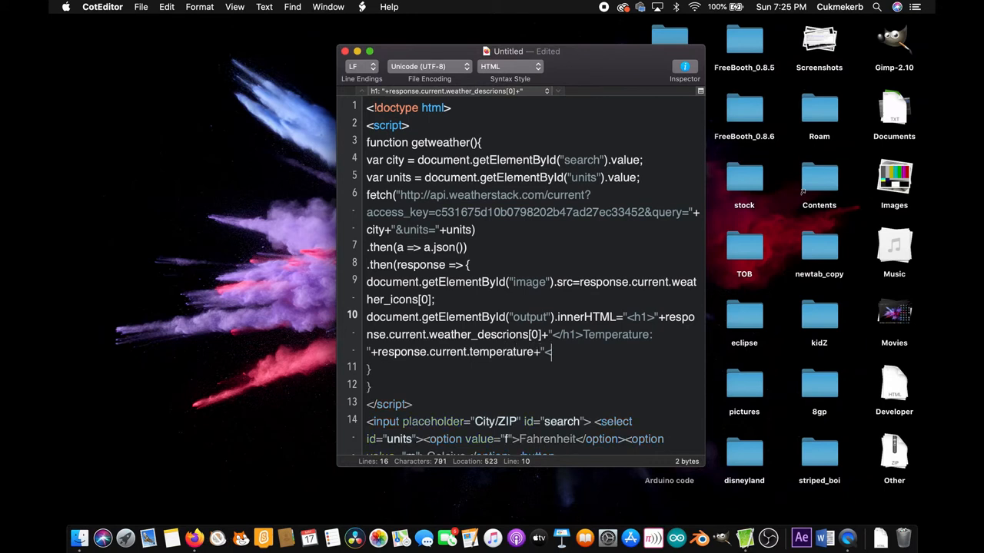
pyautogui.write('br')
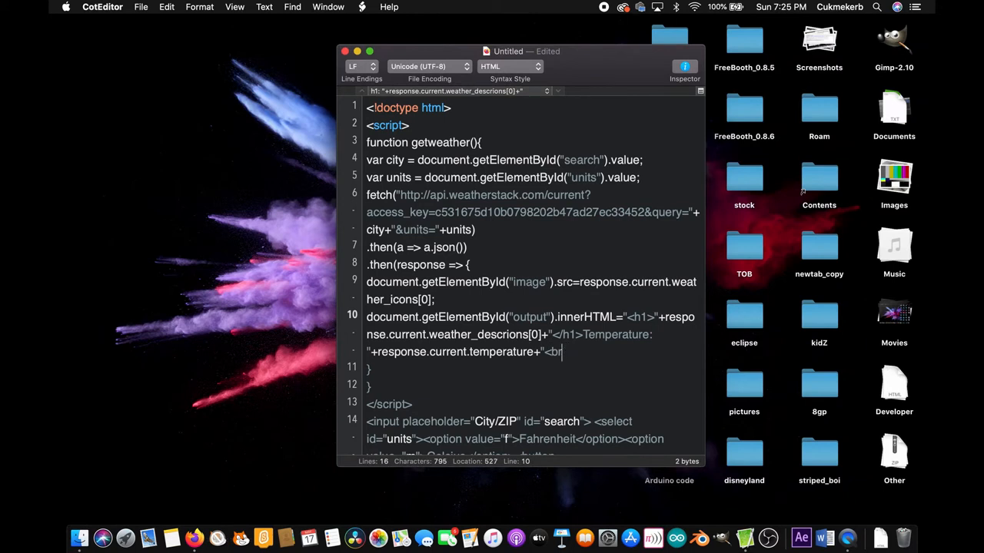
pyautogui.write('Feels like')
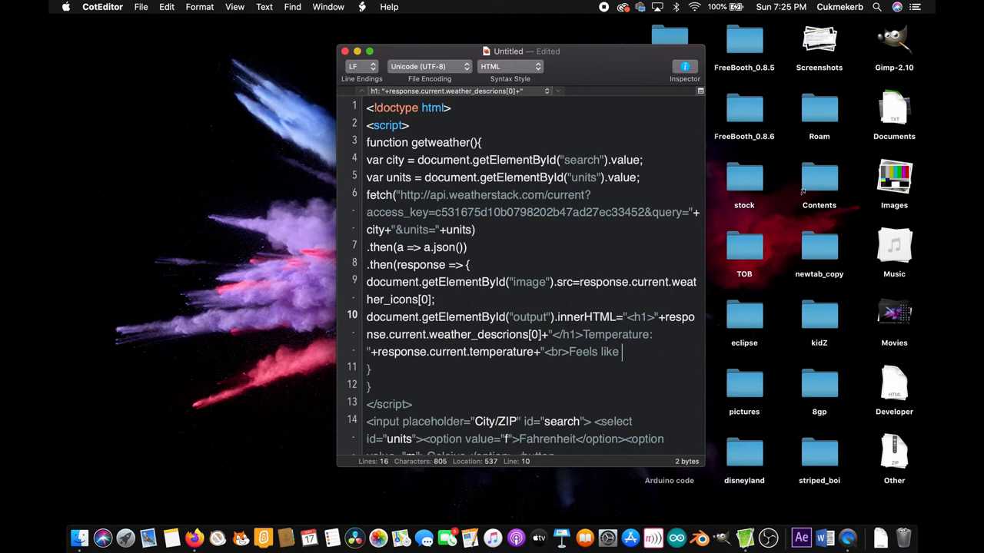
pyautogui.write('"+')
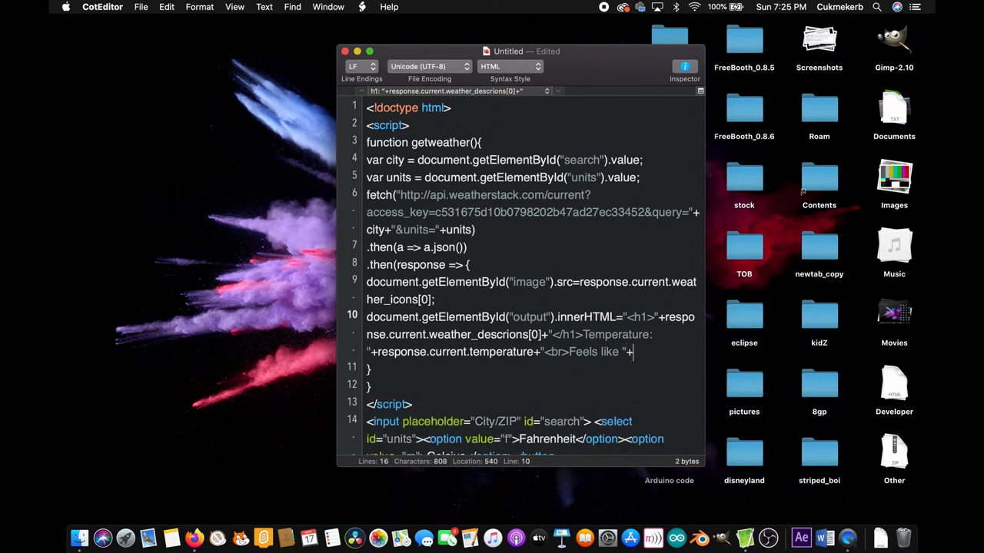
pyautogui.write('response.current.')
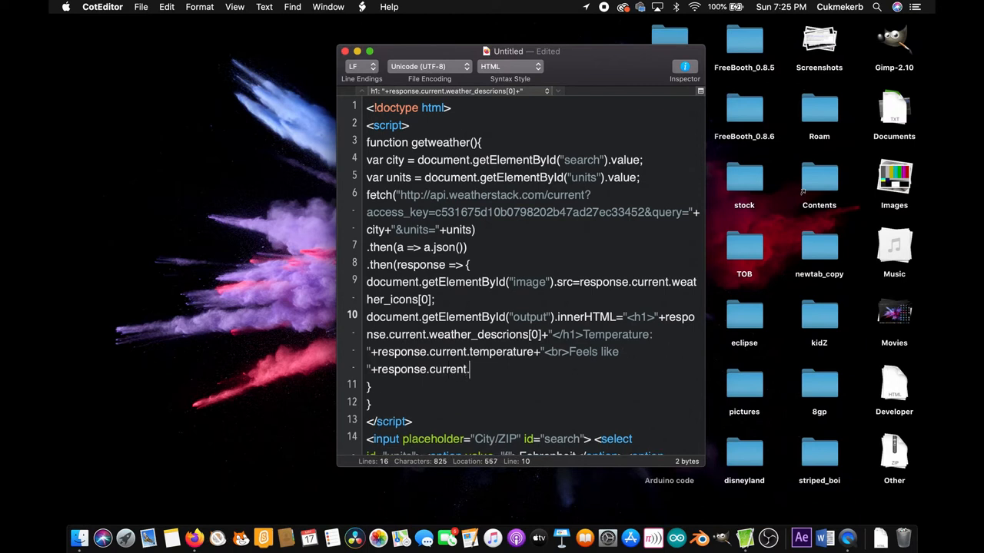
pyautogui.write('feel')
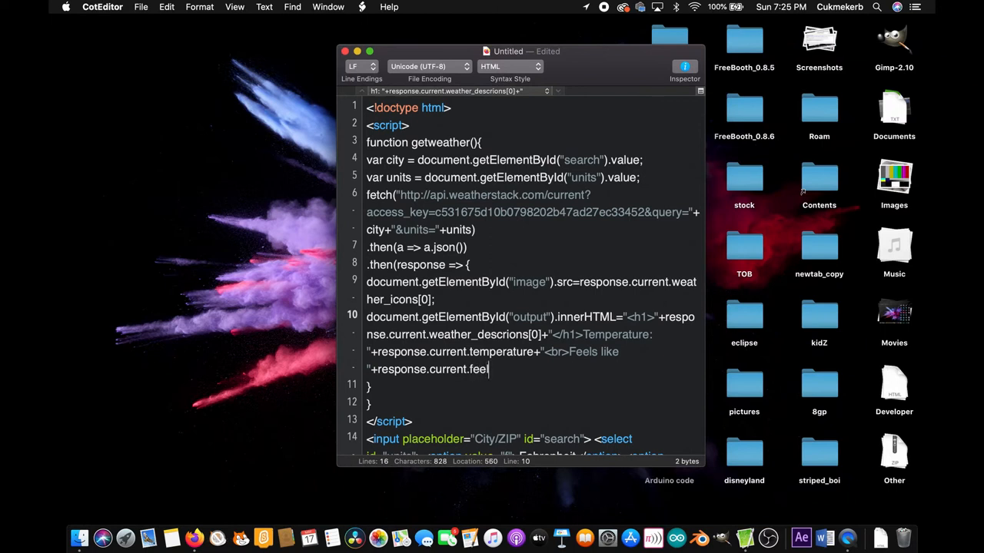
pyautogui.write('slike')
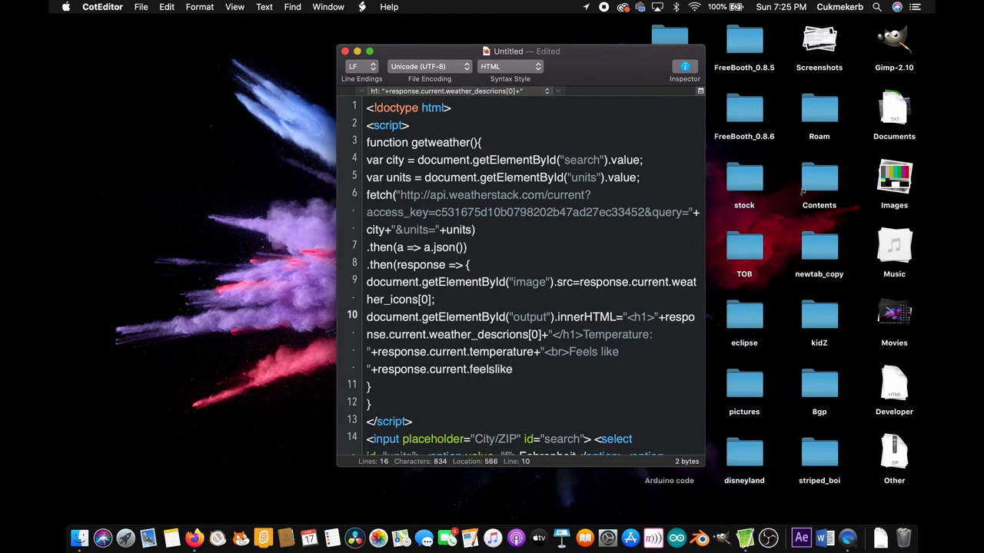
pyautogui.write('+"')
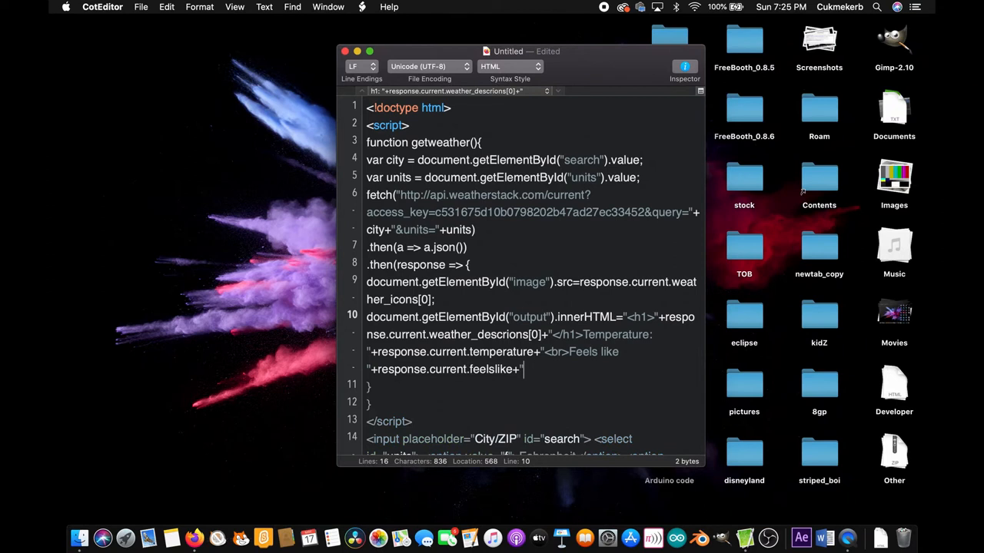
# Step: Add a <br> with UV index: followed by response.current.uv_index
pyautogui.write('<br>')
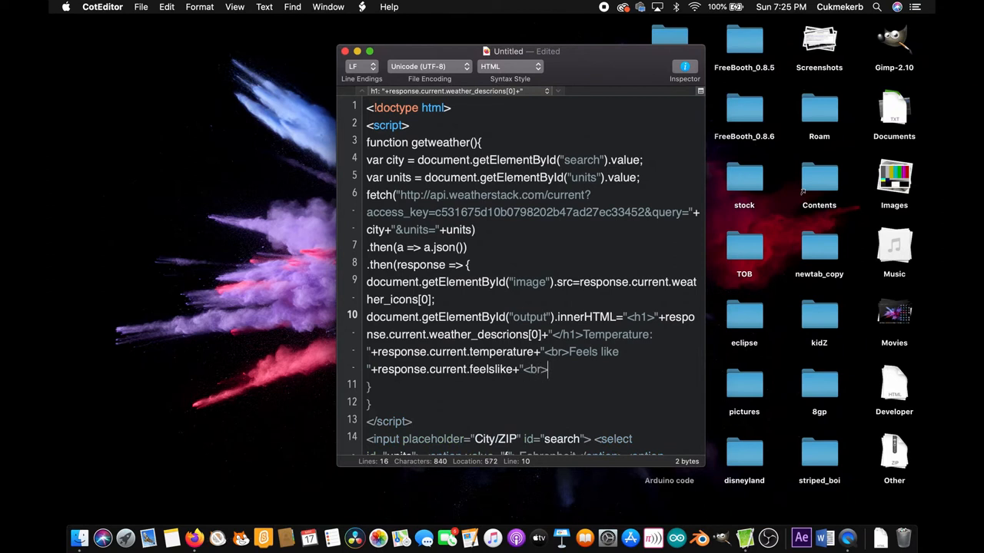
pyautogui.write('UV index:')
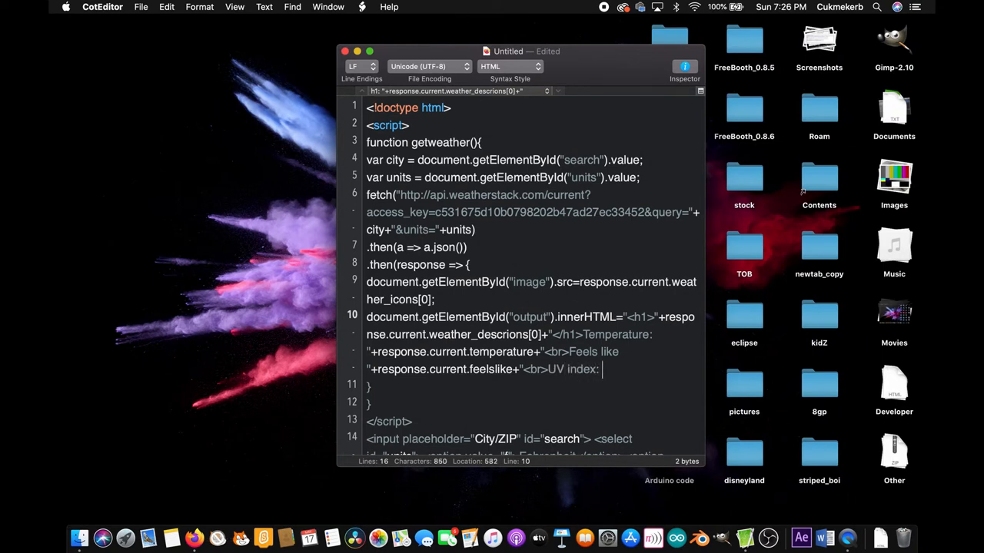
pyautogui.write('+')
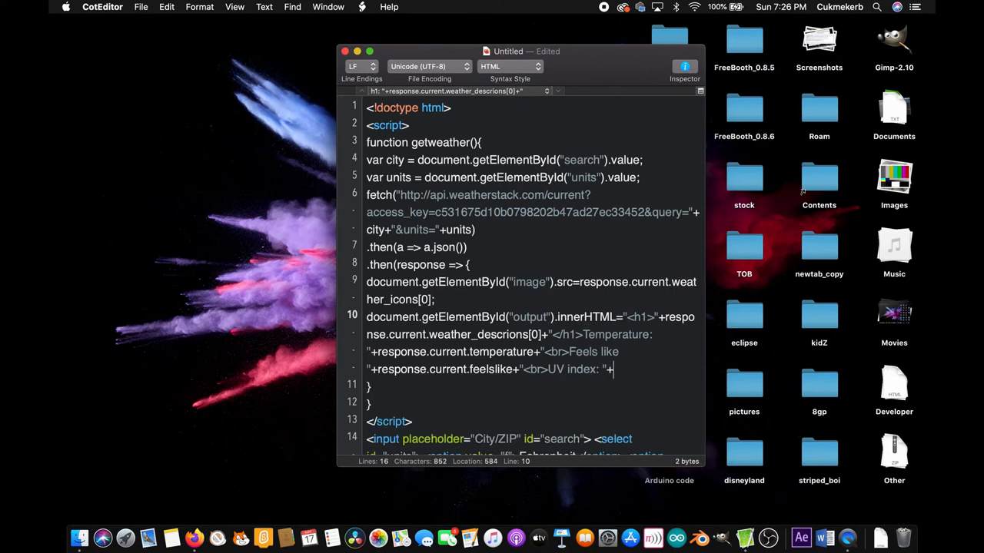
pyautogui.write('response.current.')
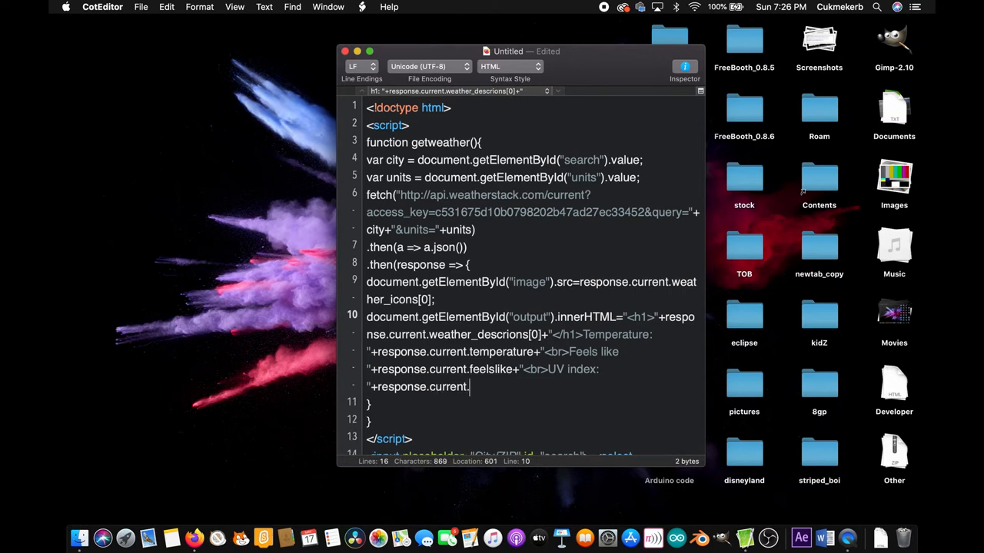
pyautogui.write('uv_')
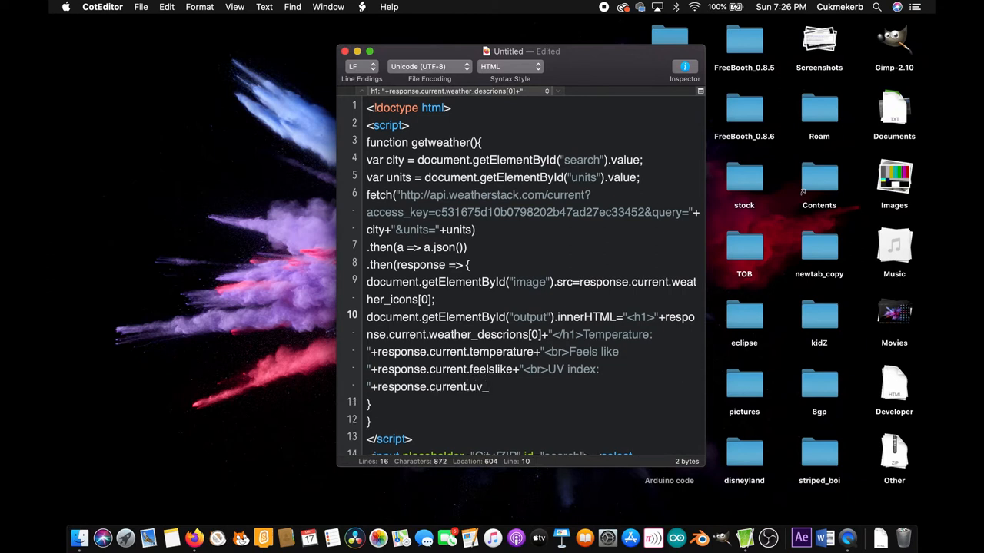
pyautogui.write('index+')
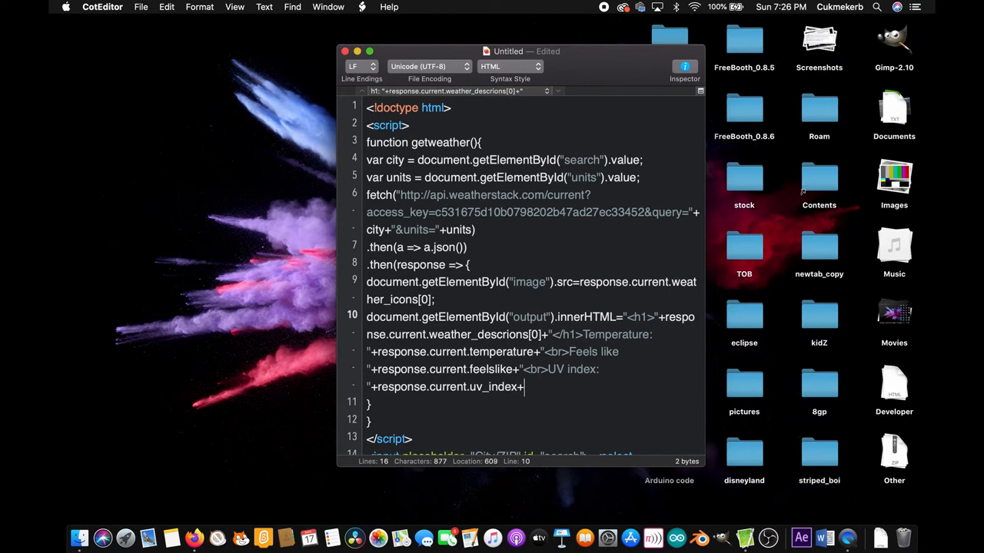
pyautogui.write('"')
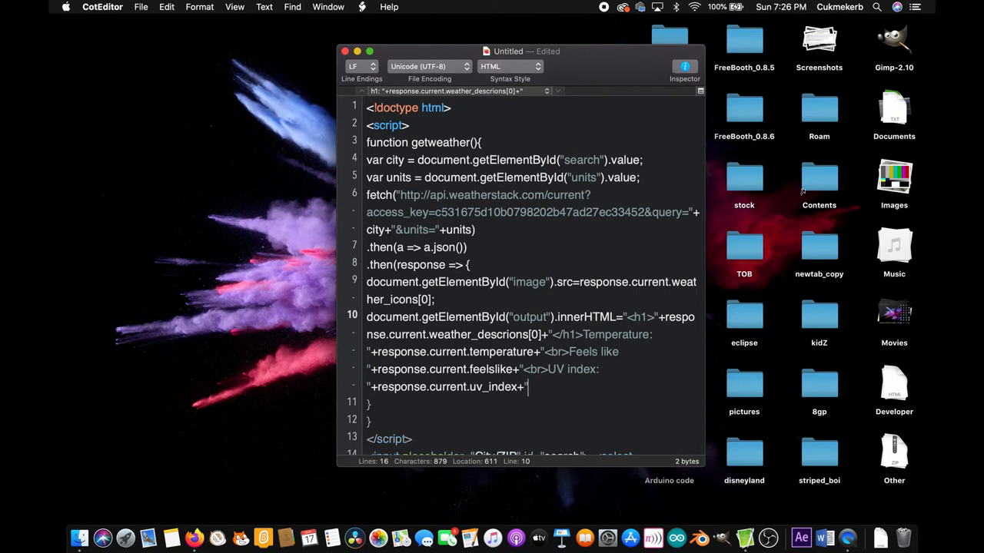
# Step: Add a <br> with Humidity: followed by response.current.humidity
pyautogui.write('<br')
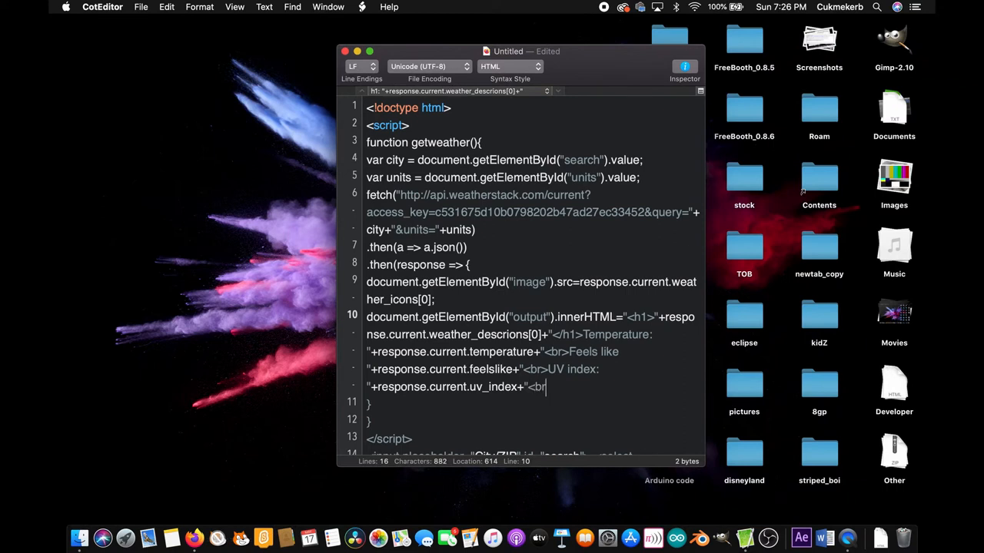
pyautogui.write('>')
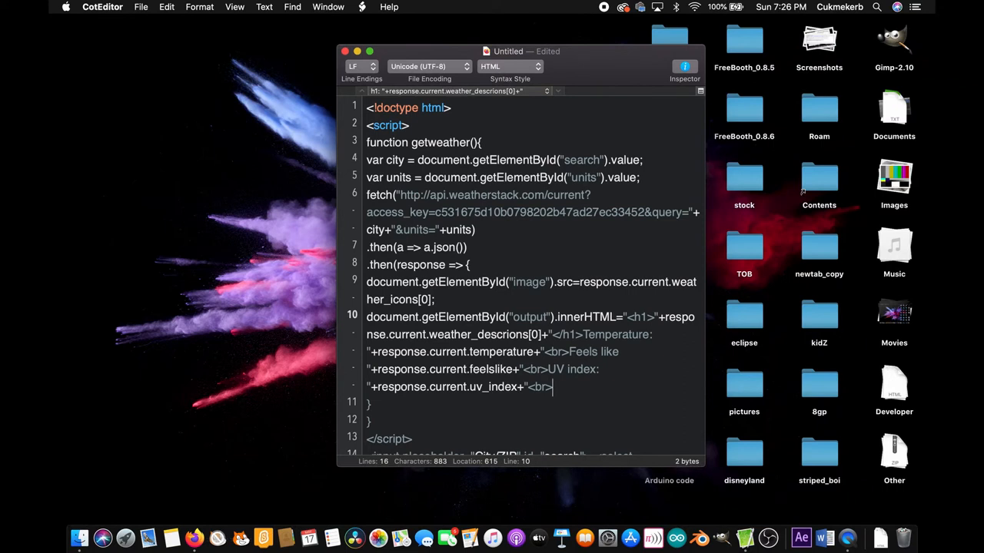
pyautogui.write('Humidity:')
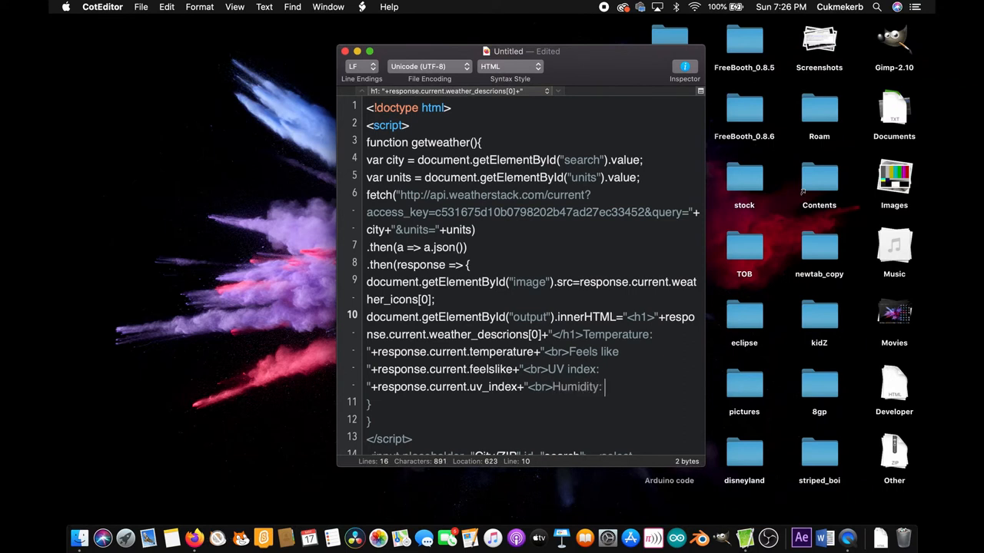
pyautogui.write('"+')
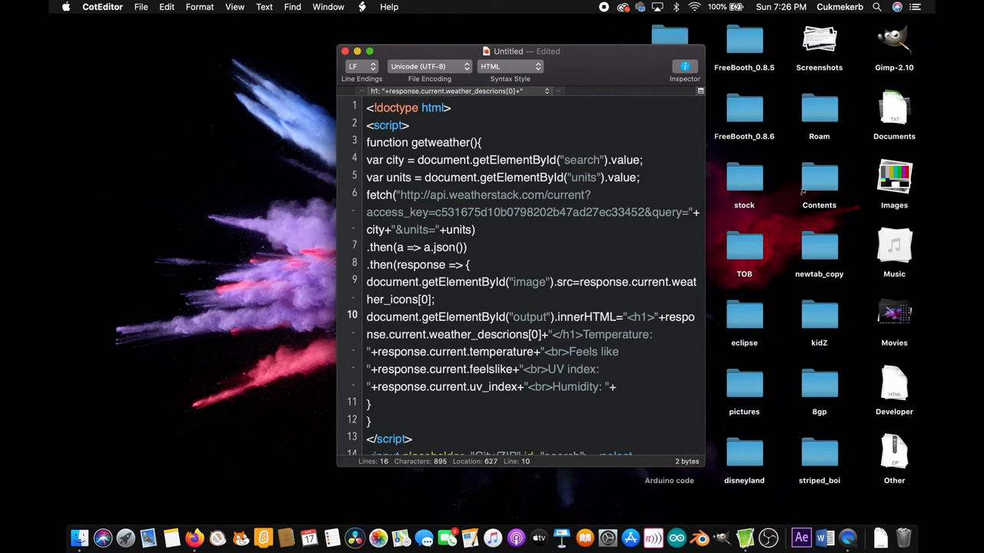
pyautogui.write('t')
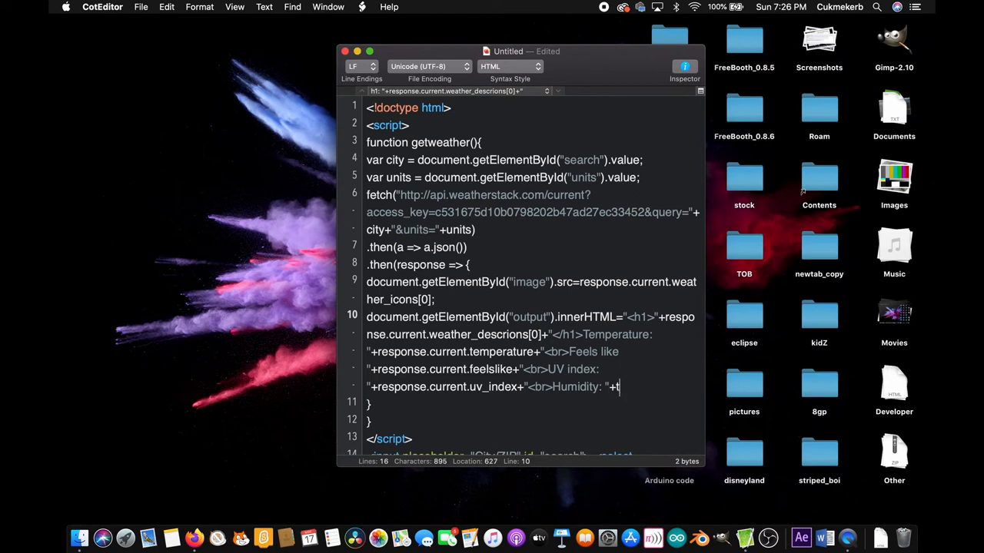
pyautogui.write('esponse.current.')
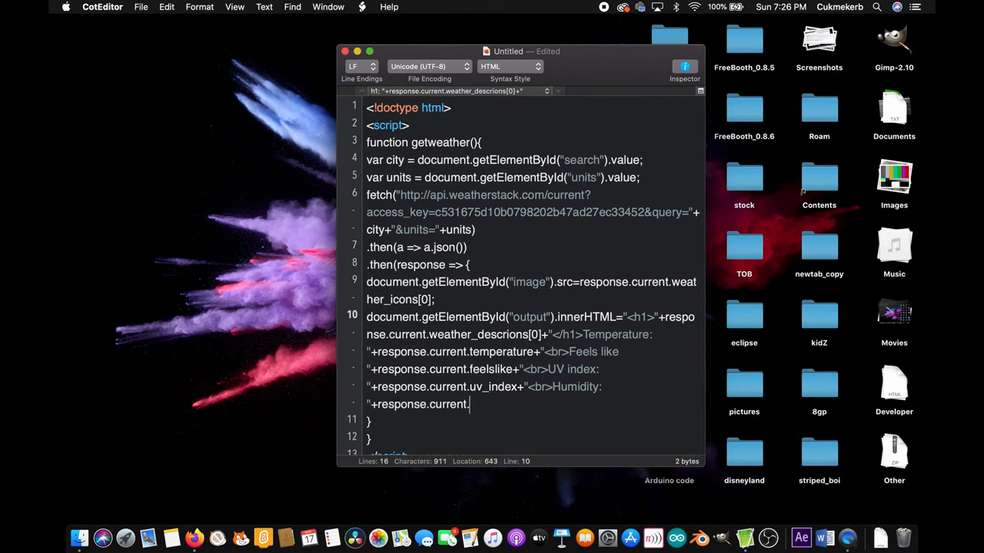
pyautogui.write('humifi')
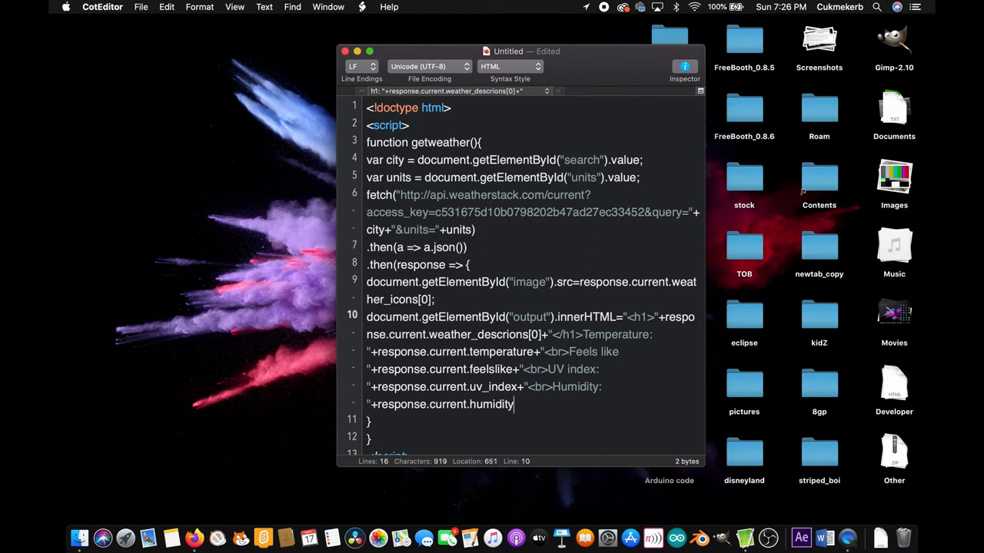
pyautogui.write('+"')
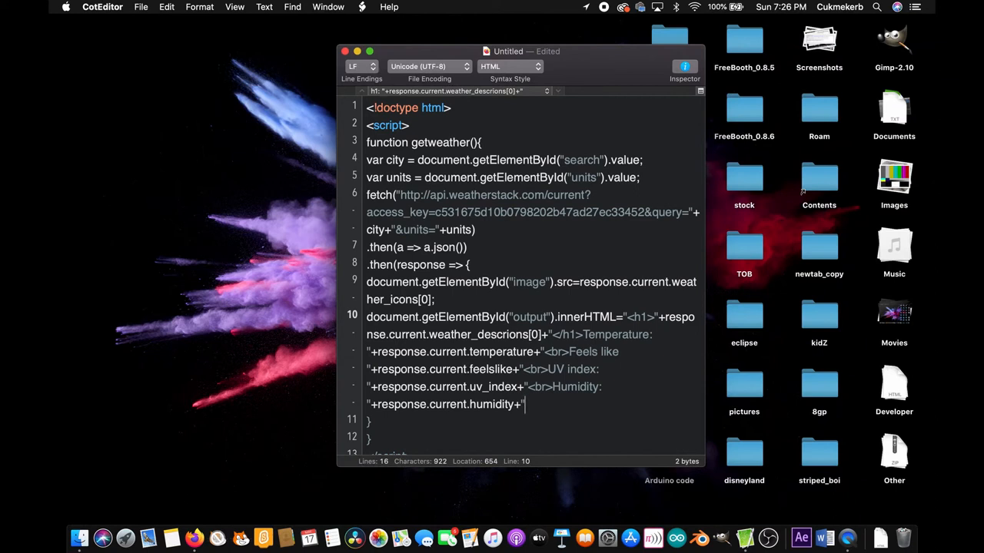
# Step: Add a <br> with Cloud cover: followed by response.current.cloudcover, ending the line with a semicolon
pyautogui.write('<br>')
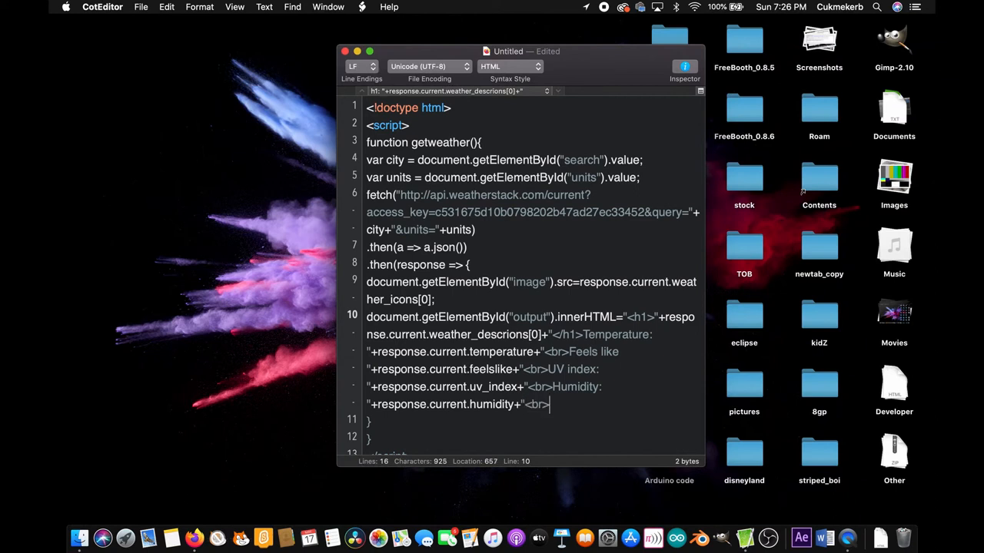
pyautogui.write('Cloud cover:')
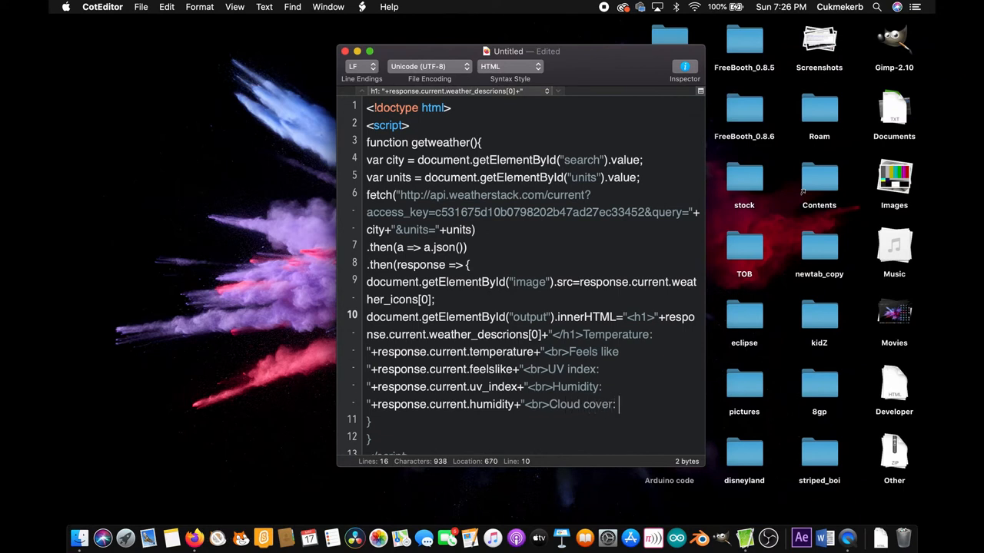
pyautogui.write('+')
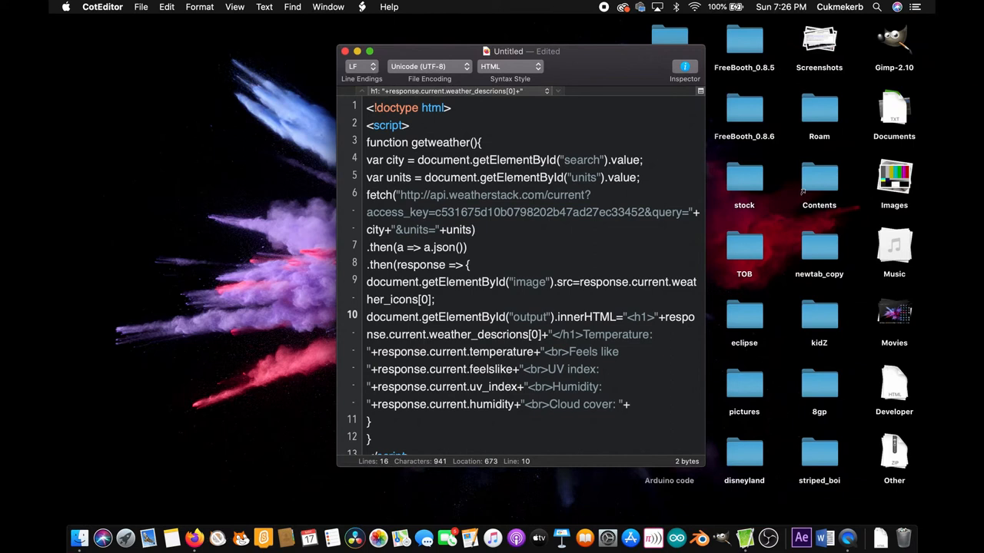
pyautogui.write('re')
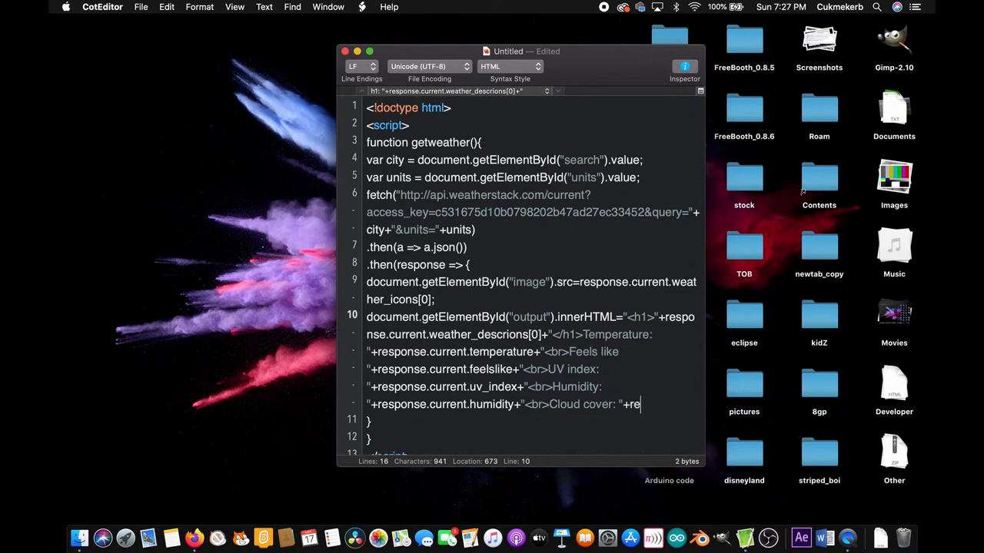
pyautogui.write('sponse.current')
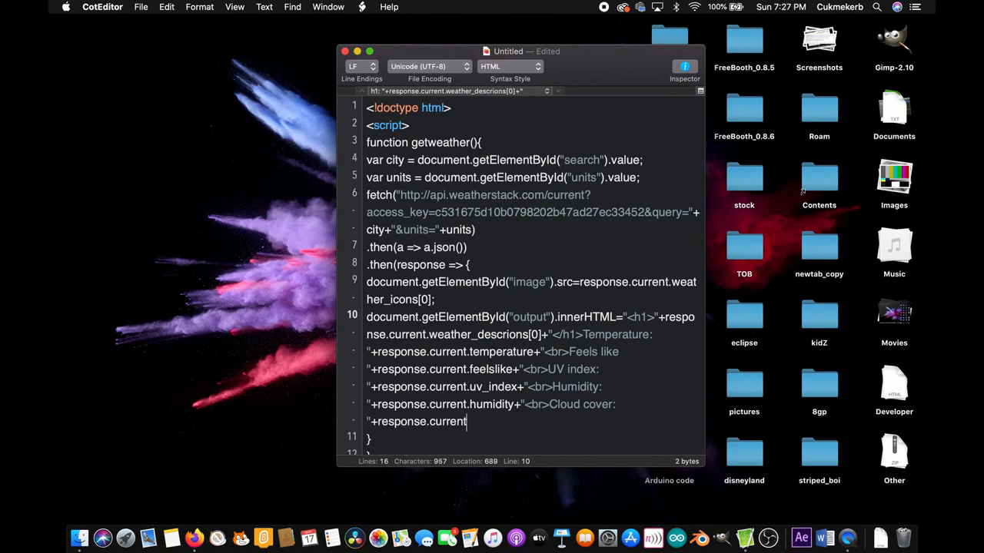
pyautogui.write('clou')
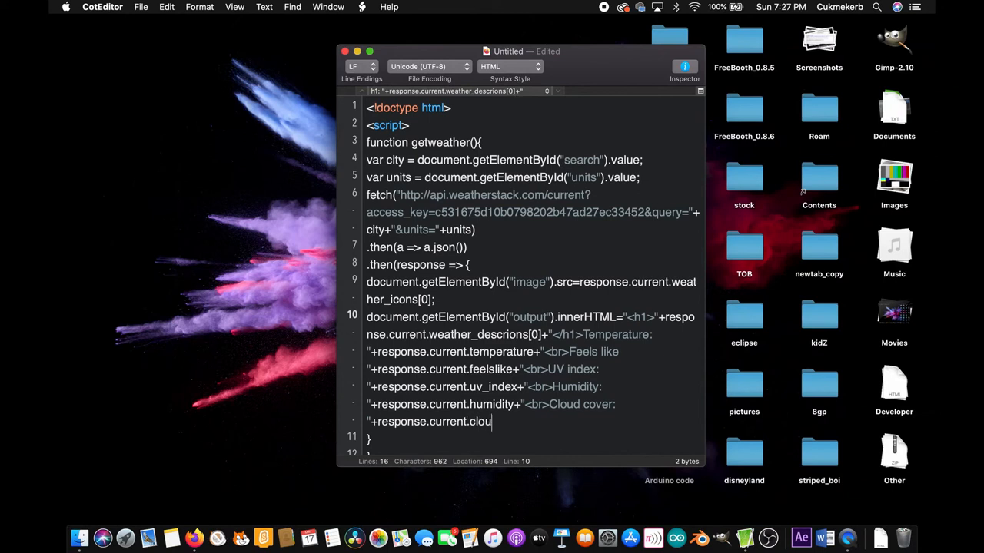
pyautogui.write('dco')
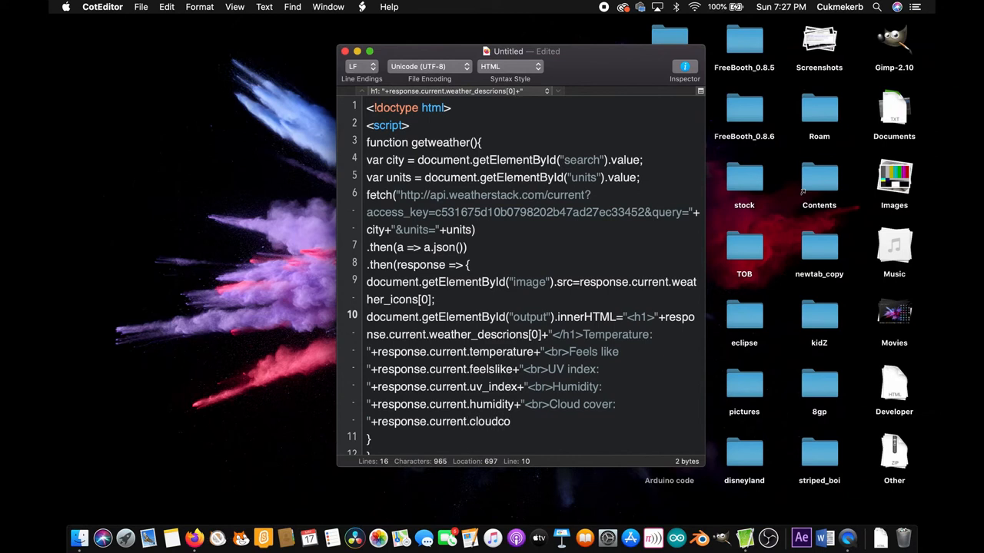
pyautogui.write('ver')
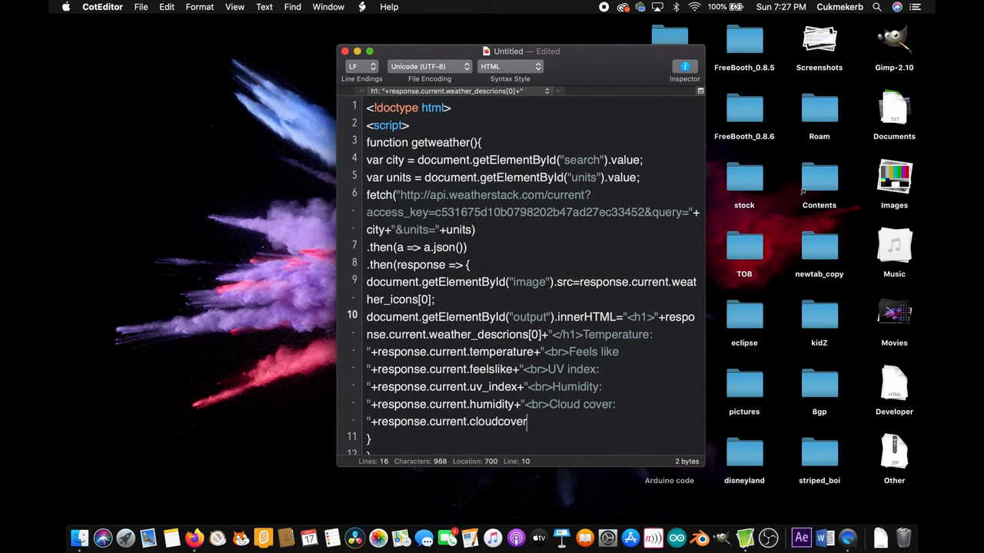
pyautogui.write(';')
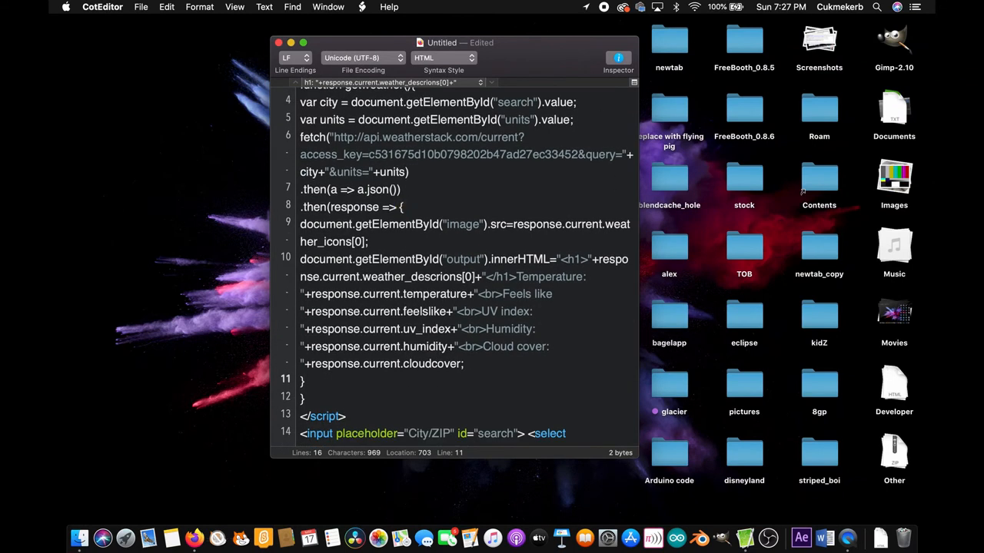
# Step: Close the second .then callback with a parenthesis and semicolon after the cloud cover line
pyautogui.write(')')
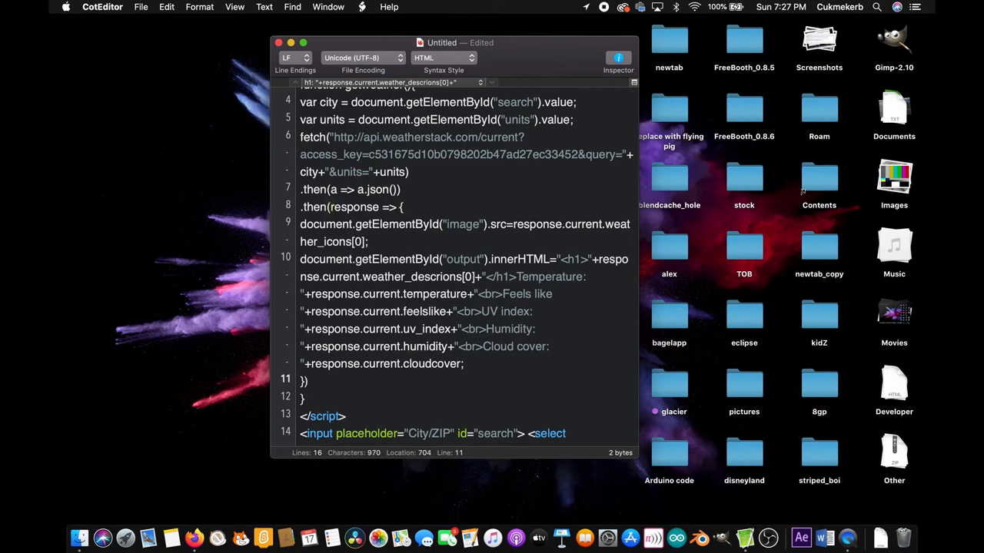
pyautogui.write(';')
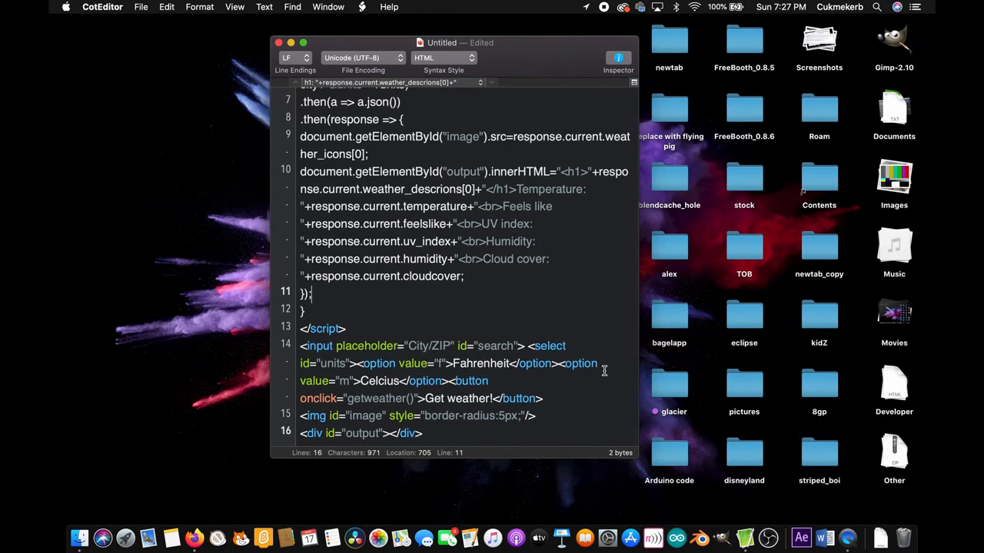
# Step: Save to the Desktop, declining to replace weather.html and saving as weatherstack.html instead
pyautogui.click(141, 6)
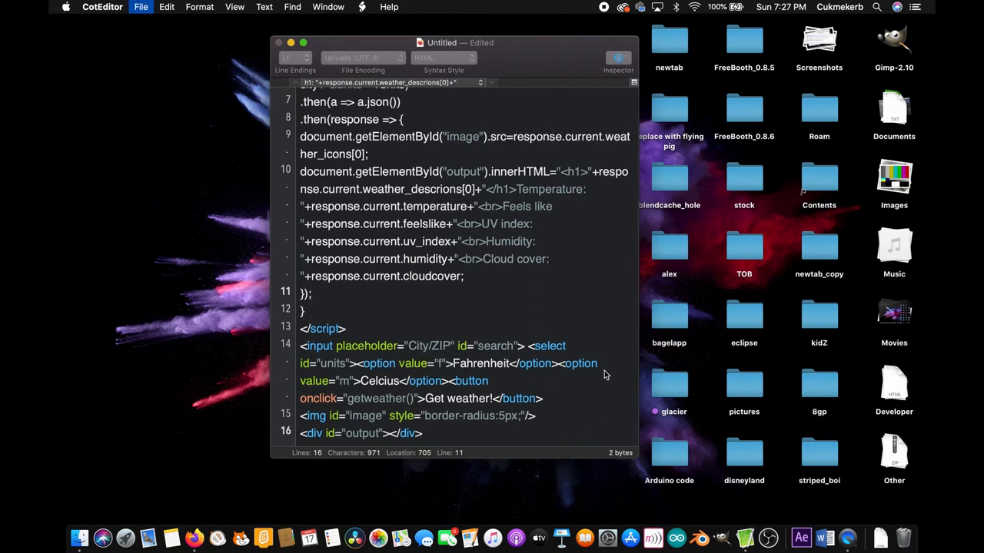
pyautogui.press('cmd+s')
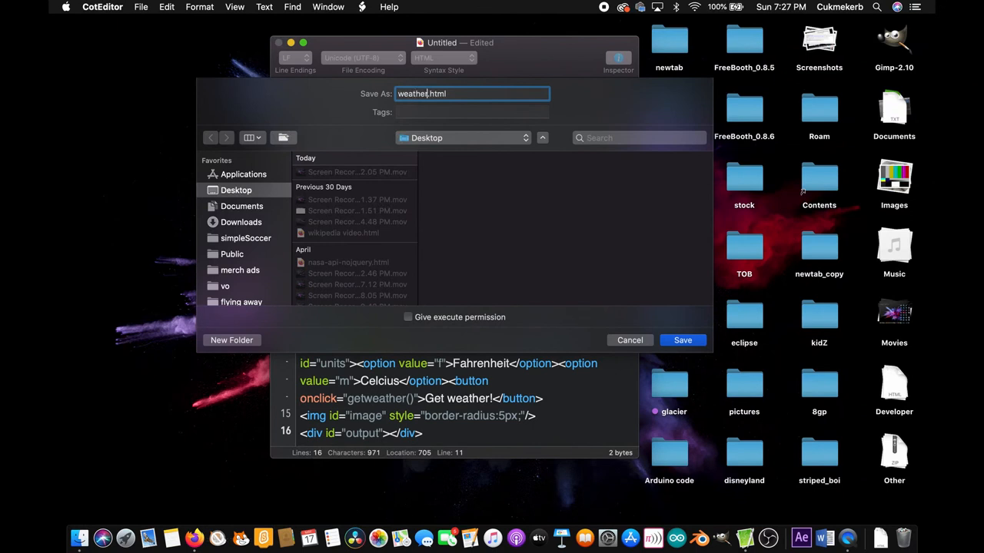
pyautogui.click(682, 340)
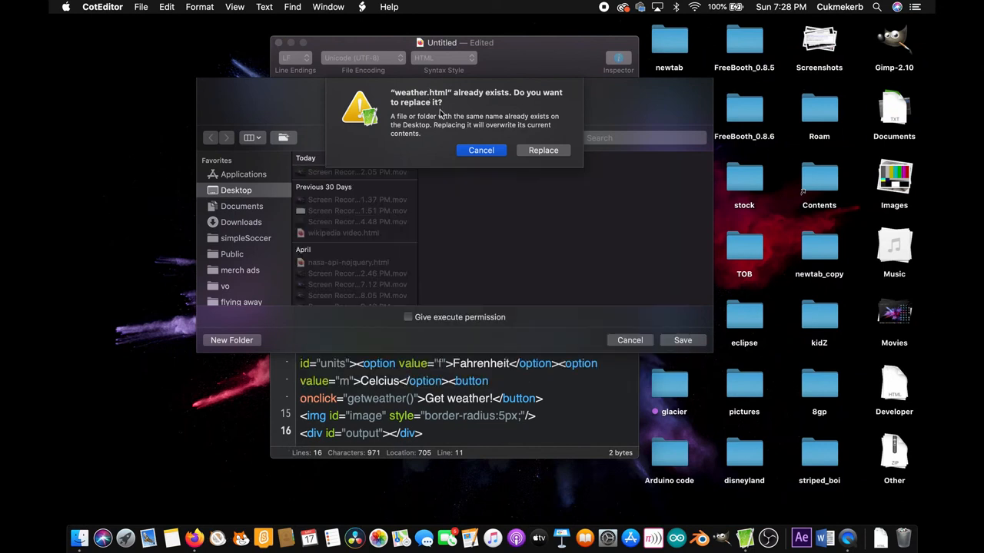
pyautogui.click(480, 151)
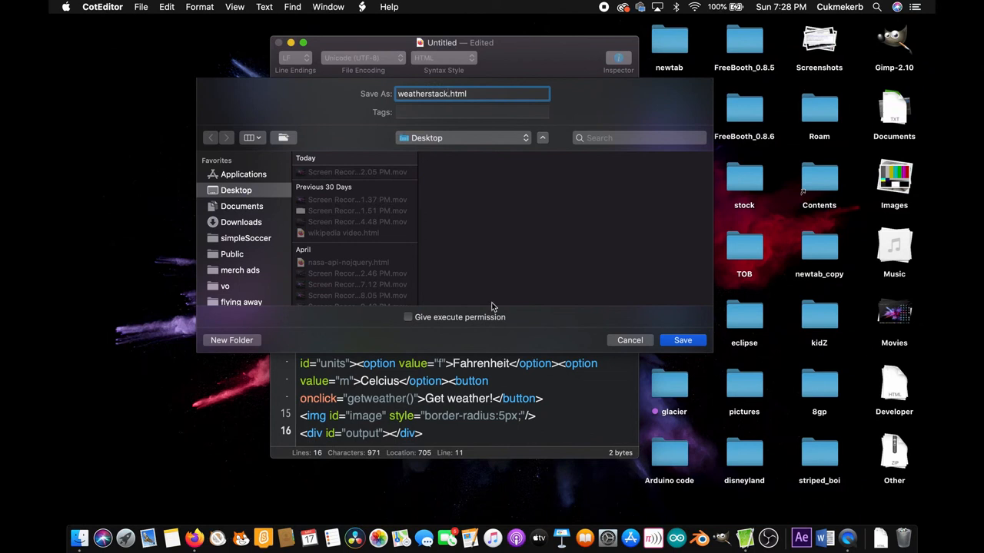
pyautogui.click(683, 339)
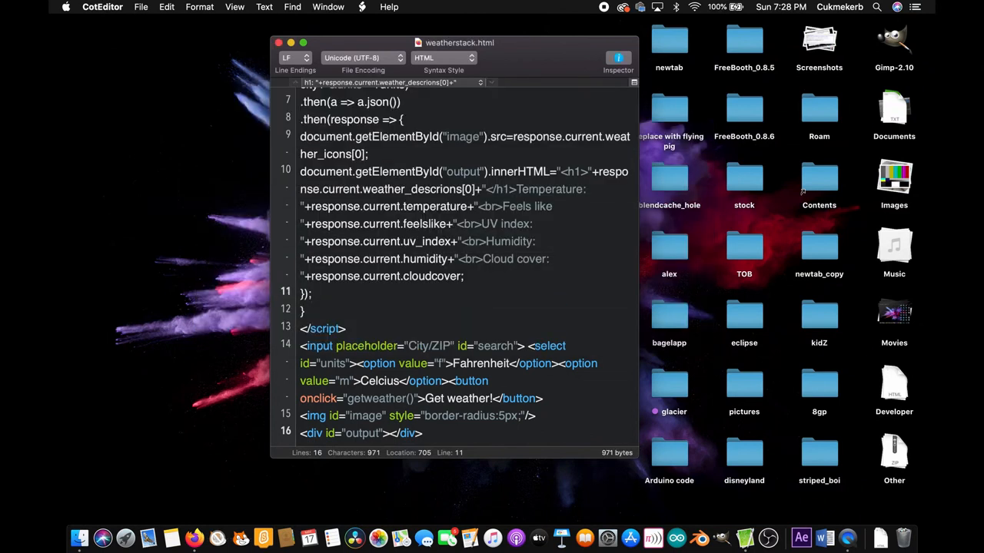
pyautogui.moveTo(193, 538)
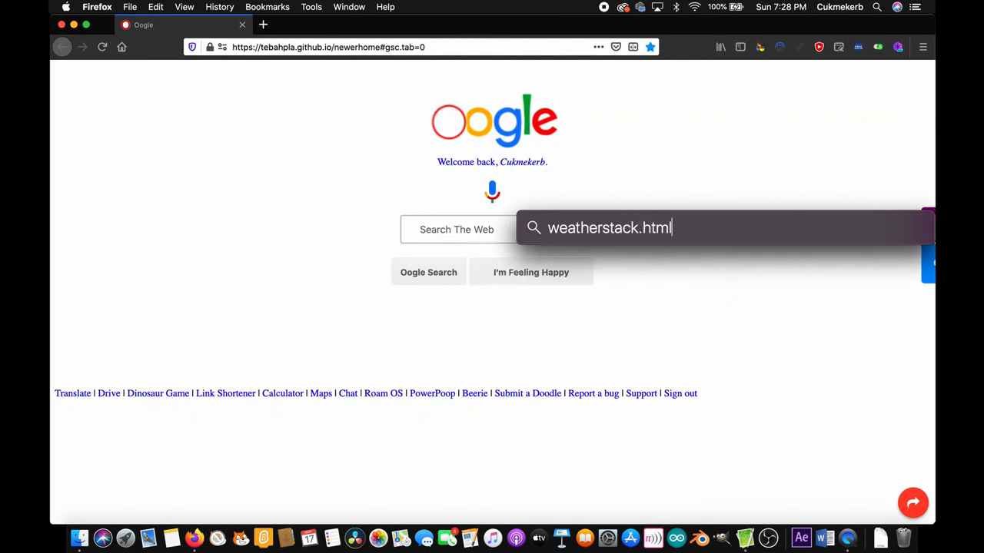
pyautogui.moveTo(709, 226)
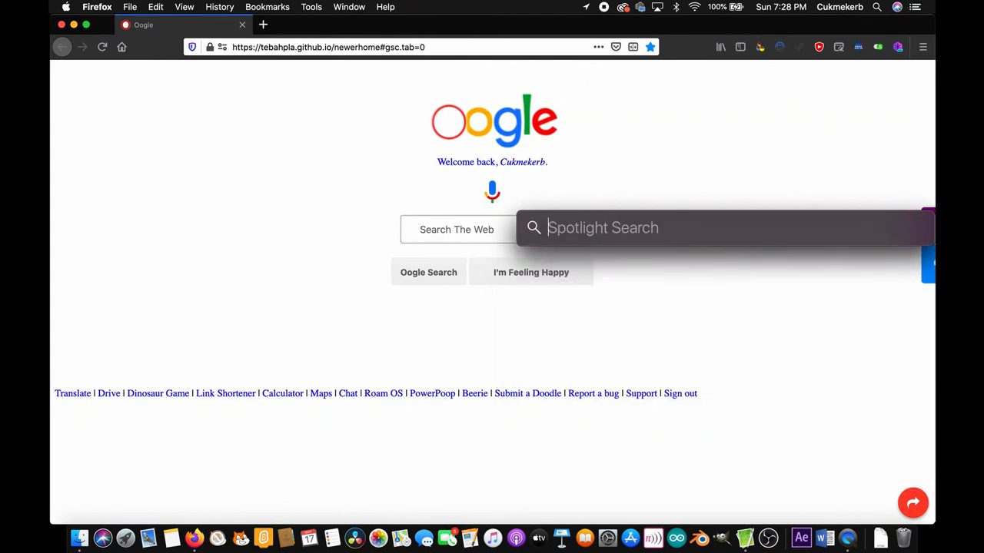
# Step: Search Spotlight for the saved weatherstack.html and open it in Firefox
pyautogui.write('wea')
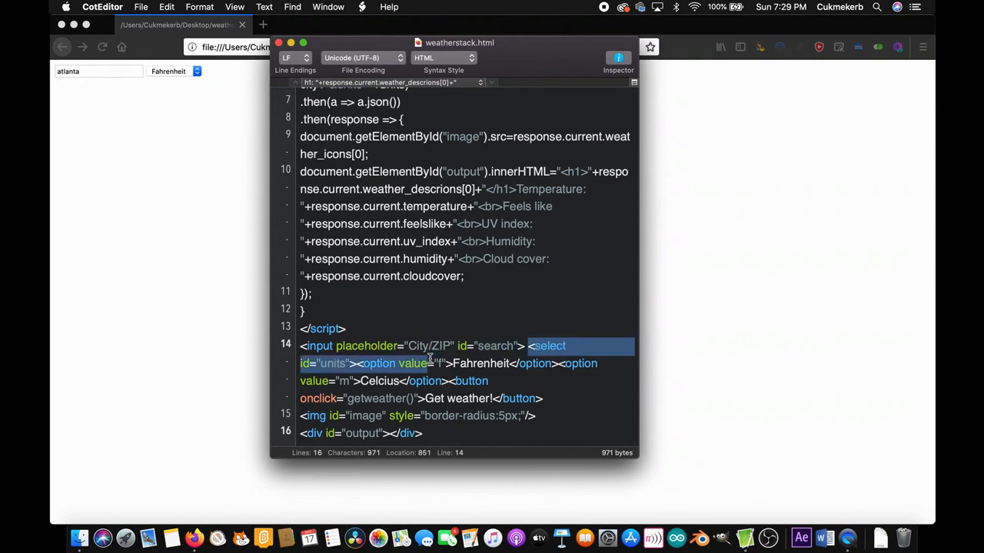
# Step: Insert a closing select tag after the Celcius option, before the Get weather! button
pyautogui.click(561, 346)
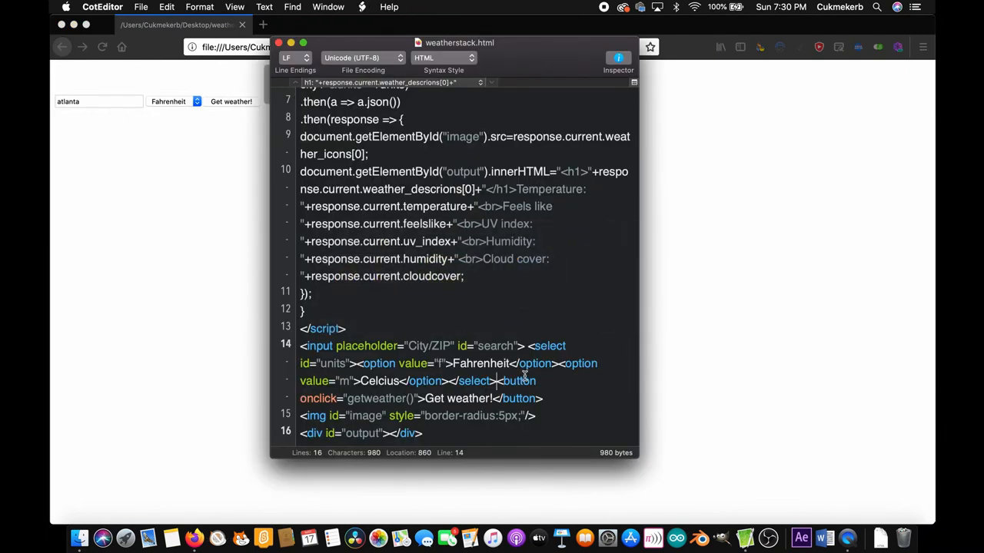
pyautogui.write('<')
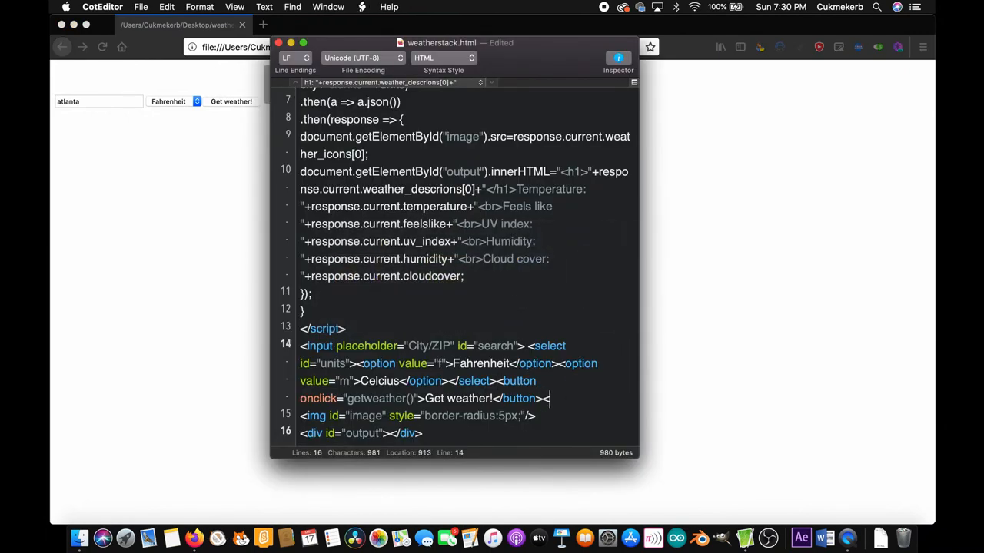